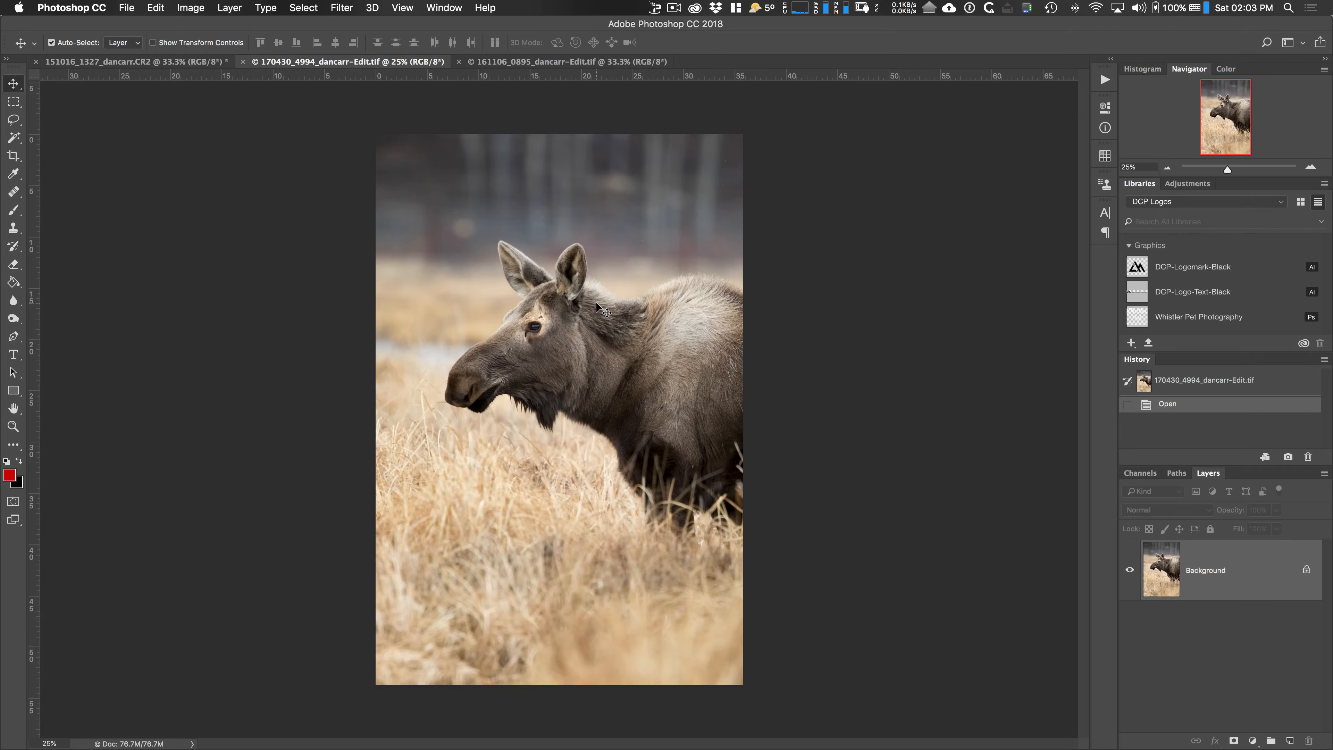
mouse_move(603, 311)
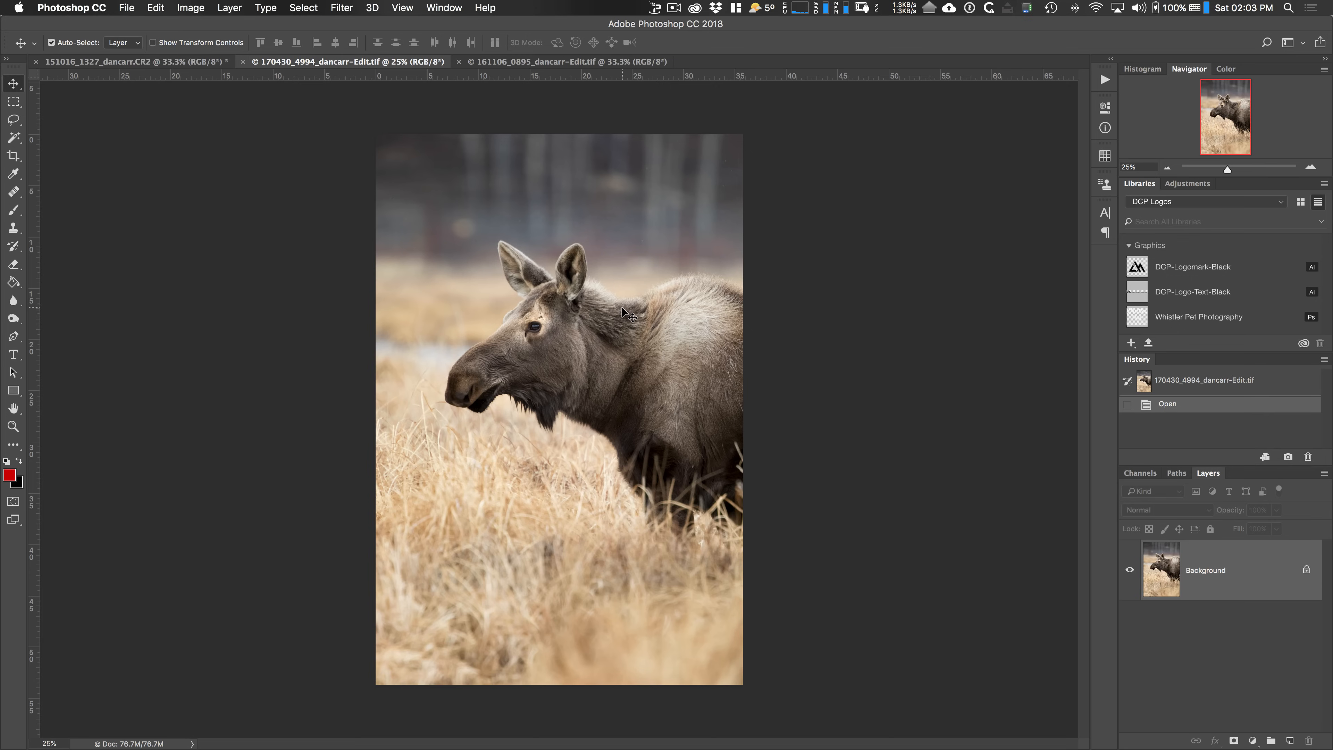
mouse_move(629, 312)
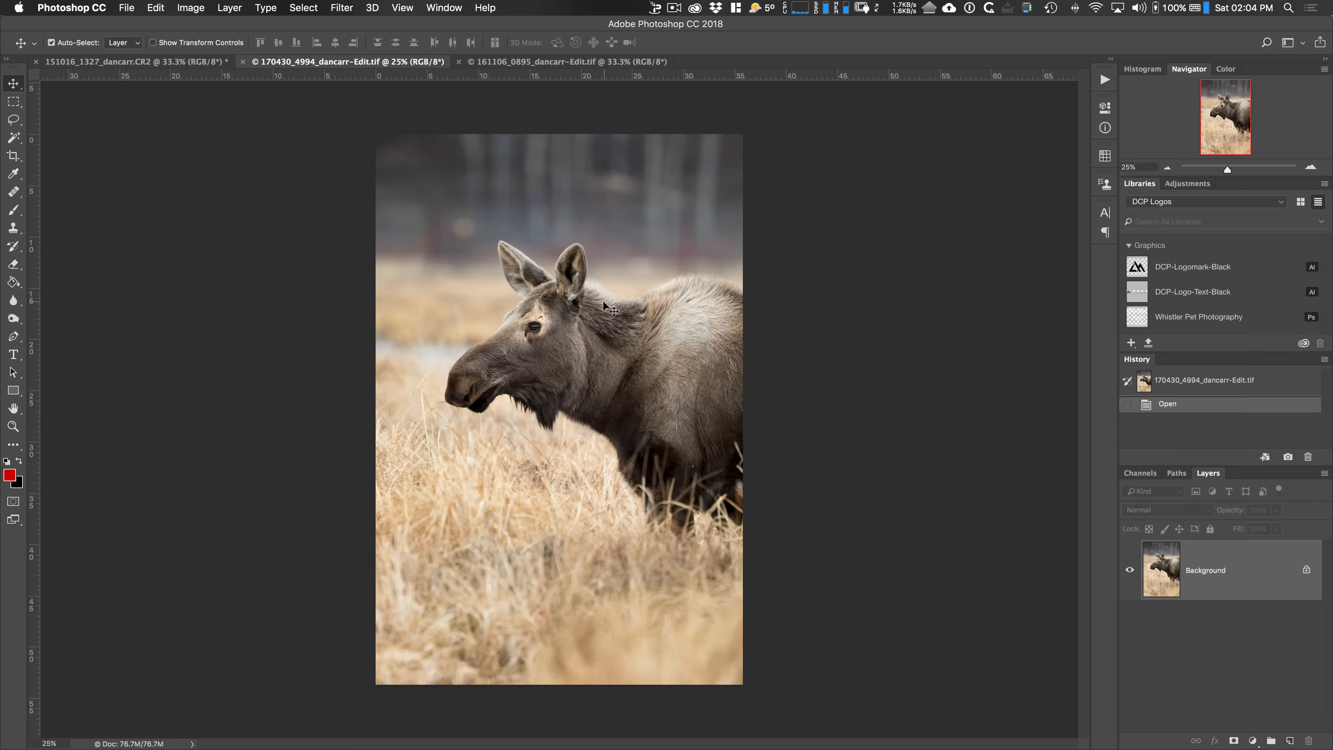
mouse_move(644, 304)
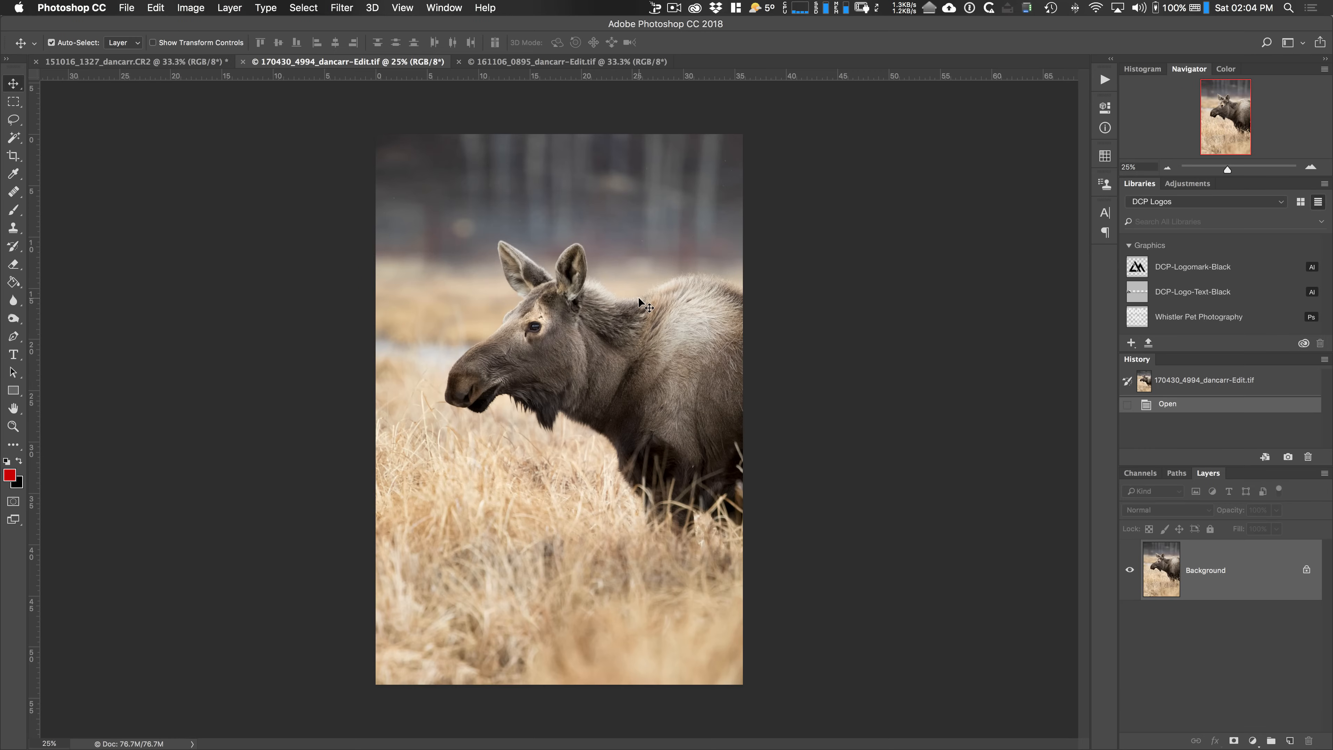
mouse_move(681, 254)
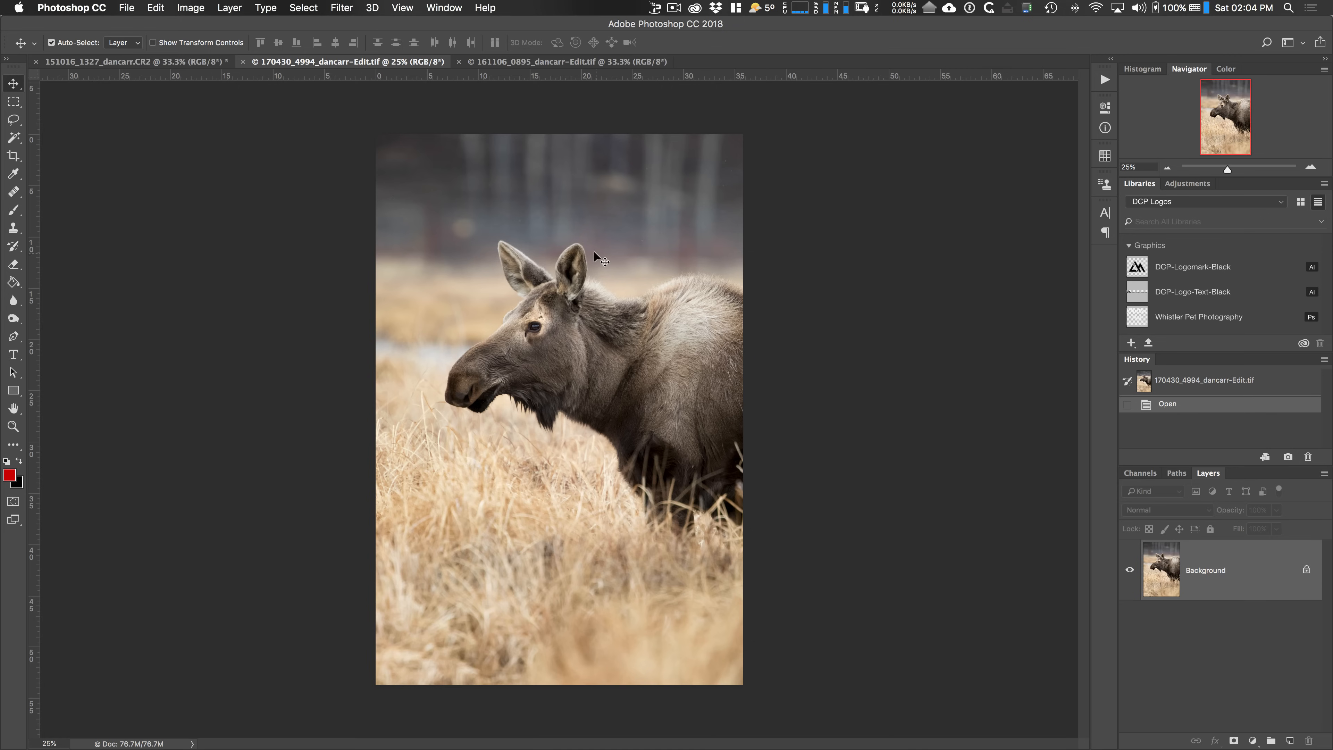
- Open the white high-resolution logo PNG from the Photologo folder as its own document
click(125, 7)
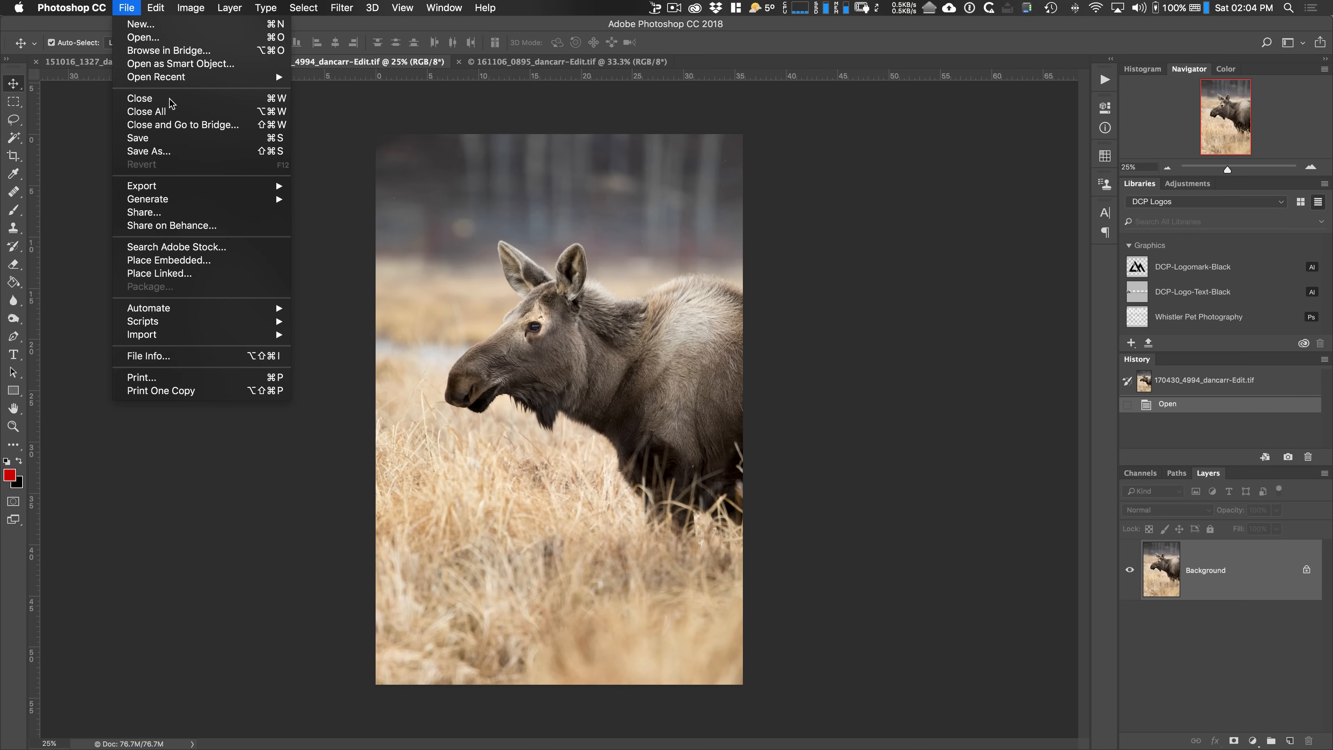
click(142, 37)
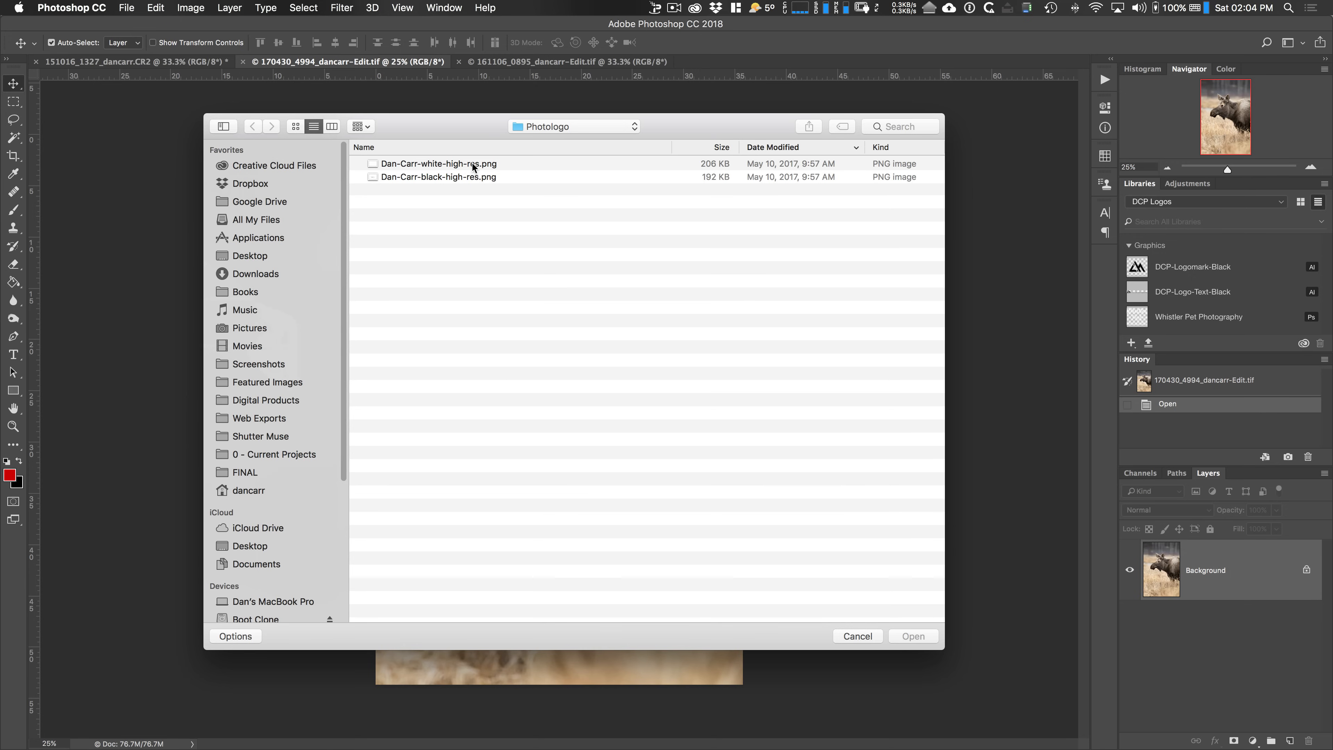
click(439, 164)
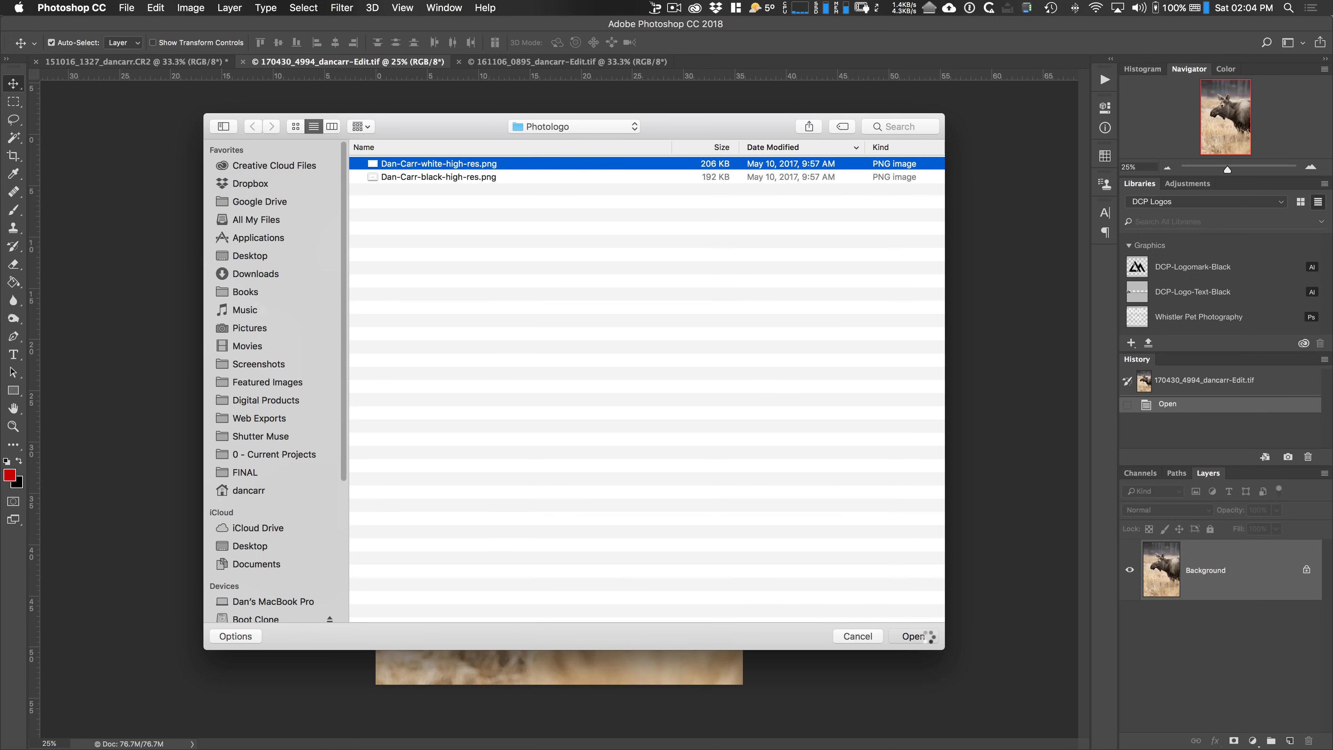
click(914, 637)
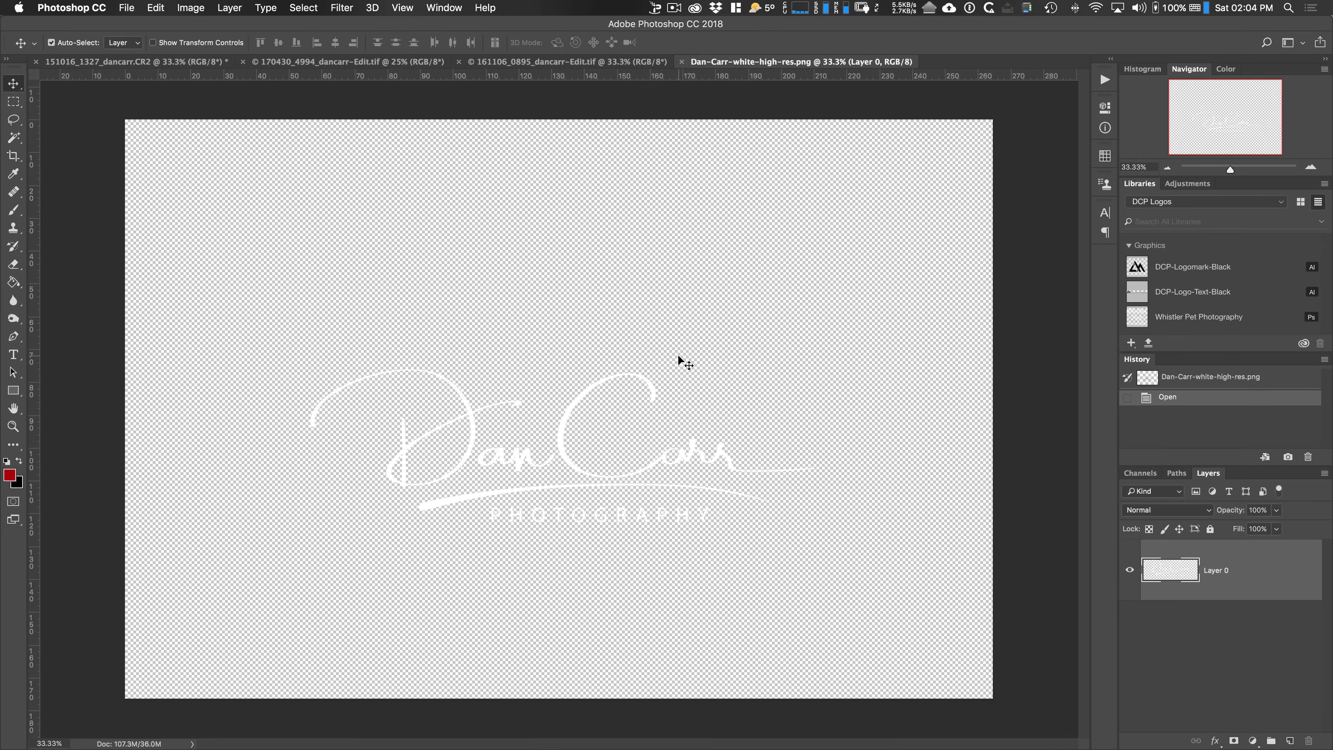
mouse_move(683, 352)
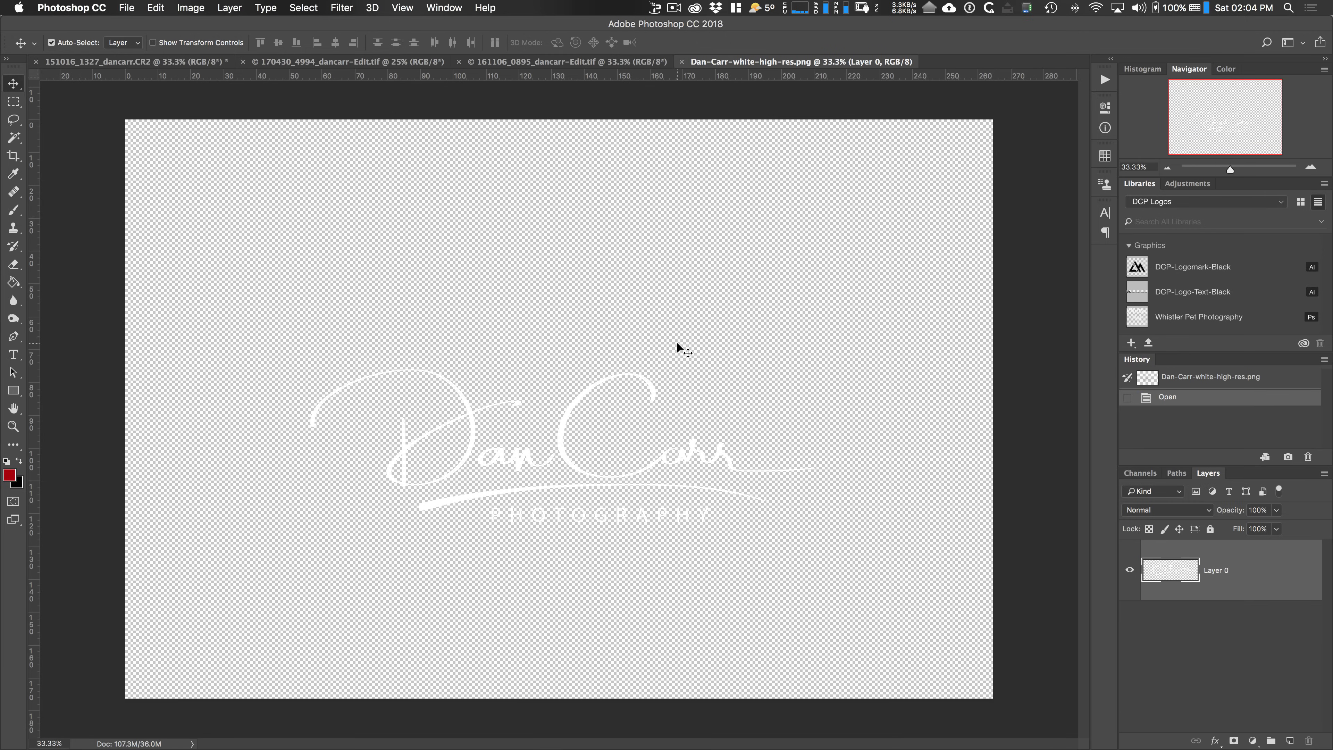
mouse_move(678, 349)
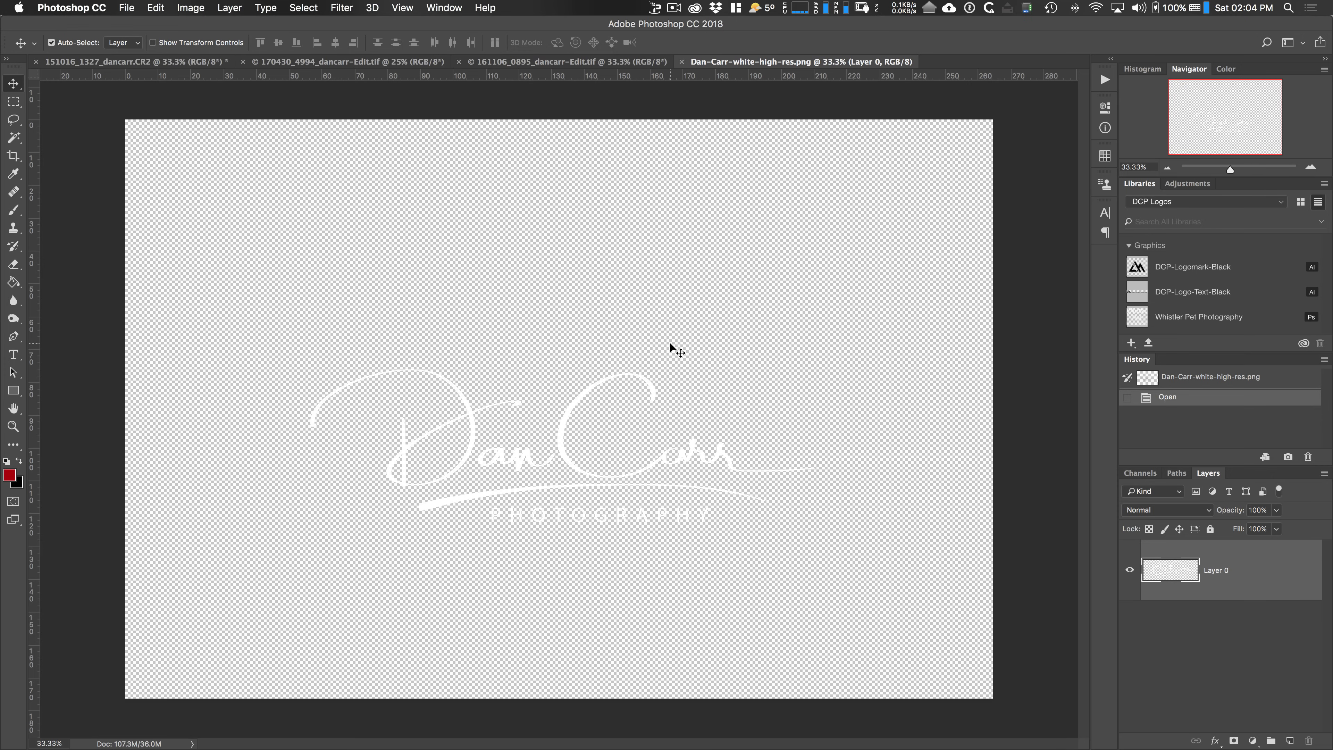
mouse_move(673, 352)
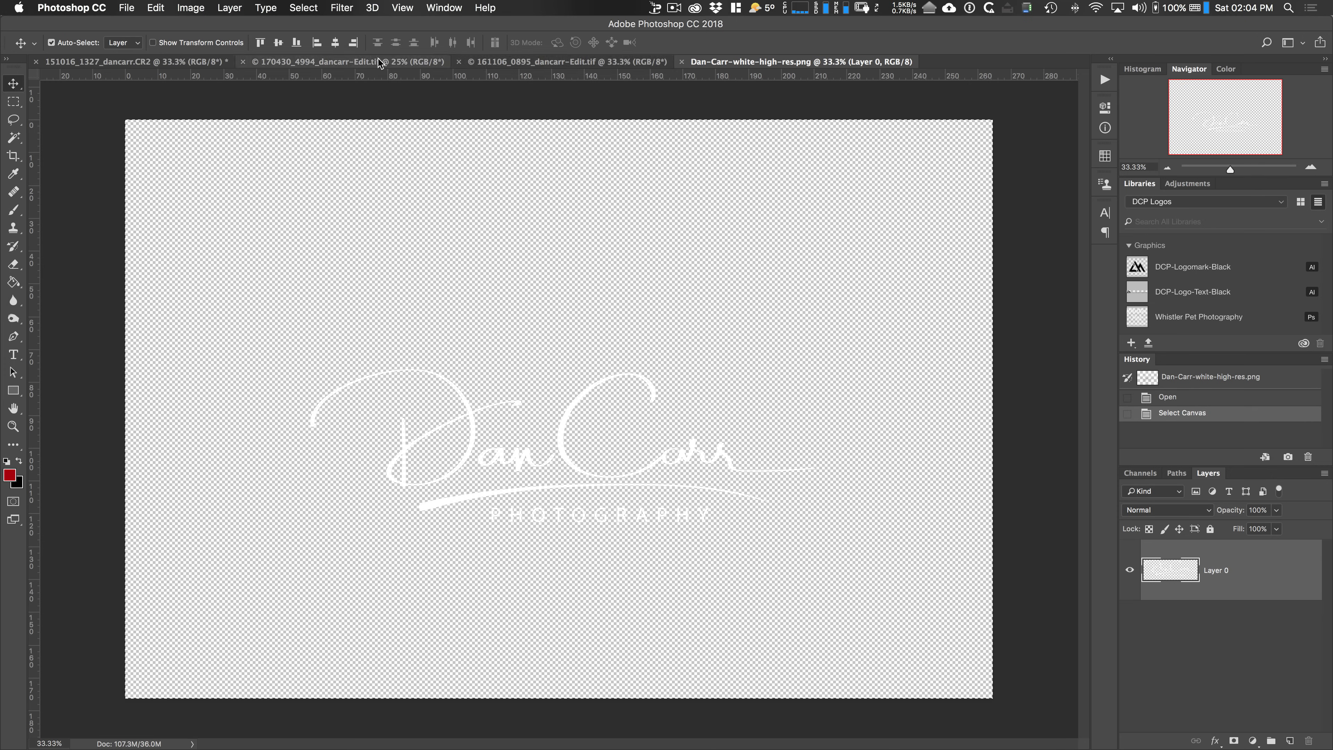
- Shrink the pasted logo to the moose photo's bottom centre and fade it to about 57% opacity
click(340, 61)
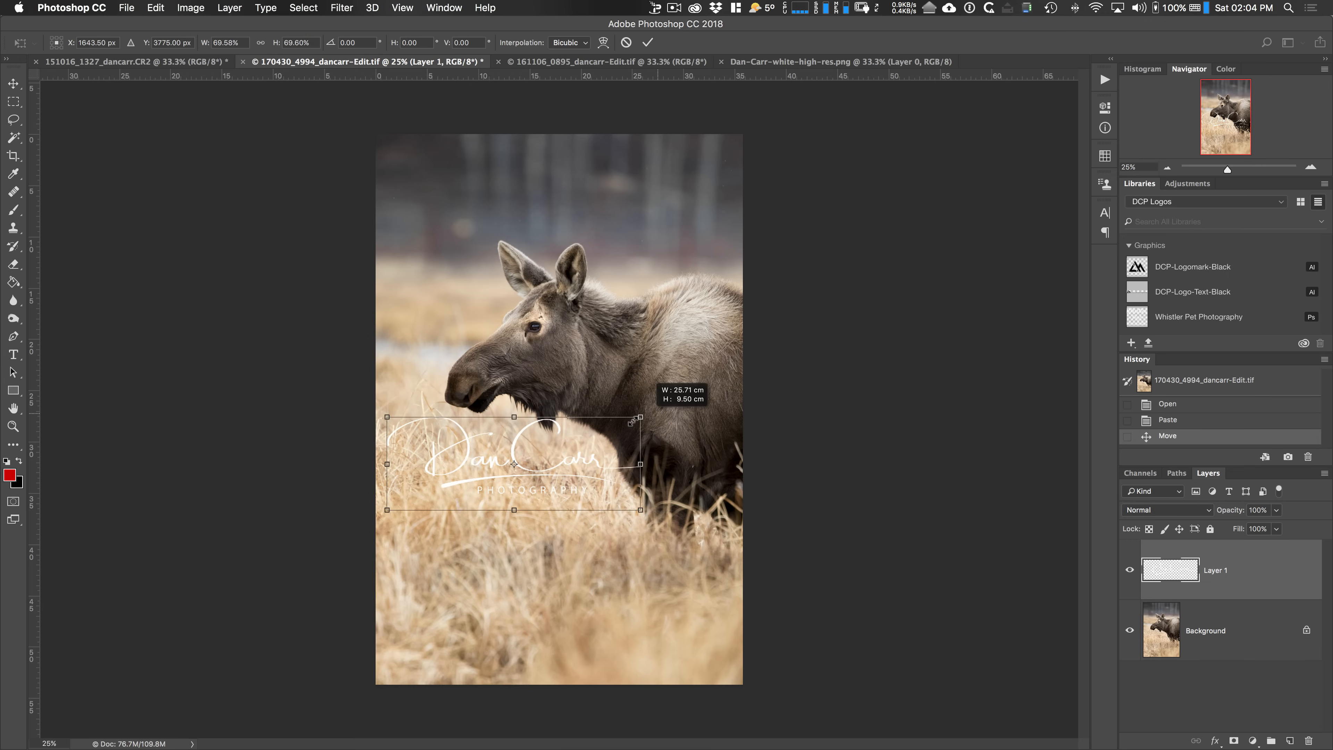
drag(513, 463, 560, 607)
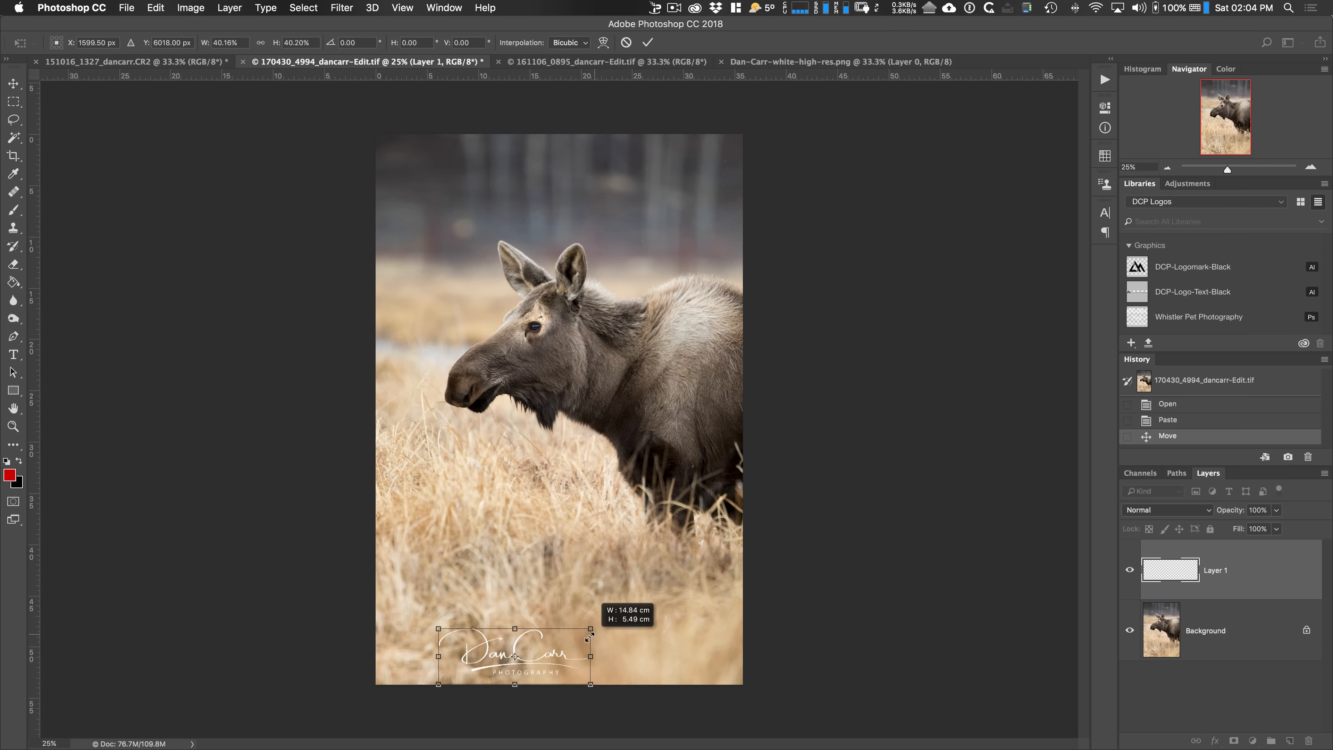
drag(586, 636, 600, 633)
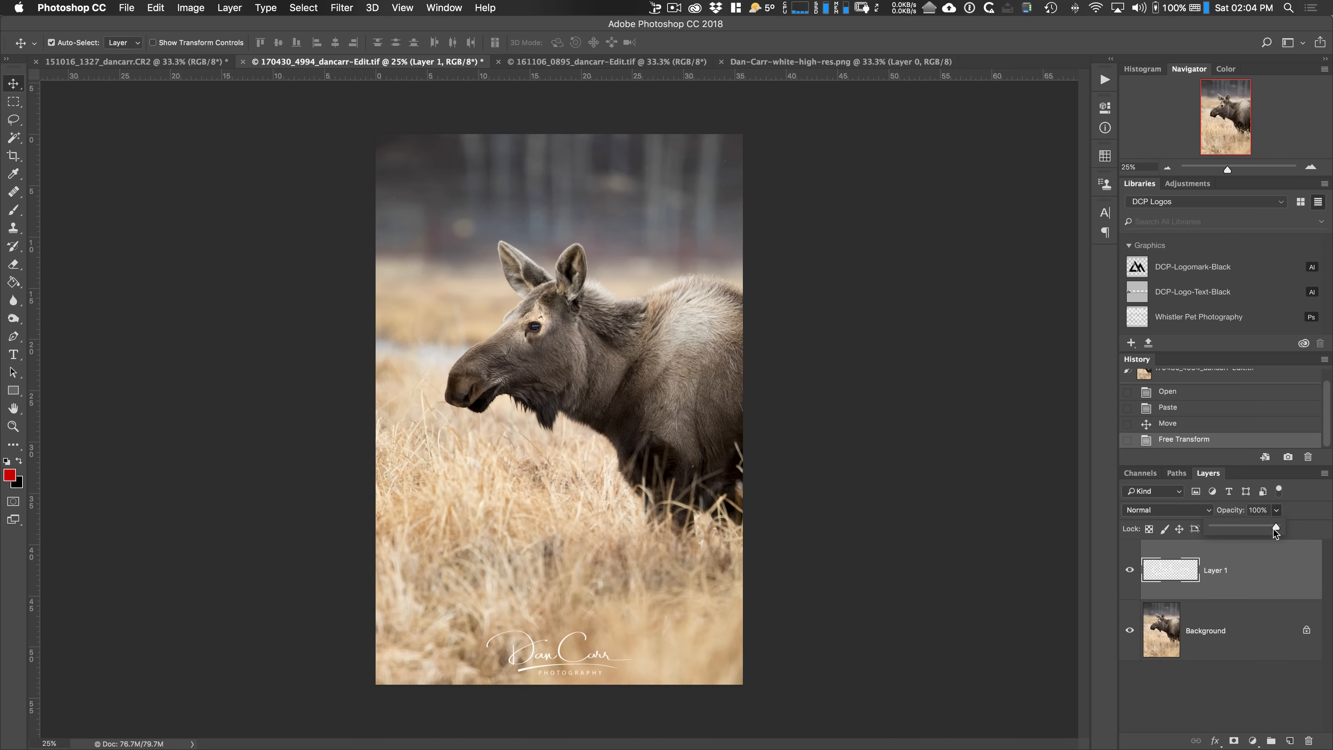
drag(1292, 529, 1263, 529)
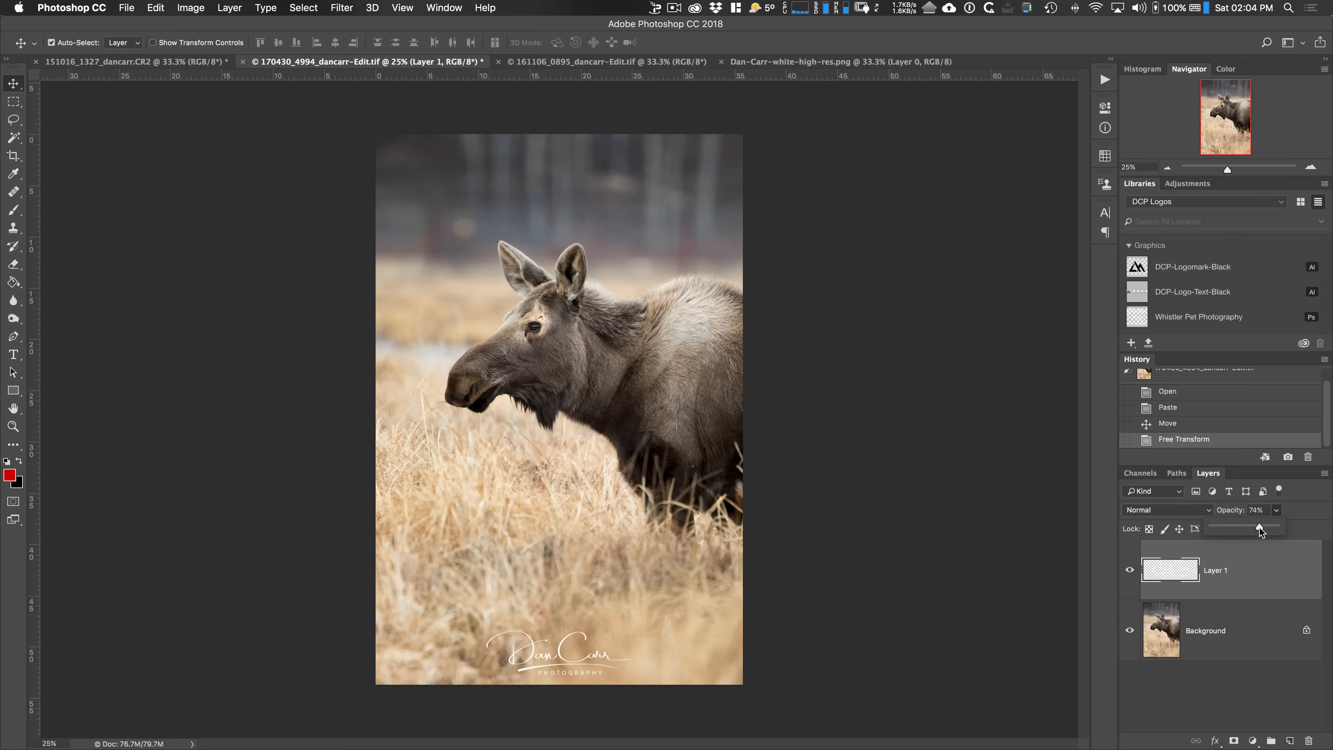
drag(1261, 528, 1247, 528)
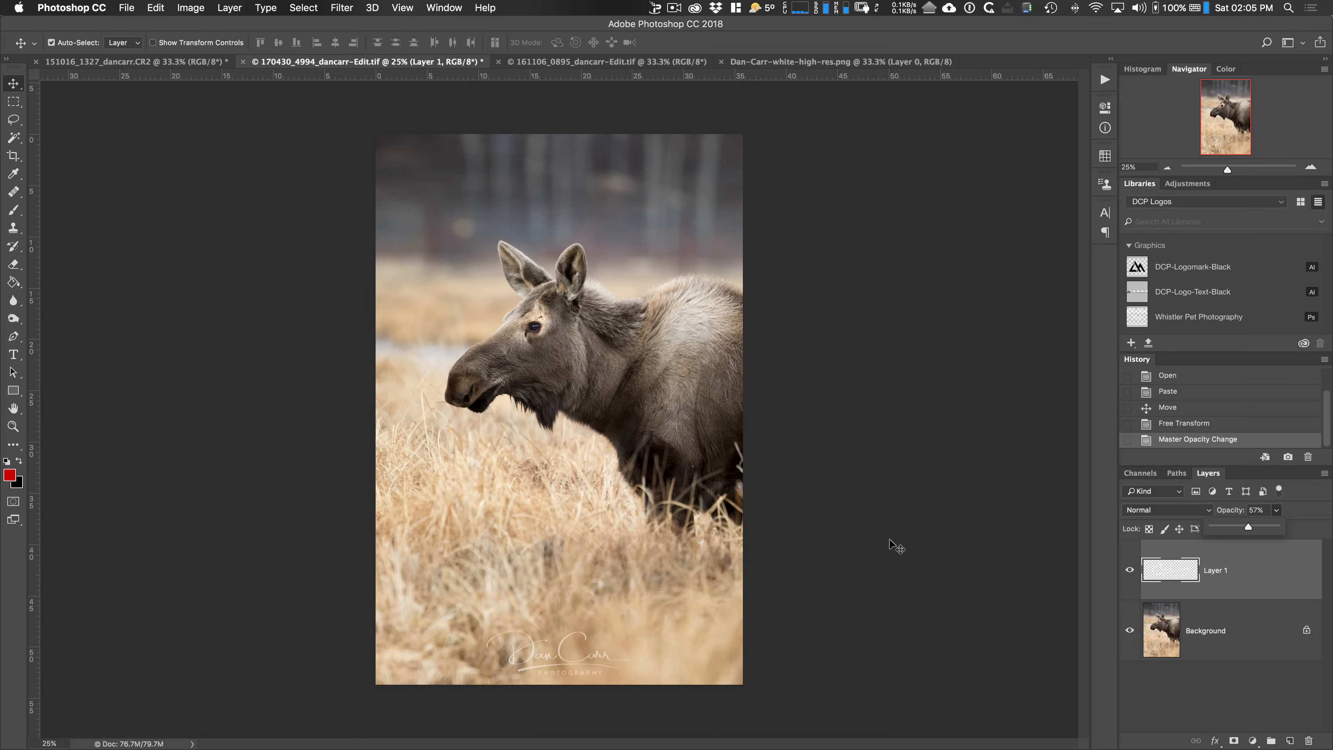
mouse_move(668, 503)
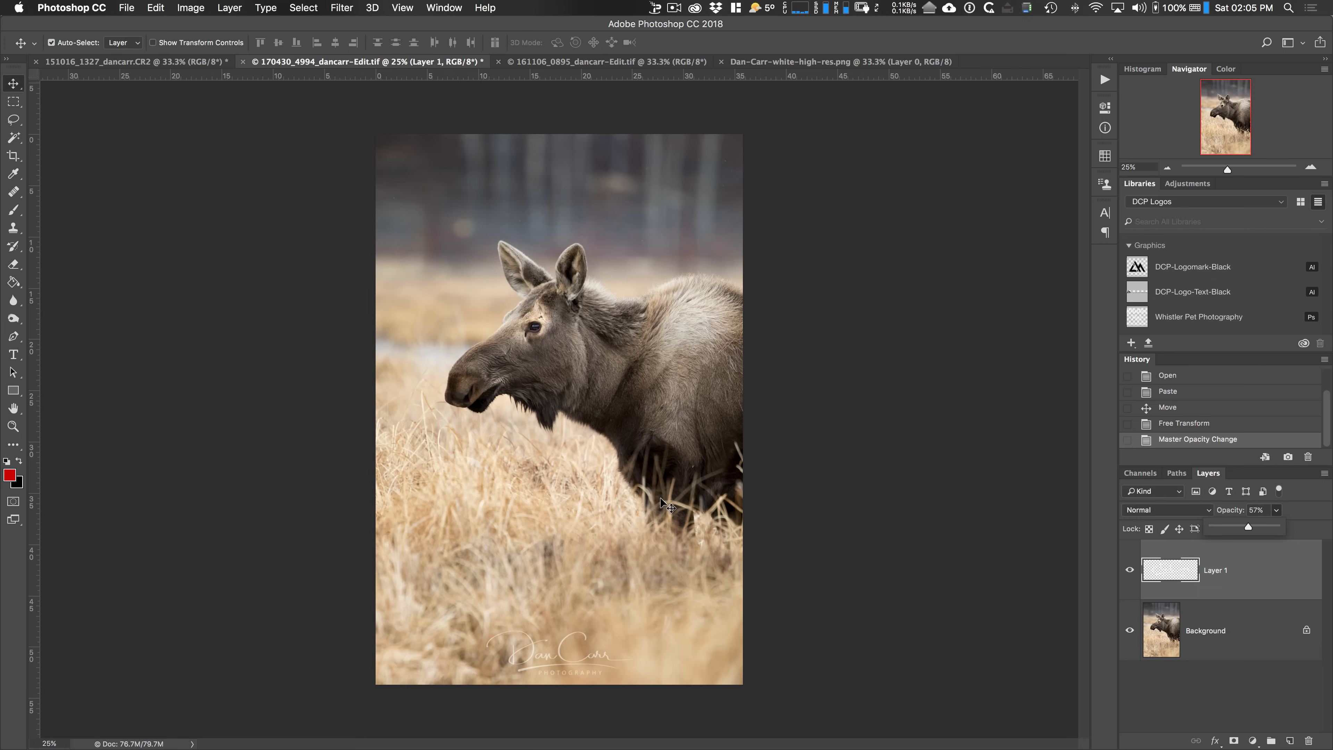
mouse_move(791, 84)
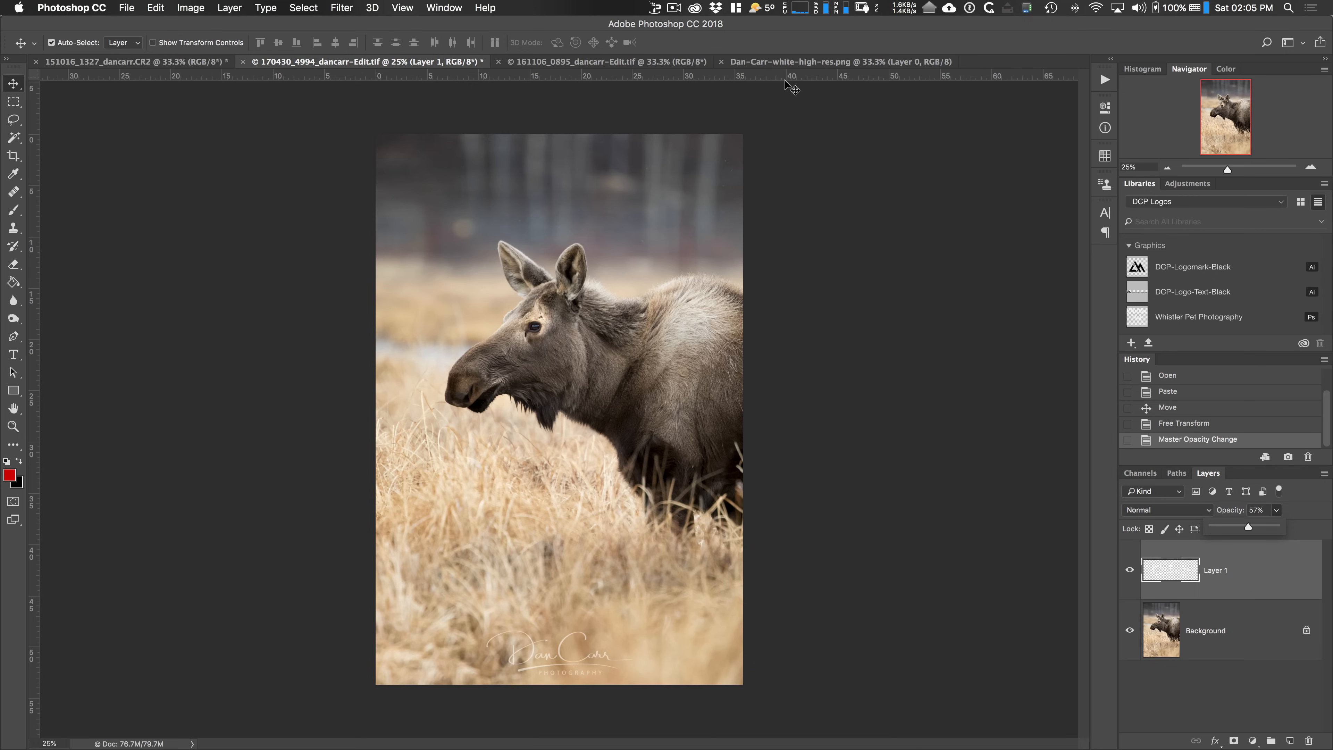
- Duplicate Layer 0 from the logo document into the moose .tif, accepting the profile mismatch
click(791, 62)
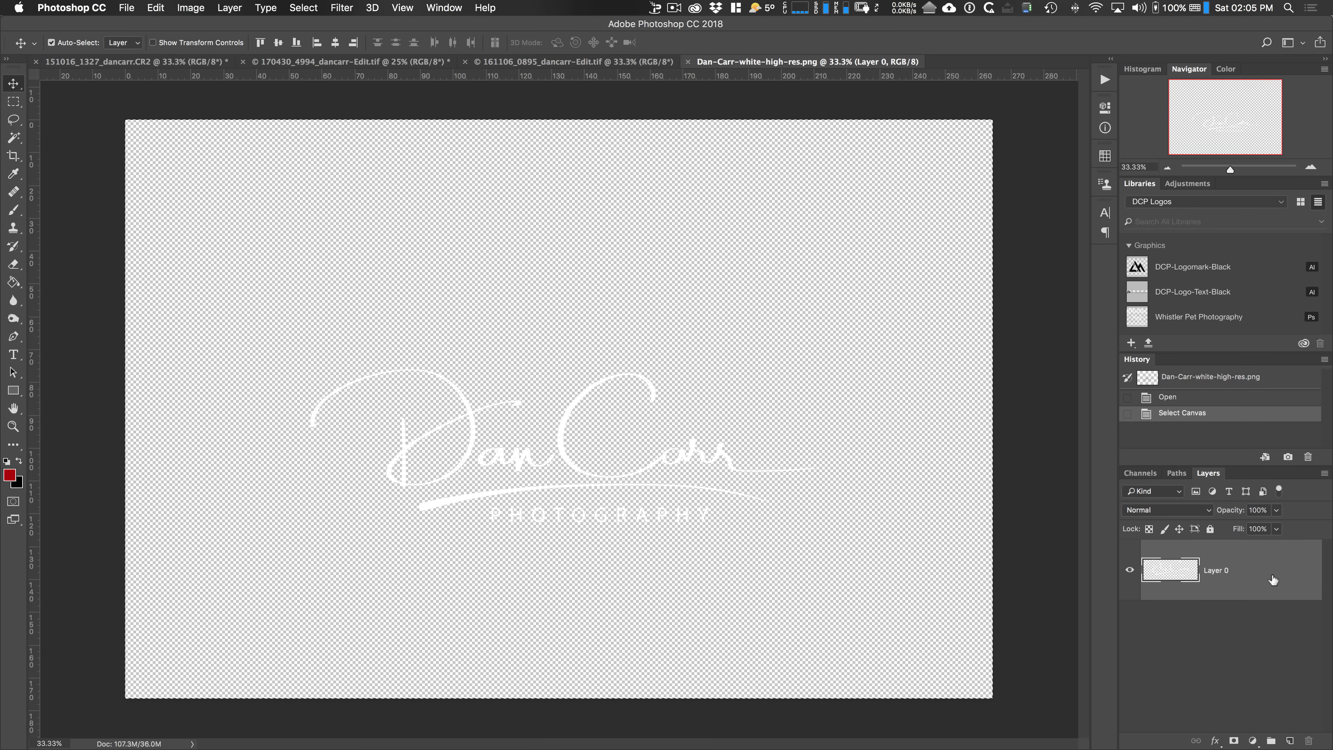
right_click(1216, 569)
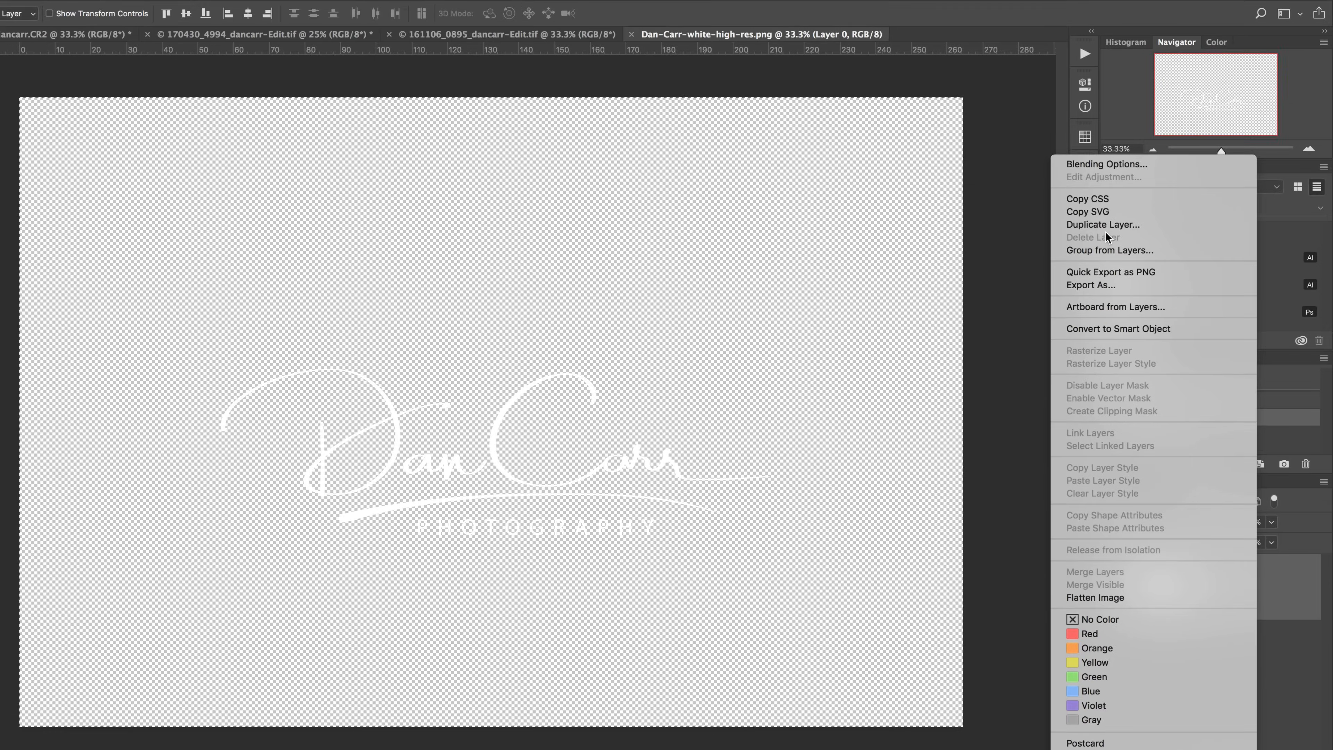
click(1102, 224)
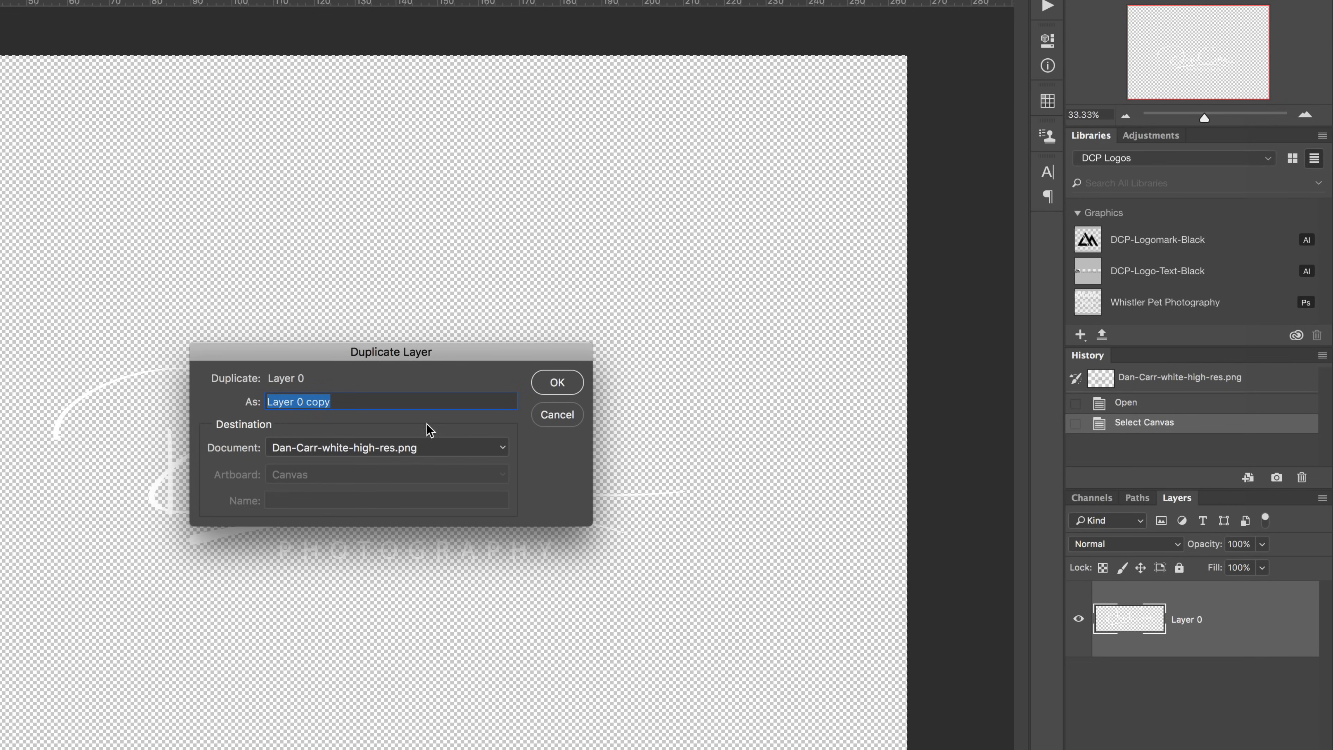
mouse_move(457, 451)
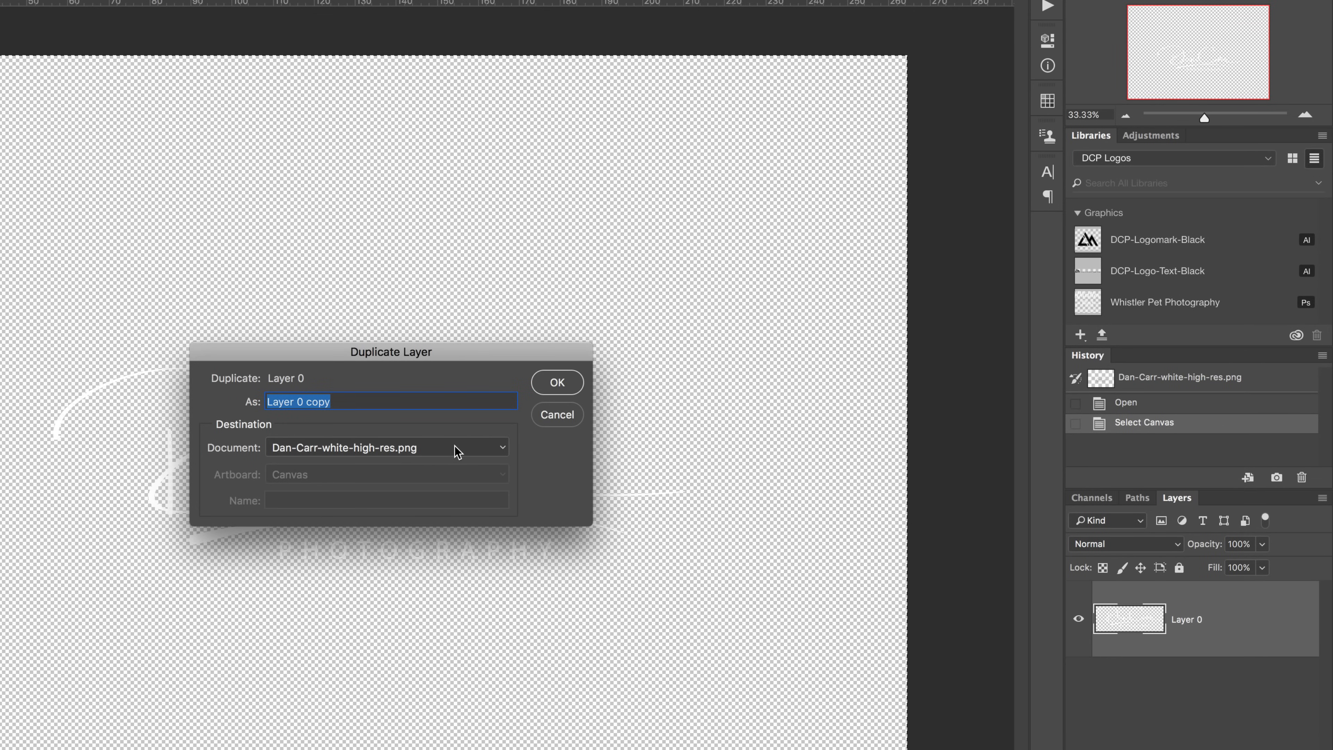
click(386, 448)
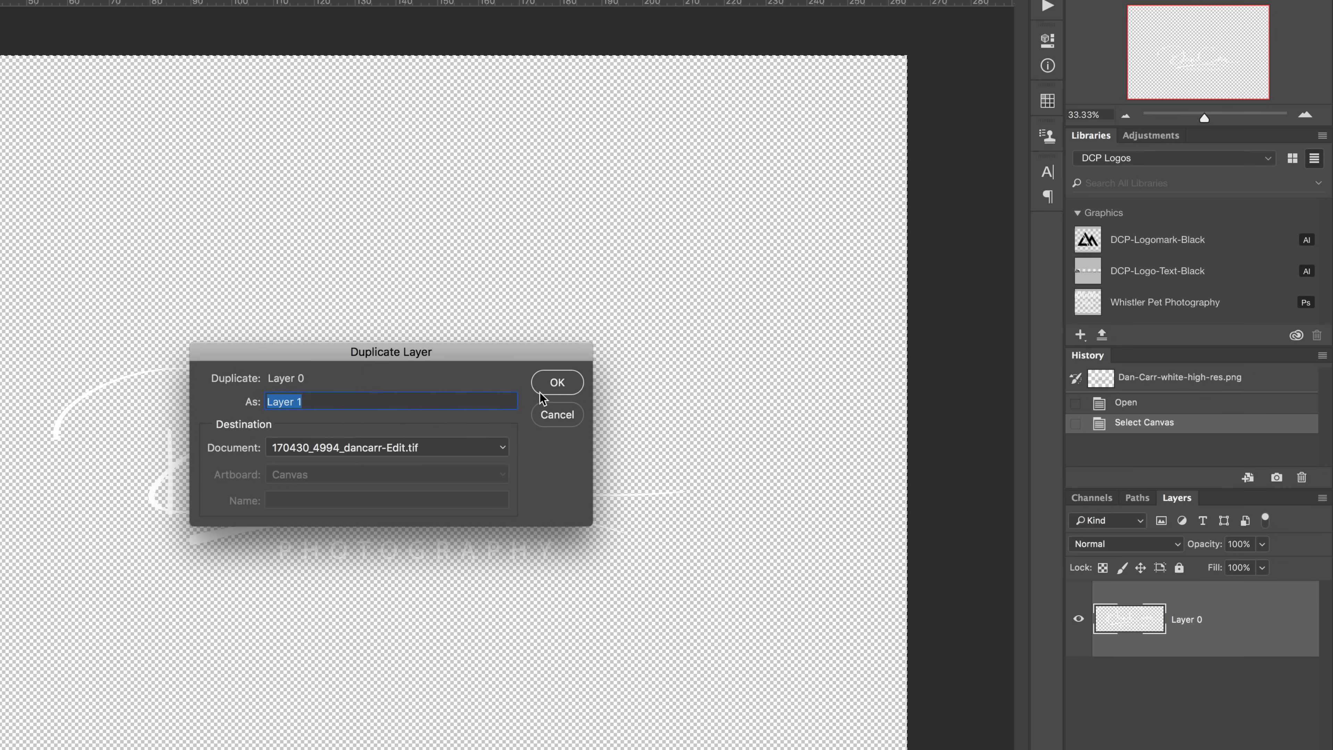
click(557, 382)
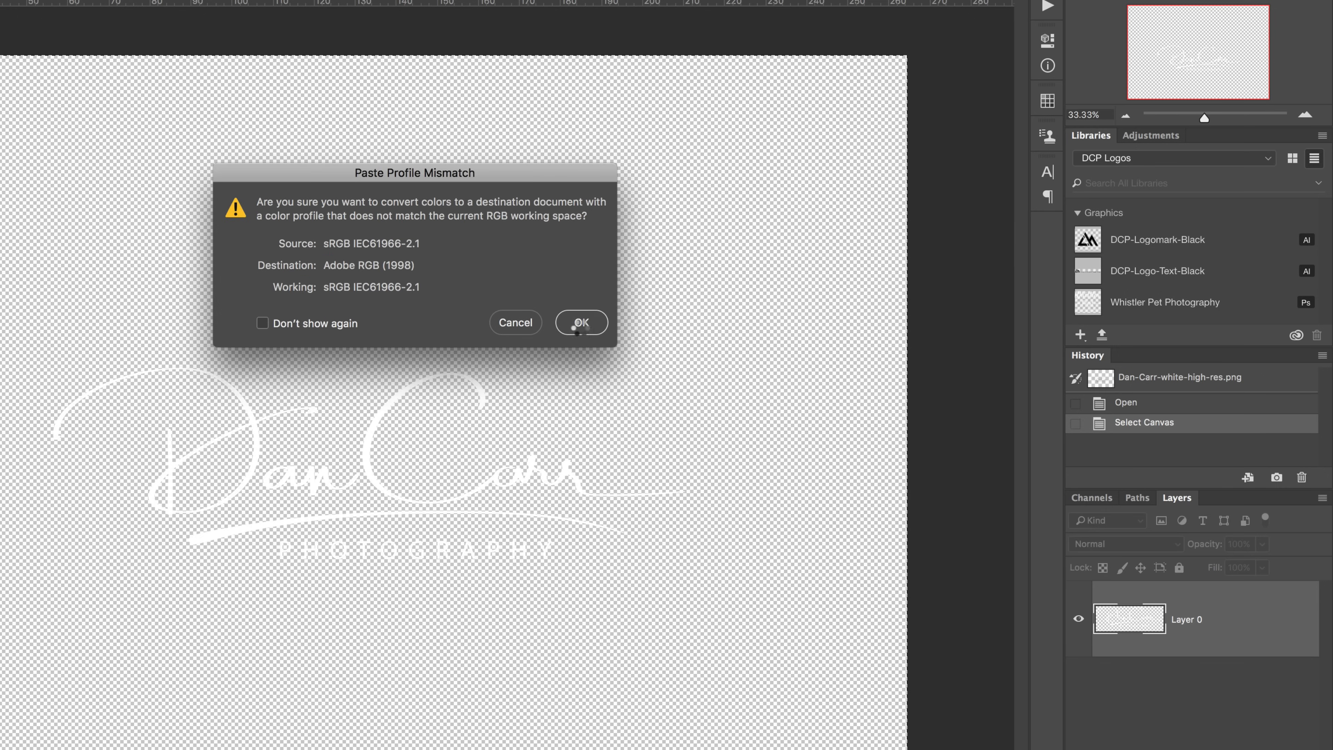
click(582, 323)
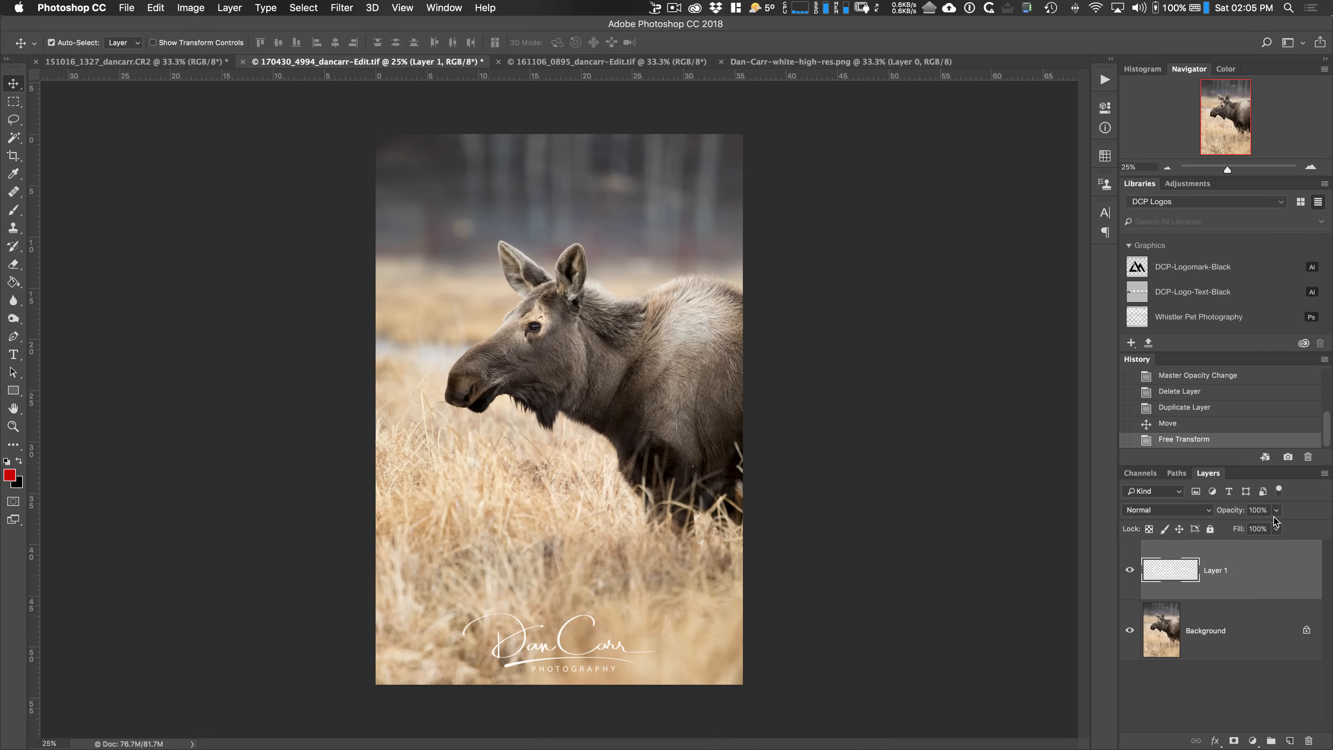
- Fade the logo to about half opacity, then close the moose photo without saving
drag(1276, 520, 1248, 527)
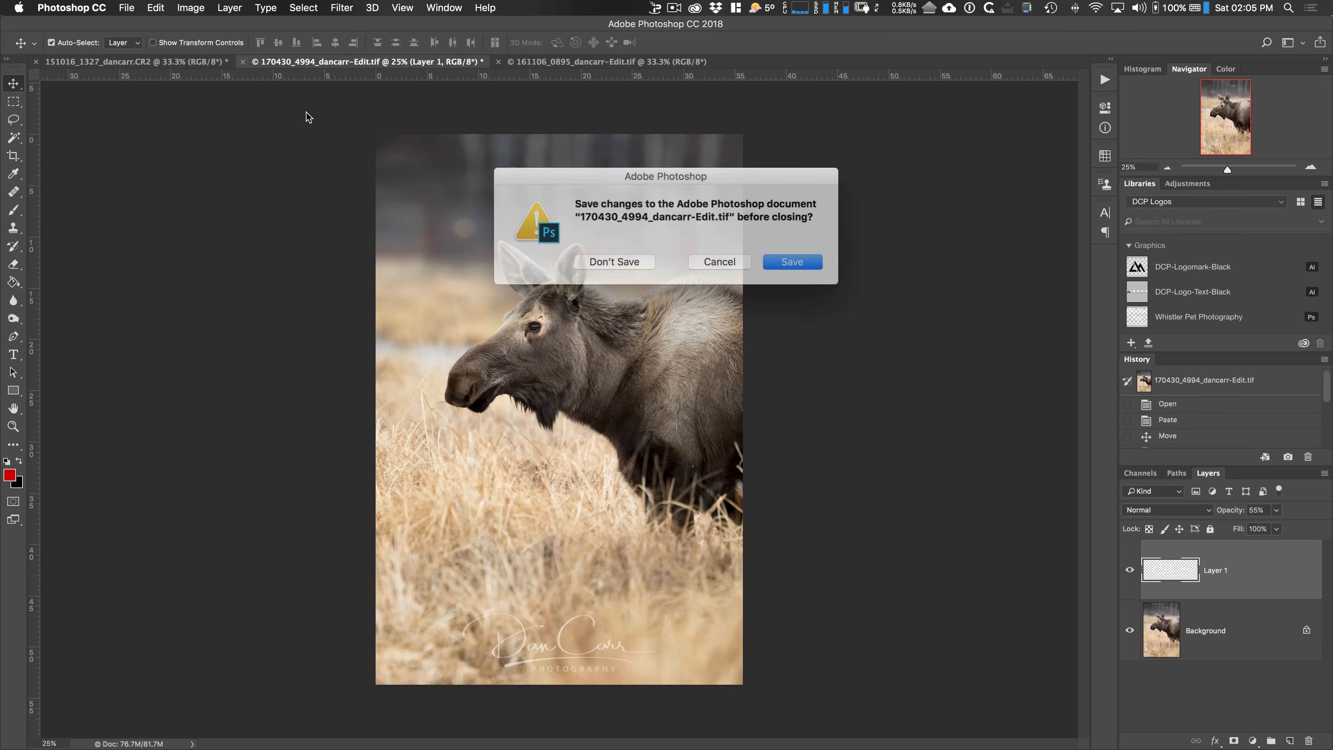
click(614, 261)
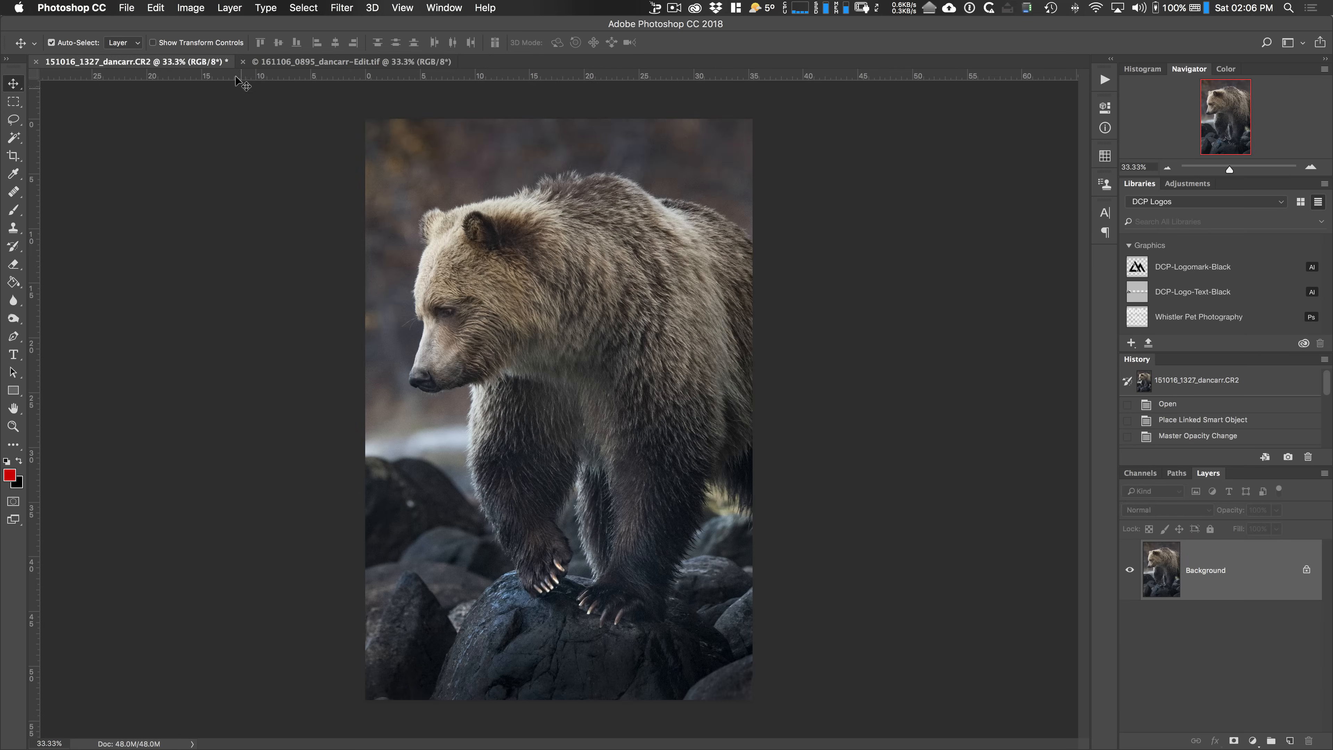
- Place the white logo PNG as an embedded image onto the mountain photo
click(332, 61)
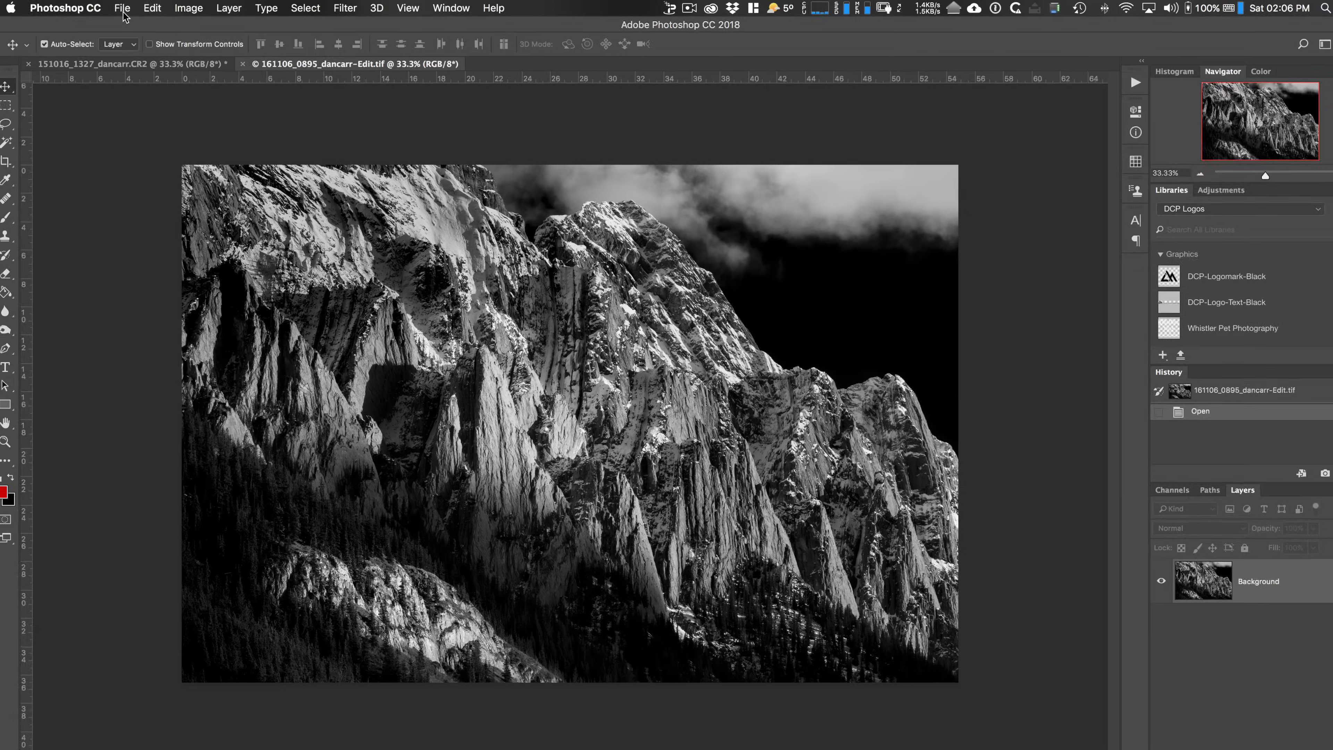
click(121, 7)
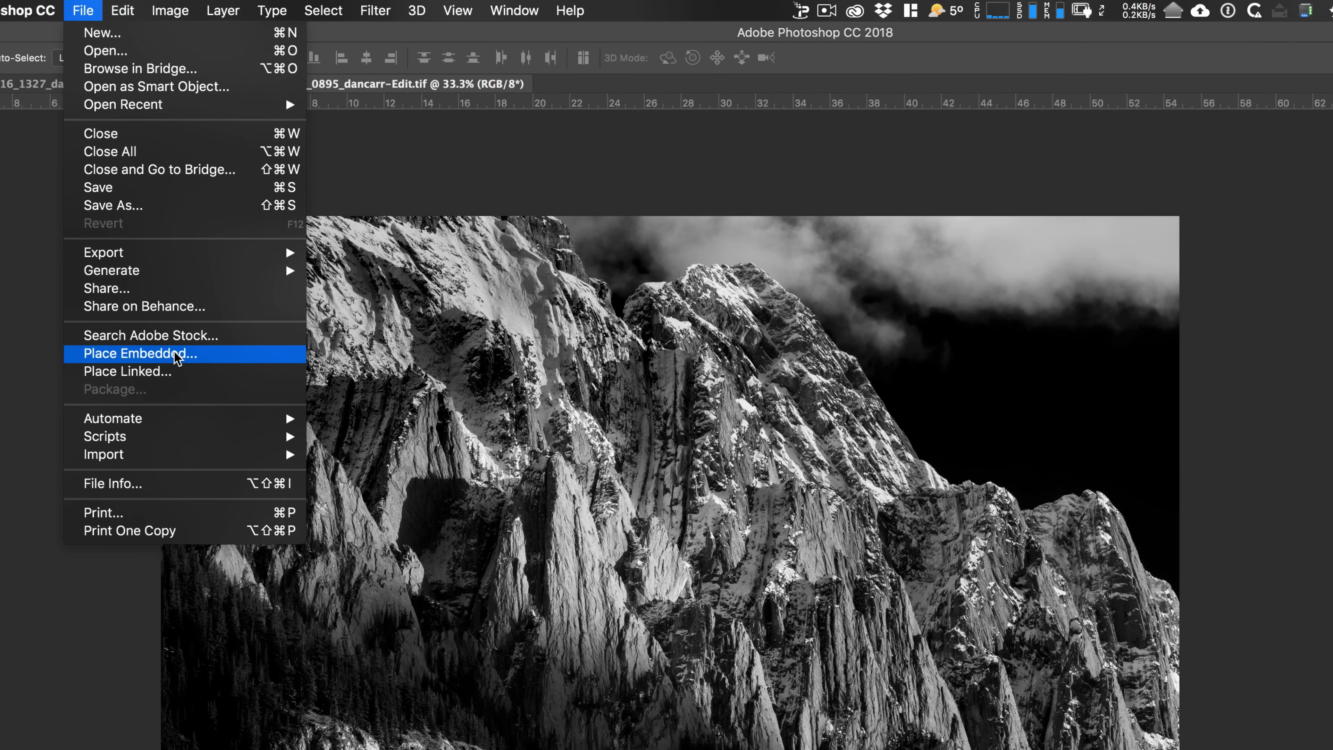
click(140, 356)
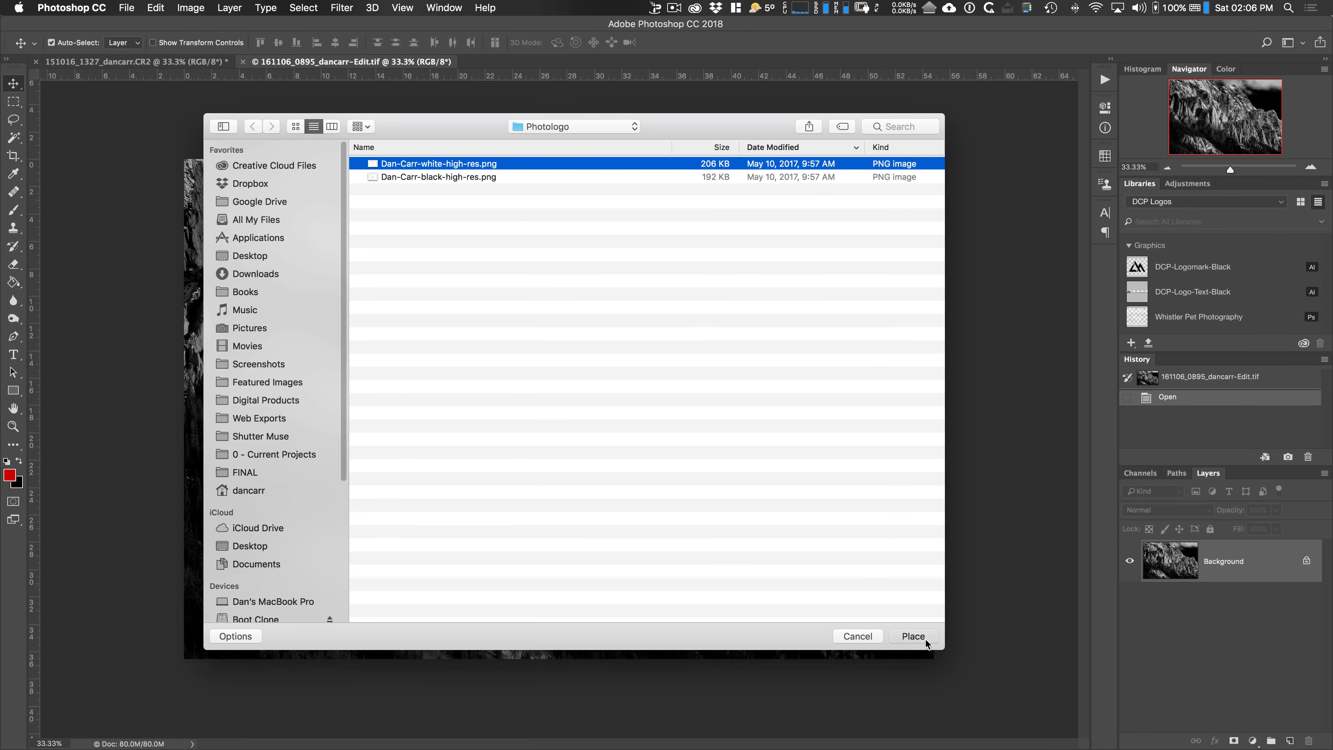
click(912, 636)
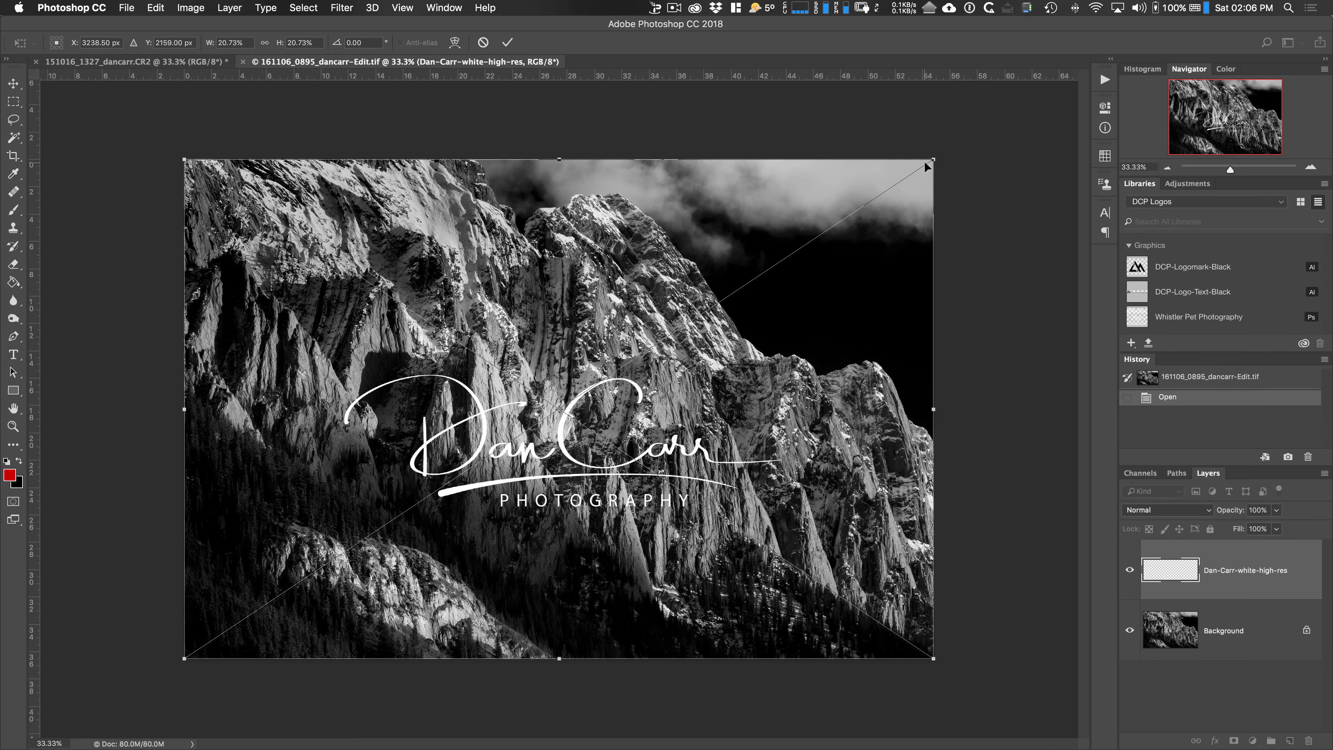
- Shrink the logo to the bottom centre and lower its opacity to about 51%
drag(932, 162, 869, 202)
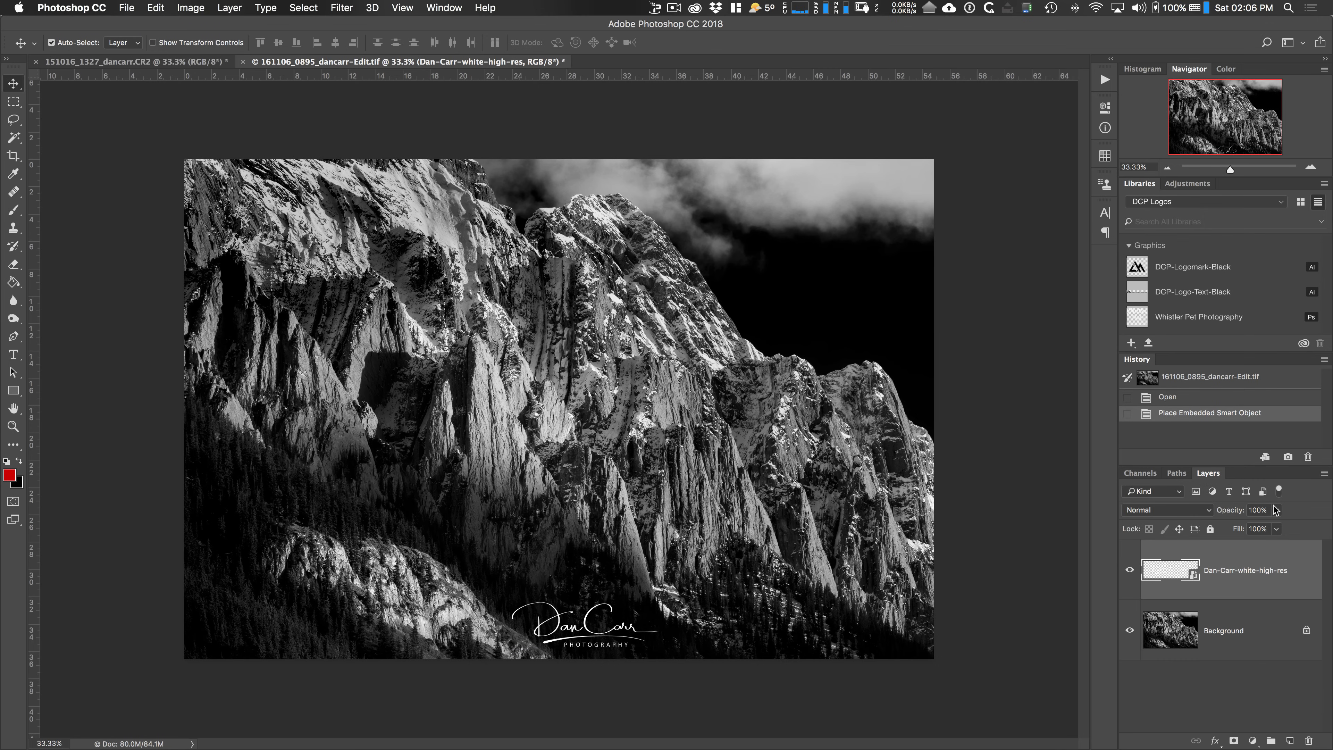
drag(1274, 528, 1257, 528)
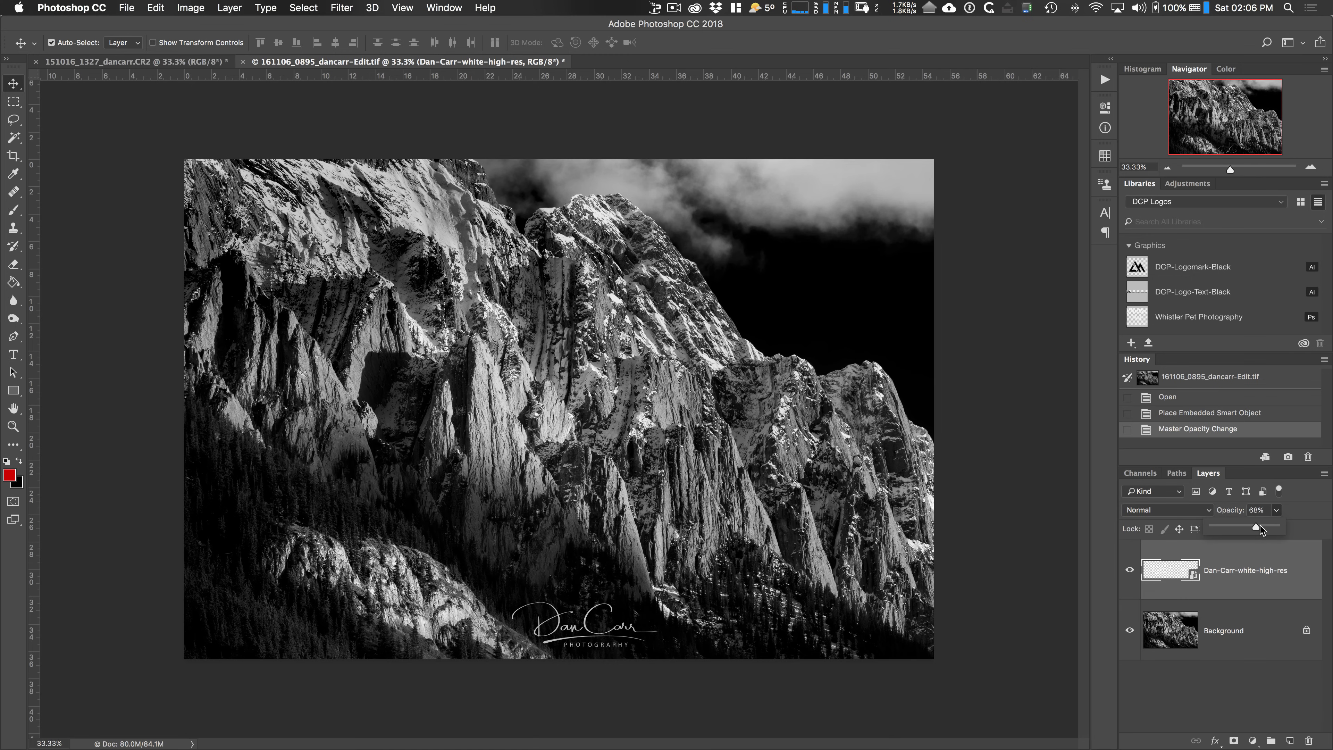
drag(1270, 527, 1246, 527)
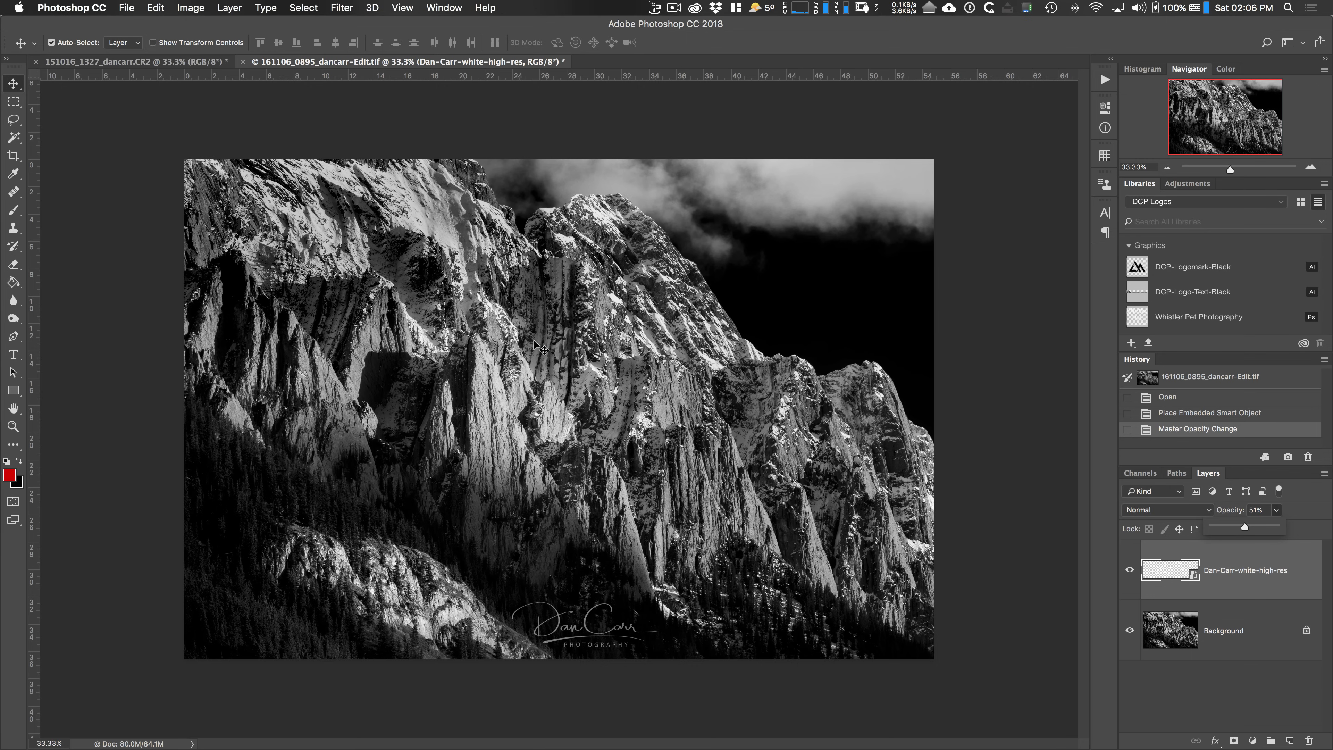
mouse_move(250, 69)
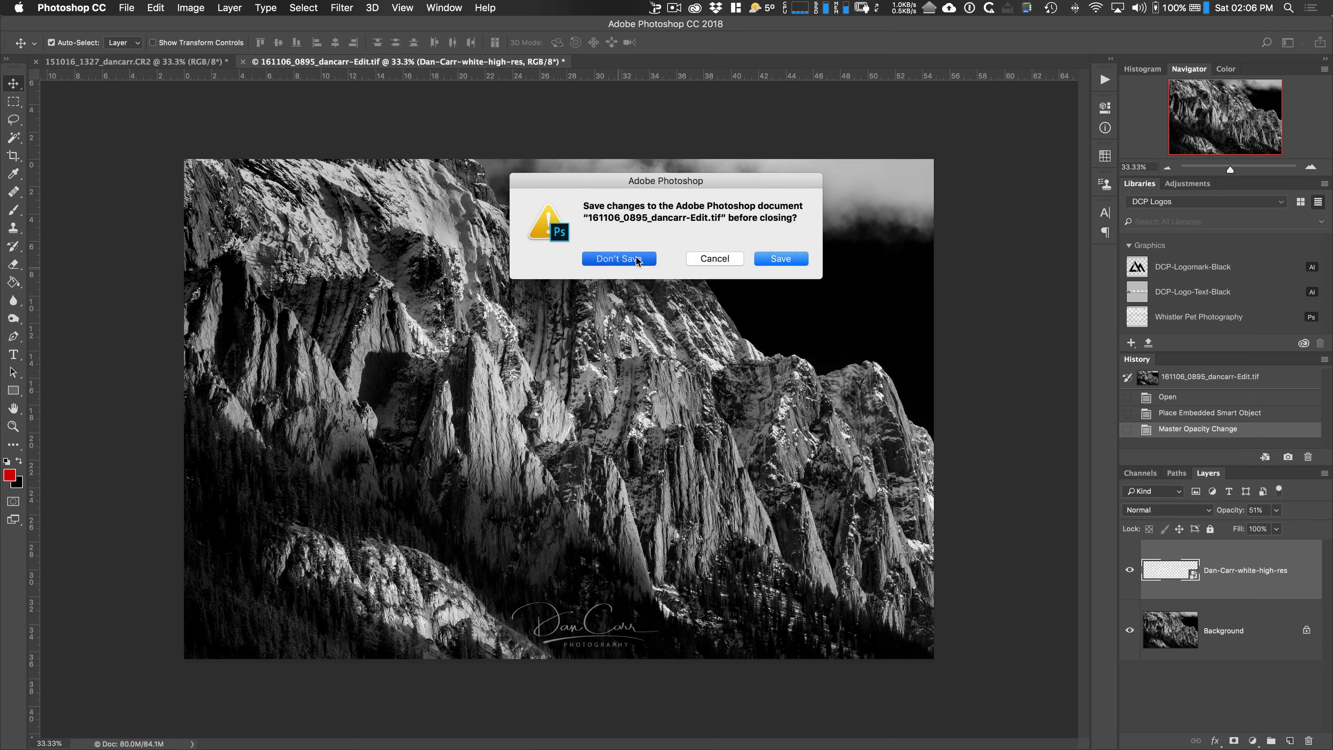
- Close the mountain photo without saving and show the Libraries panel list
click(618, 258)
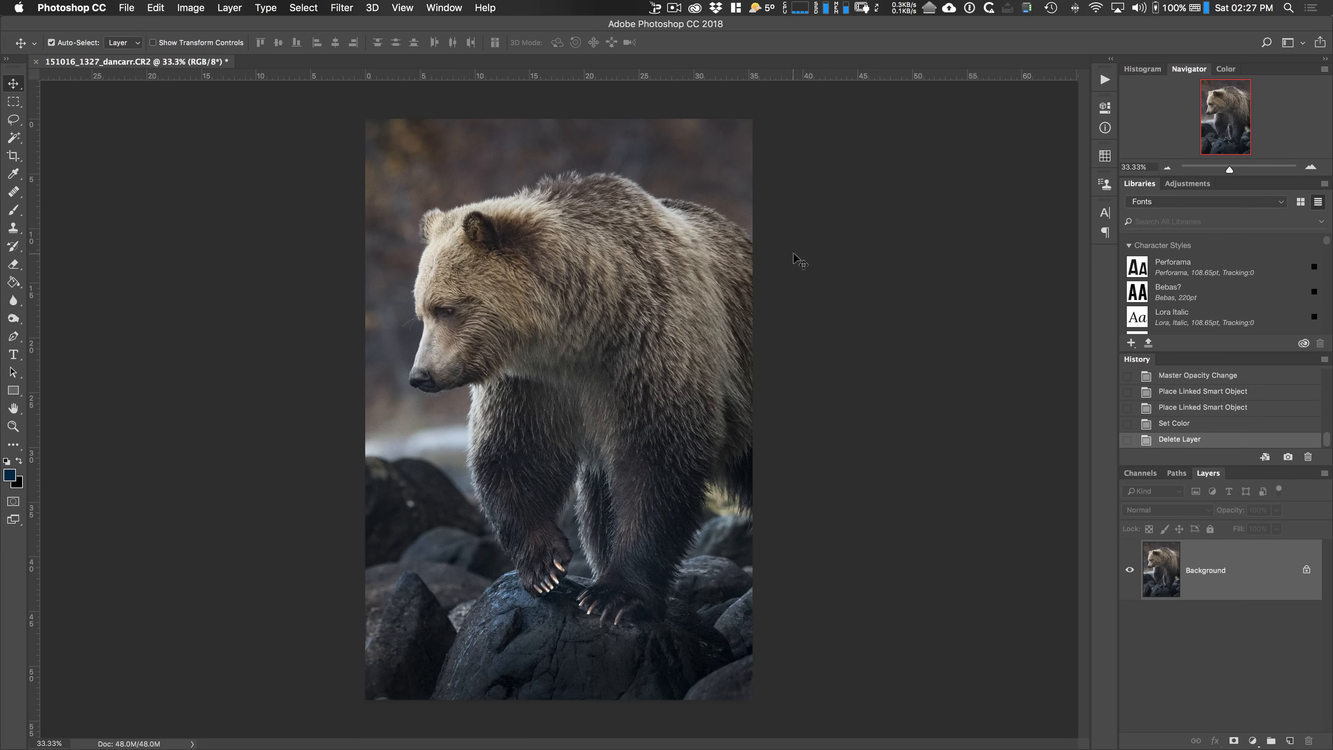
mouse_move(780, 273)
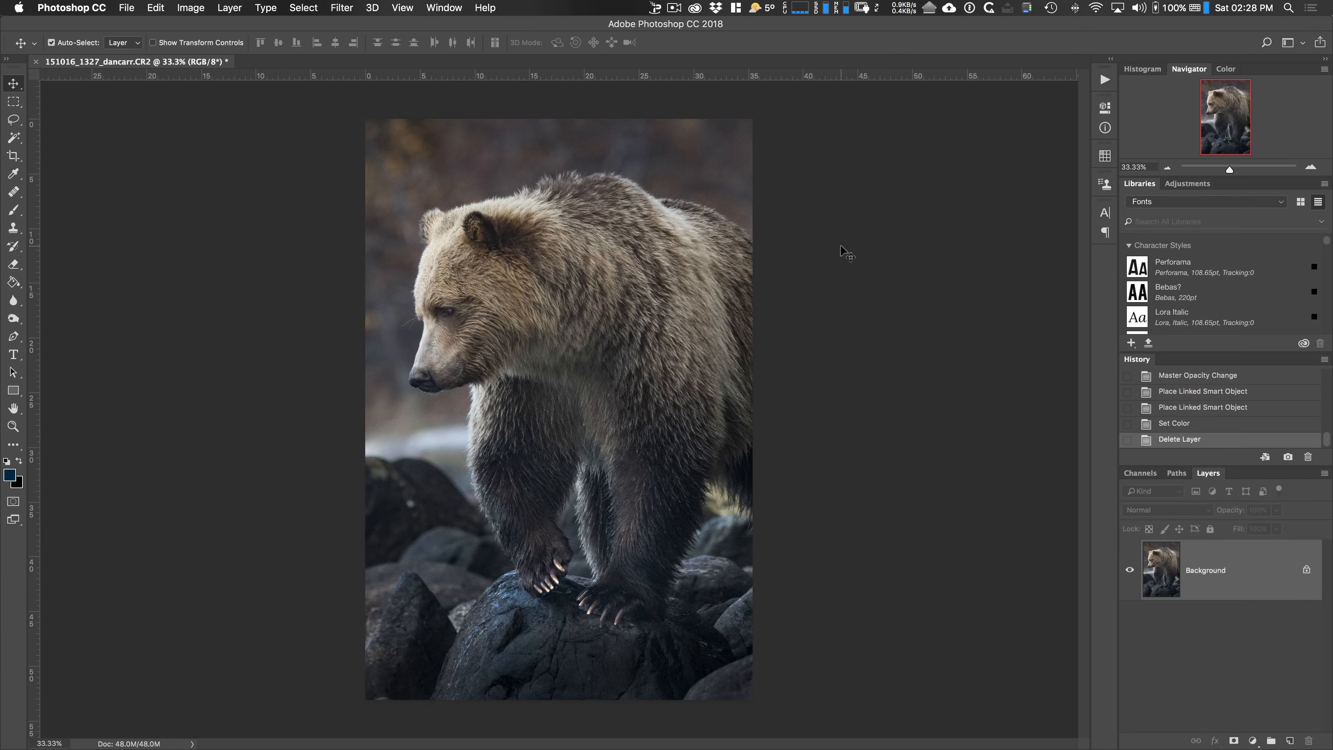
mouse_move(883, 219)
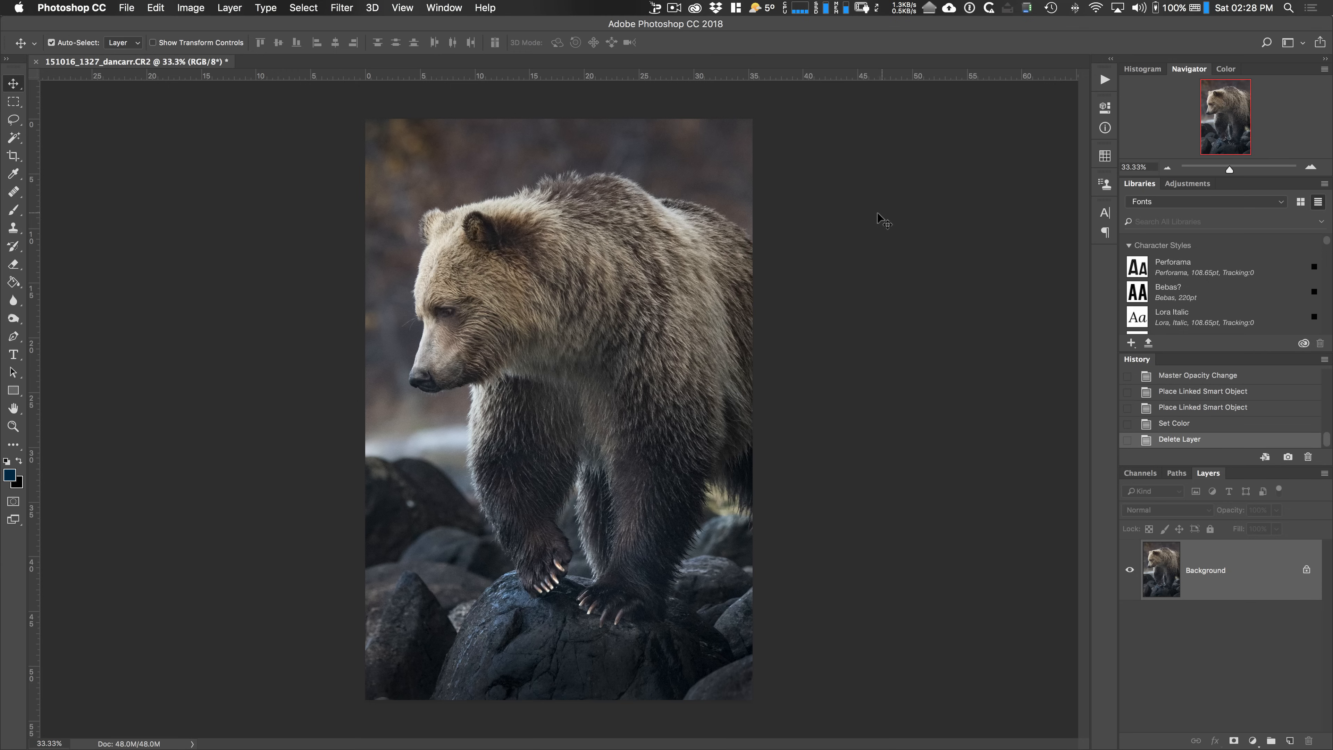
mouse_move(869, 212)
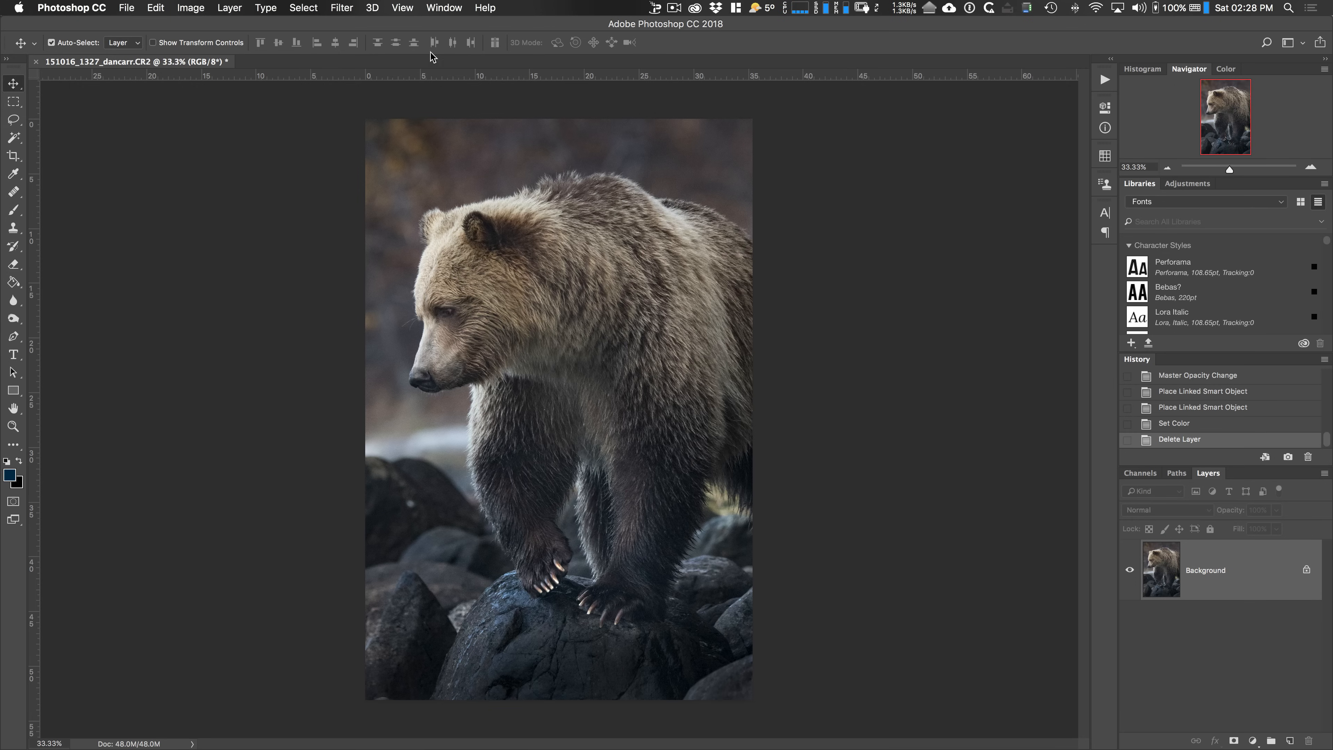
click(443, 8)
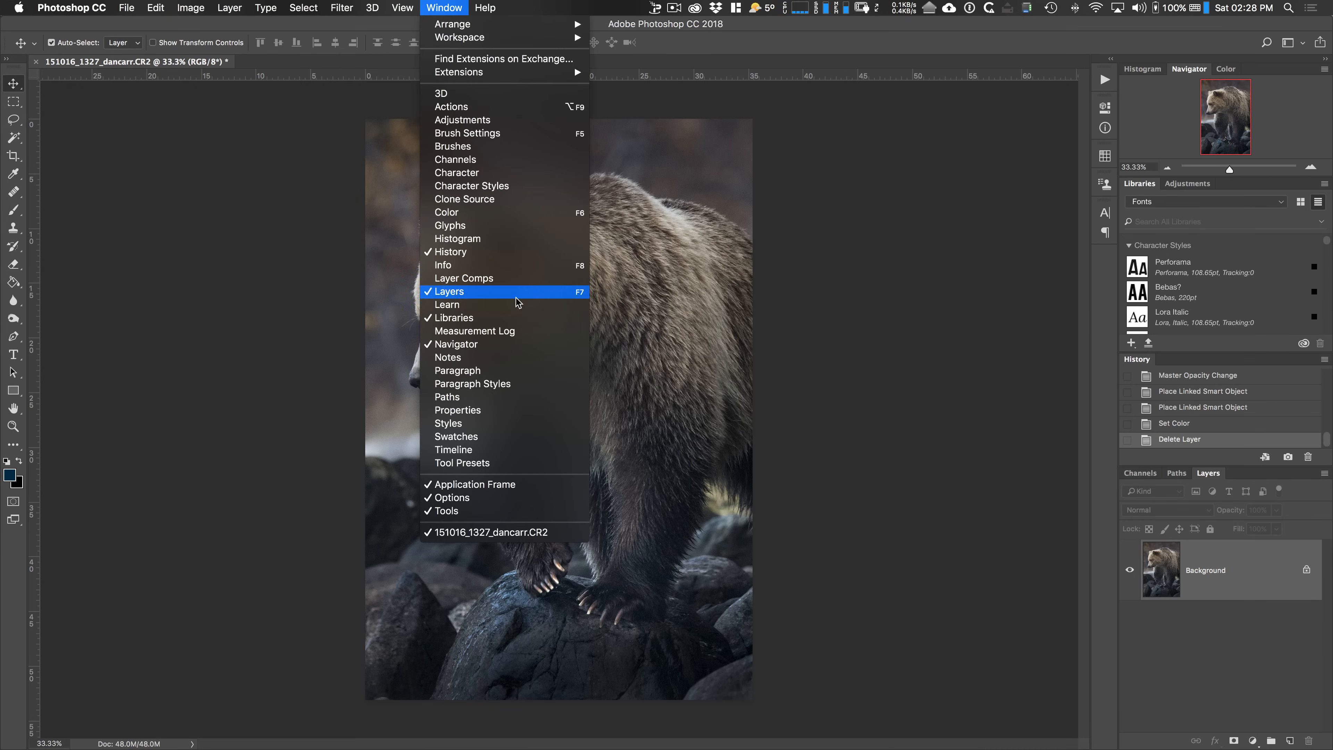
mouse_move(923, 270)
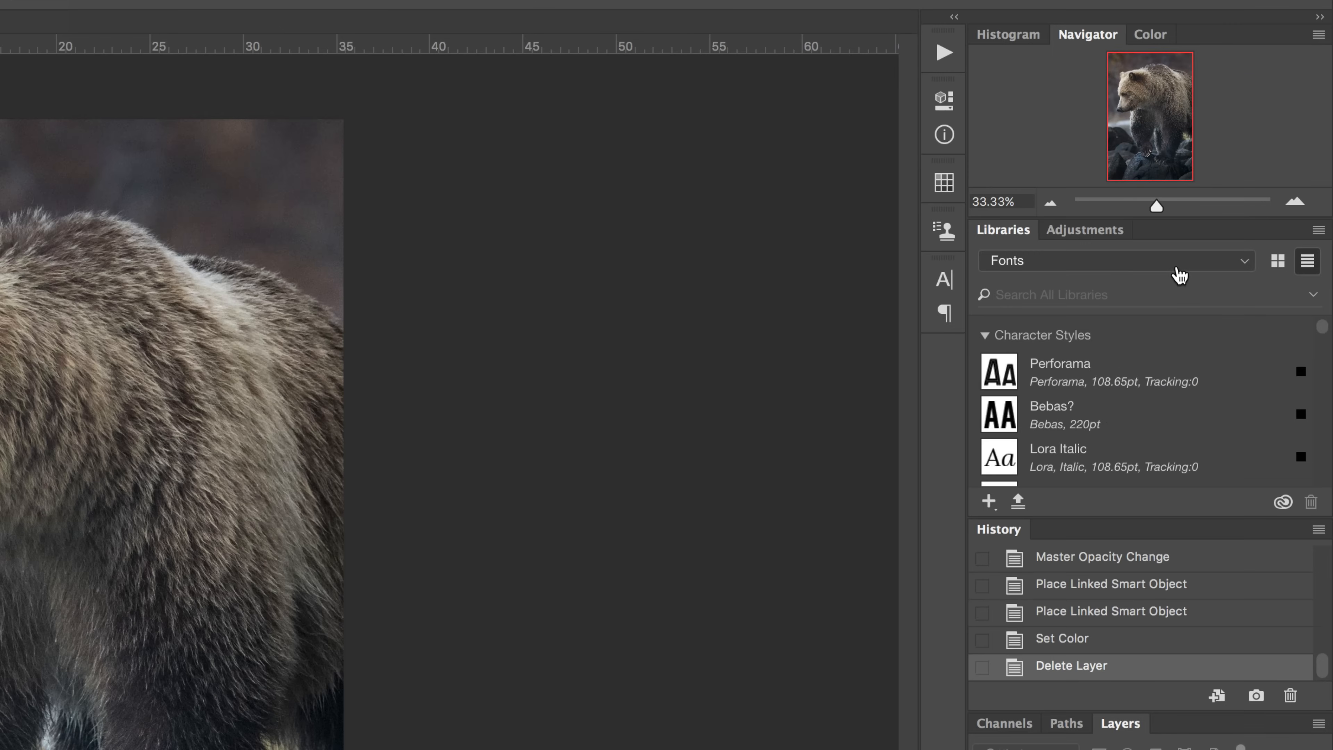
mouse_move(1189, 274)
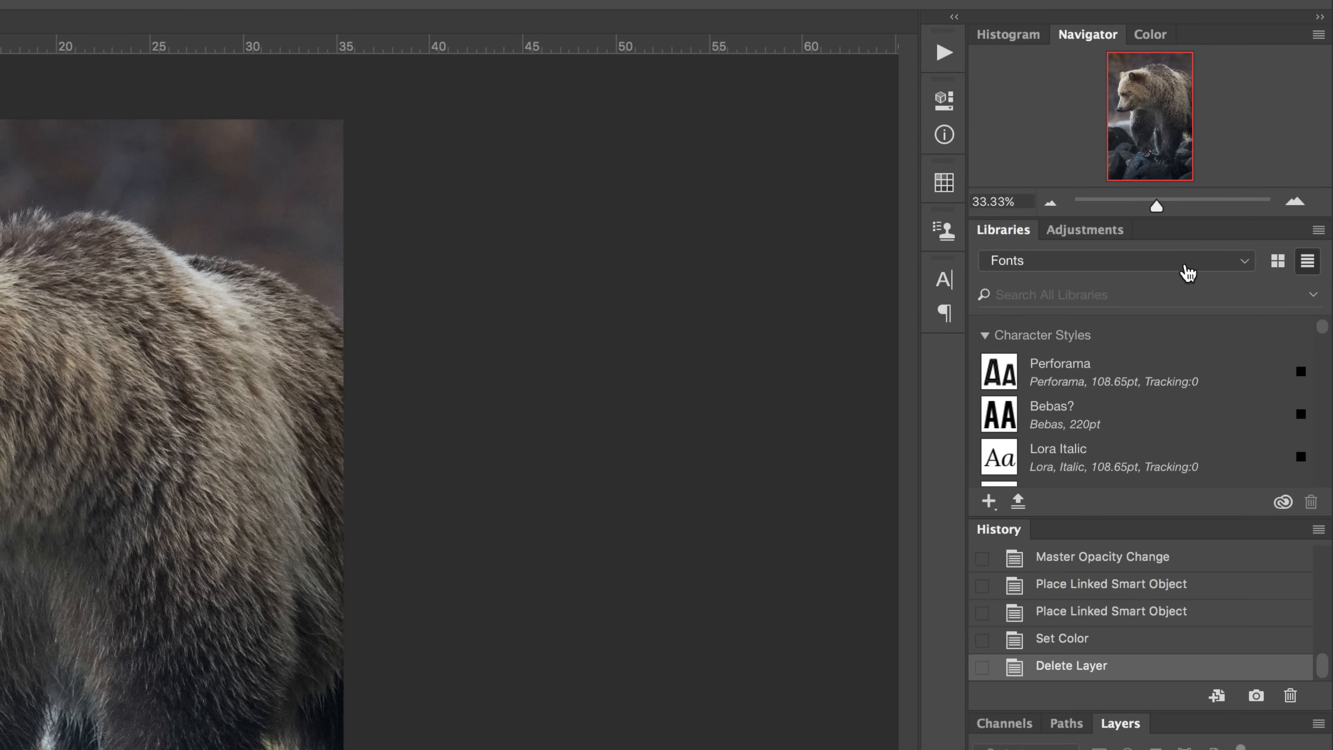
mouse_move(1169, 264)
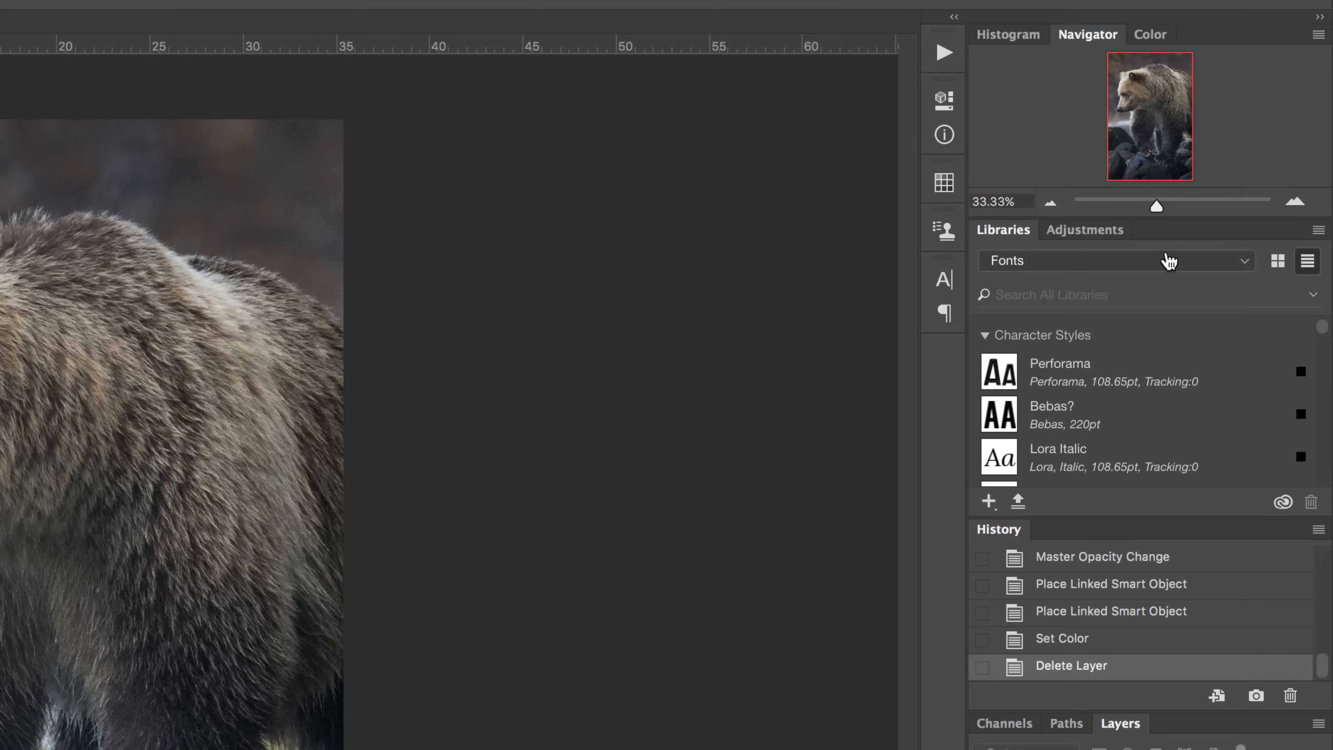
mouse_move(1175, 264)
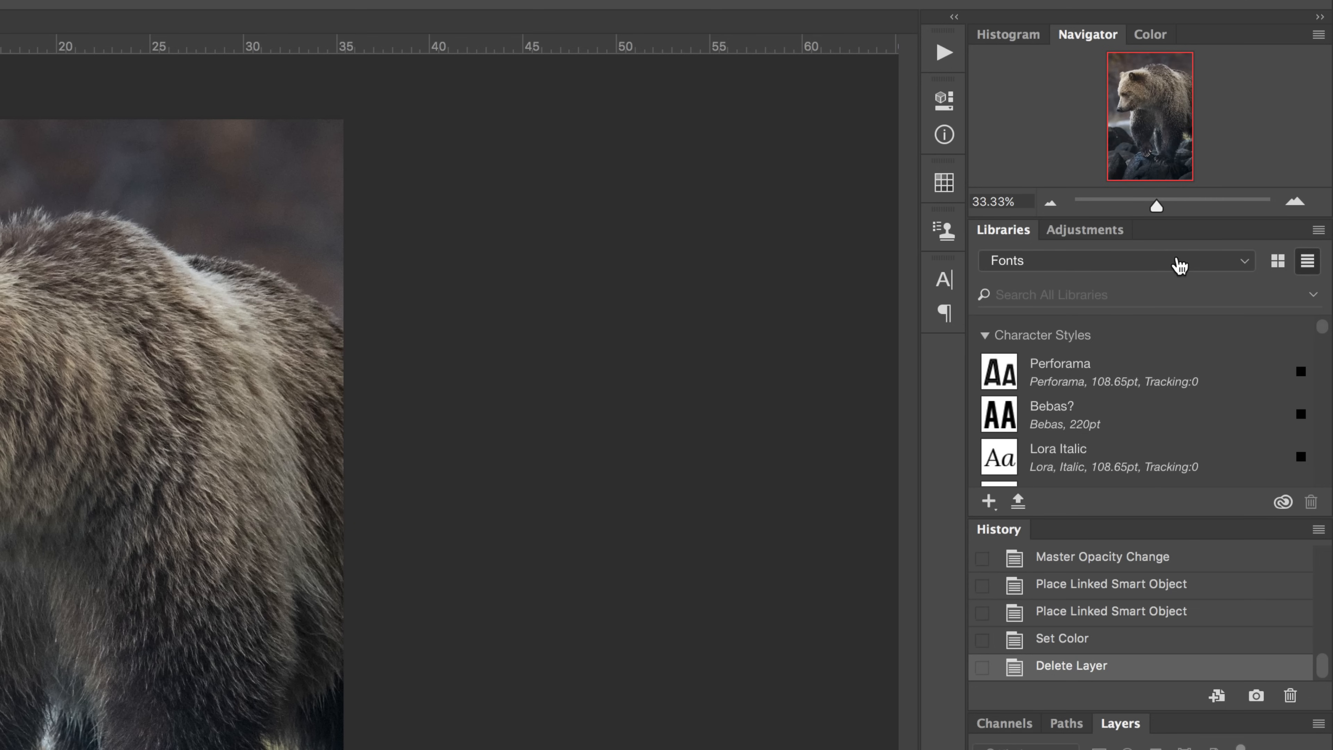
mouse_move(1224, 265)
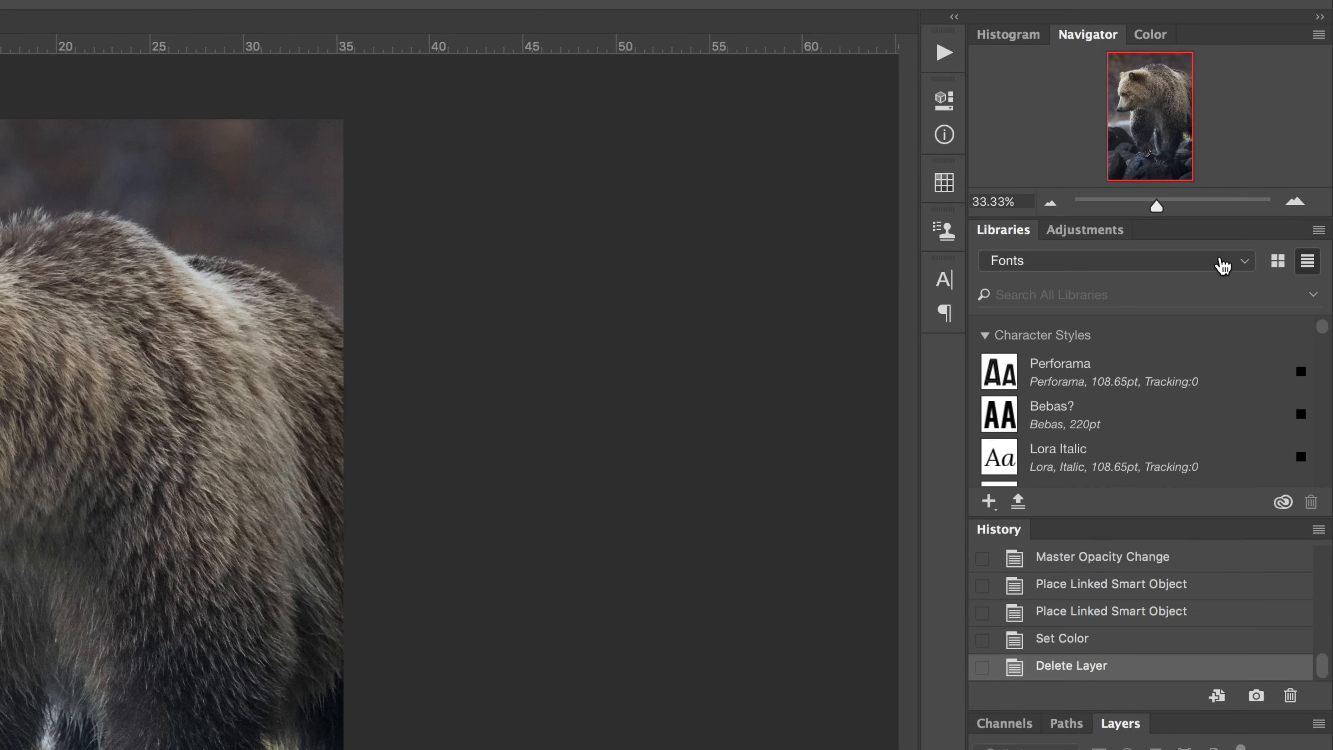
mouse_move(1189, 266)
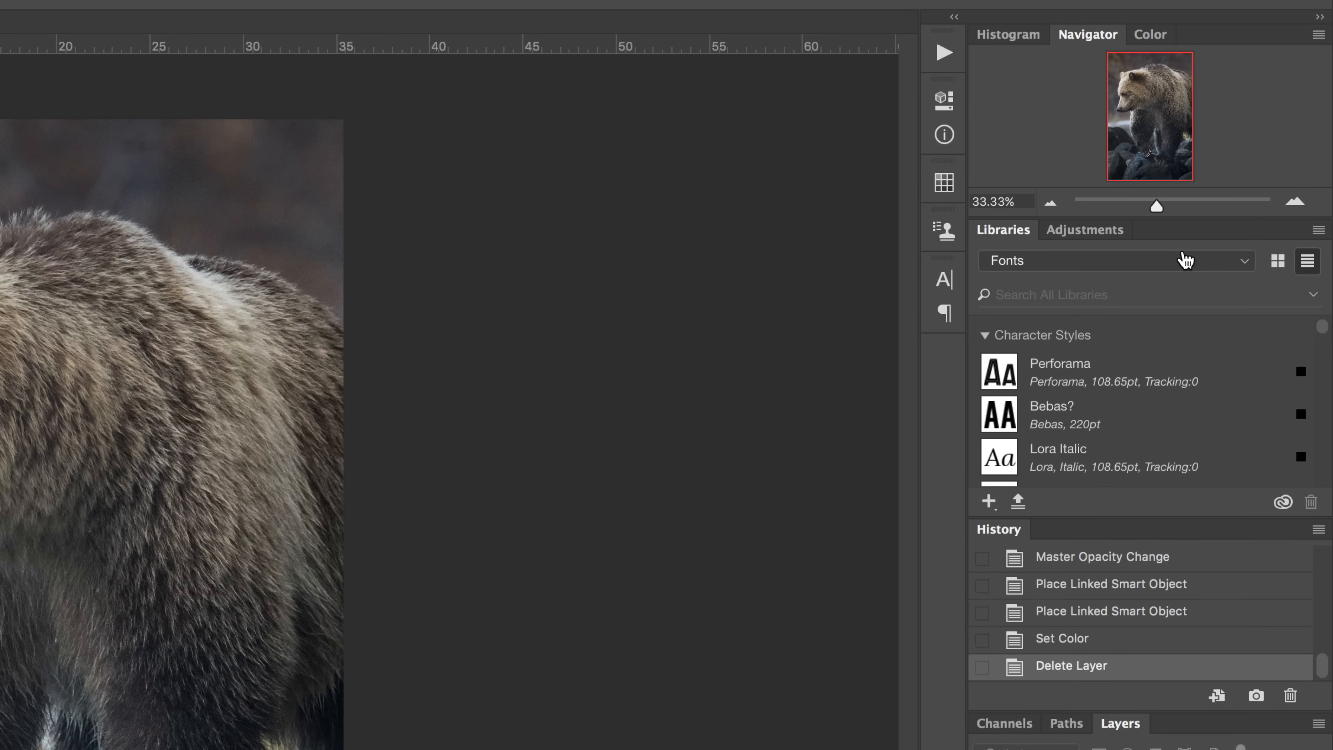
mouse_move(1211, 265)
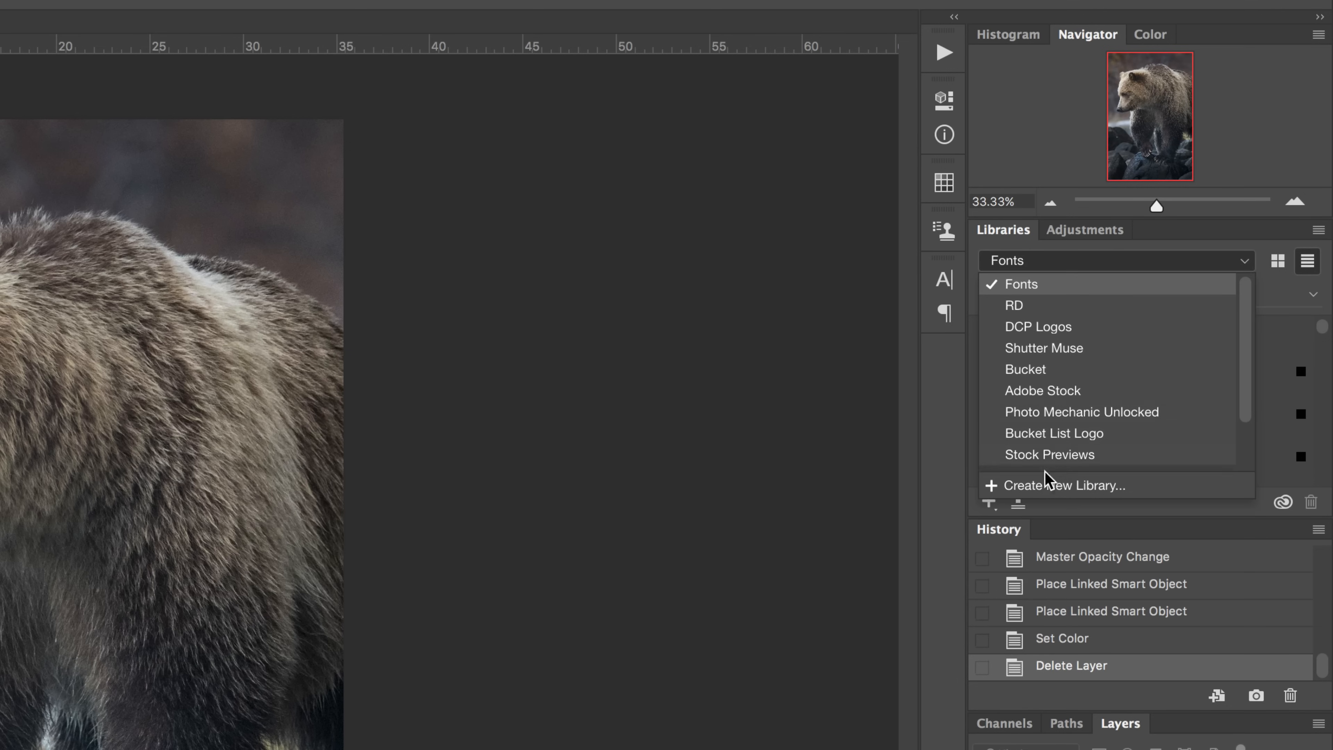
- Create a new CC library named Watermarks
click(1067, 484)
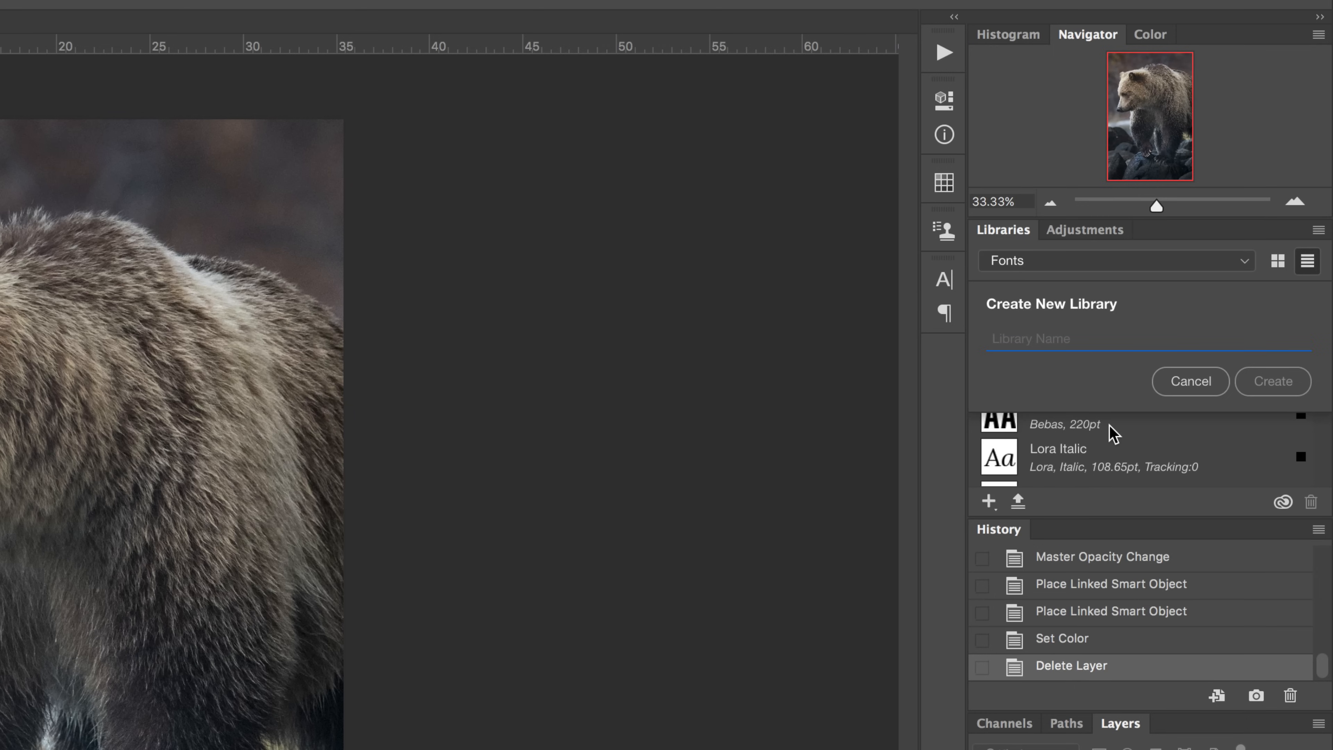
text(Watermarks)
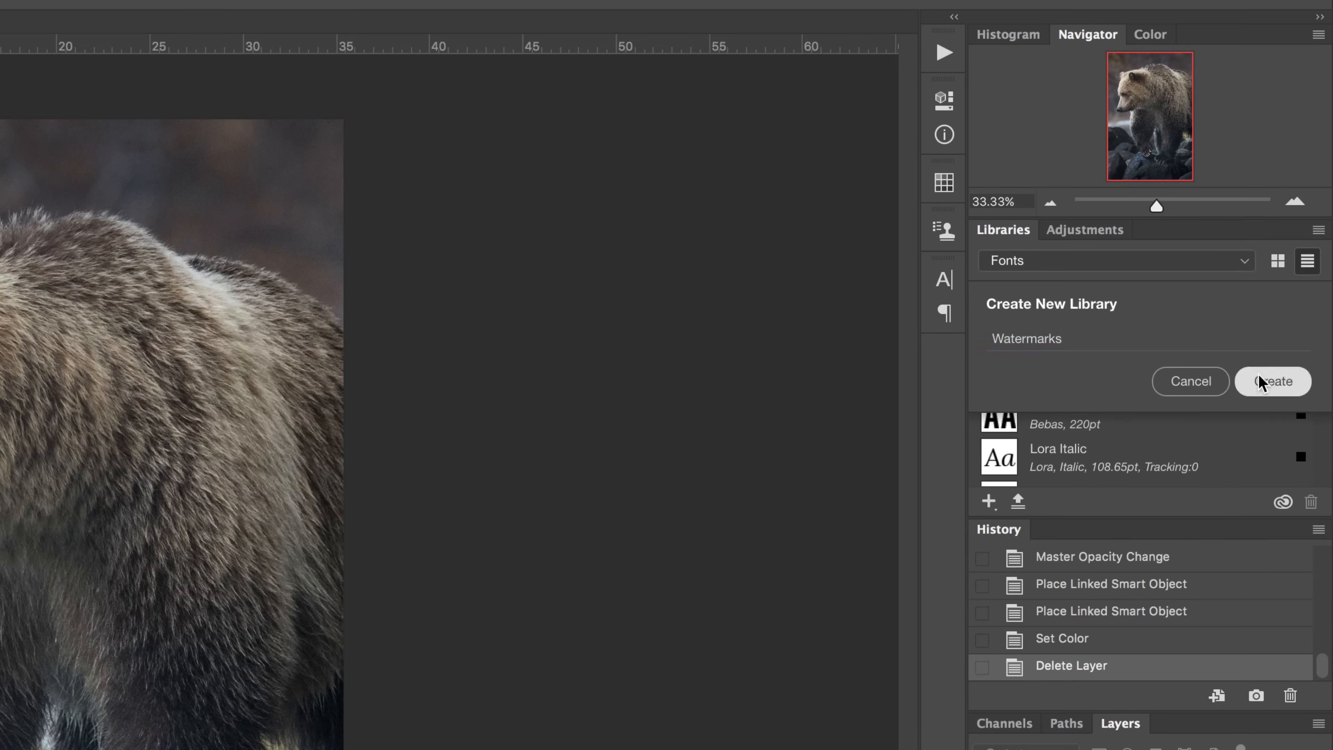
click(1272, 381)
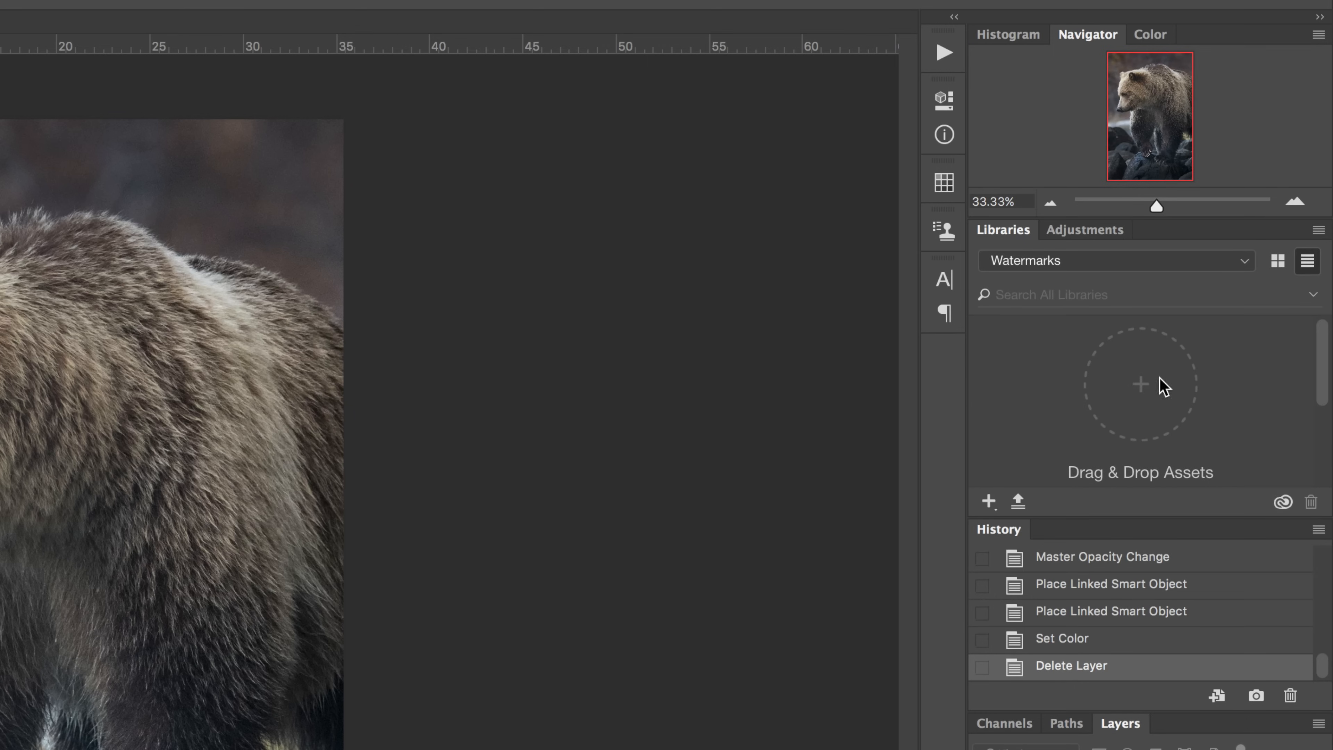
mouse_move(1199, 391)
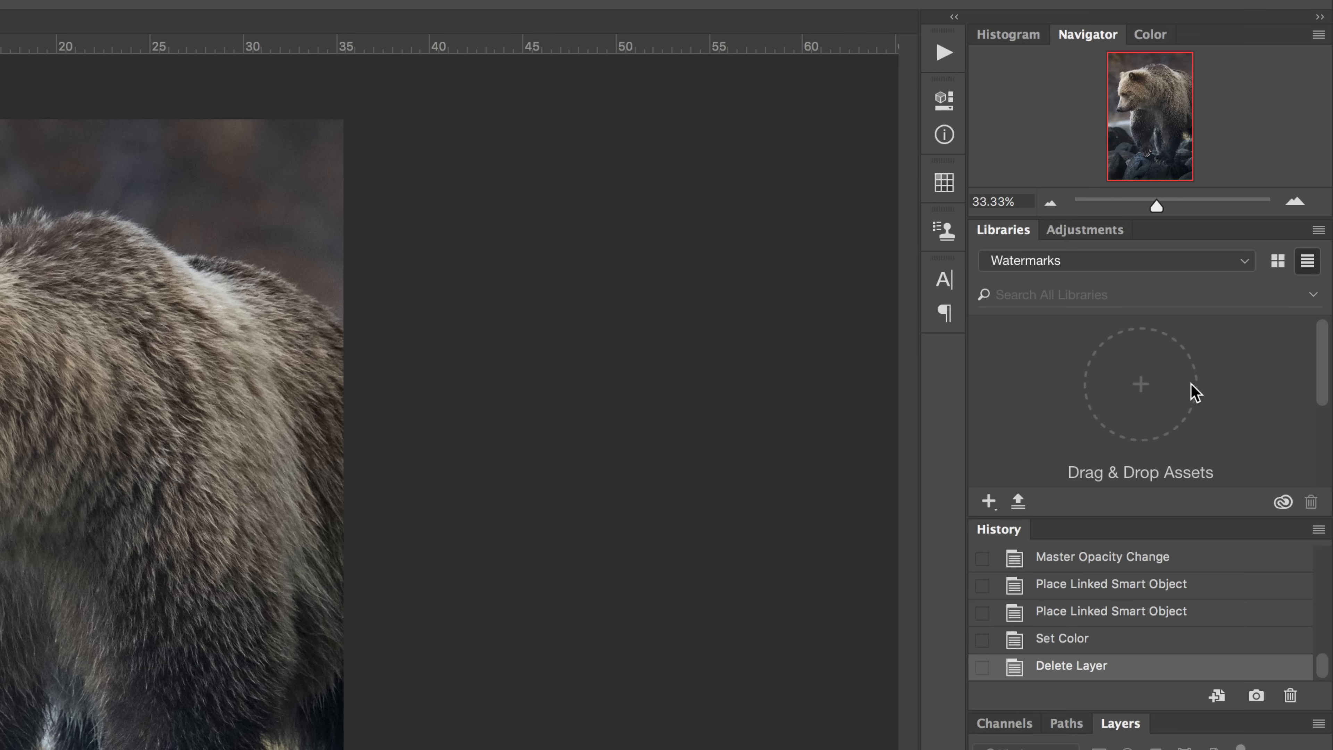
mouse_move(842, 382)
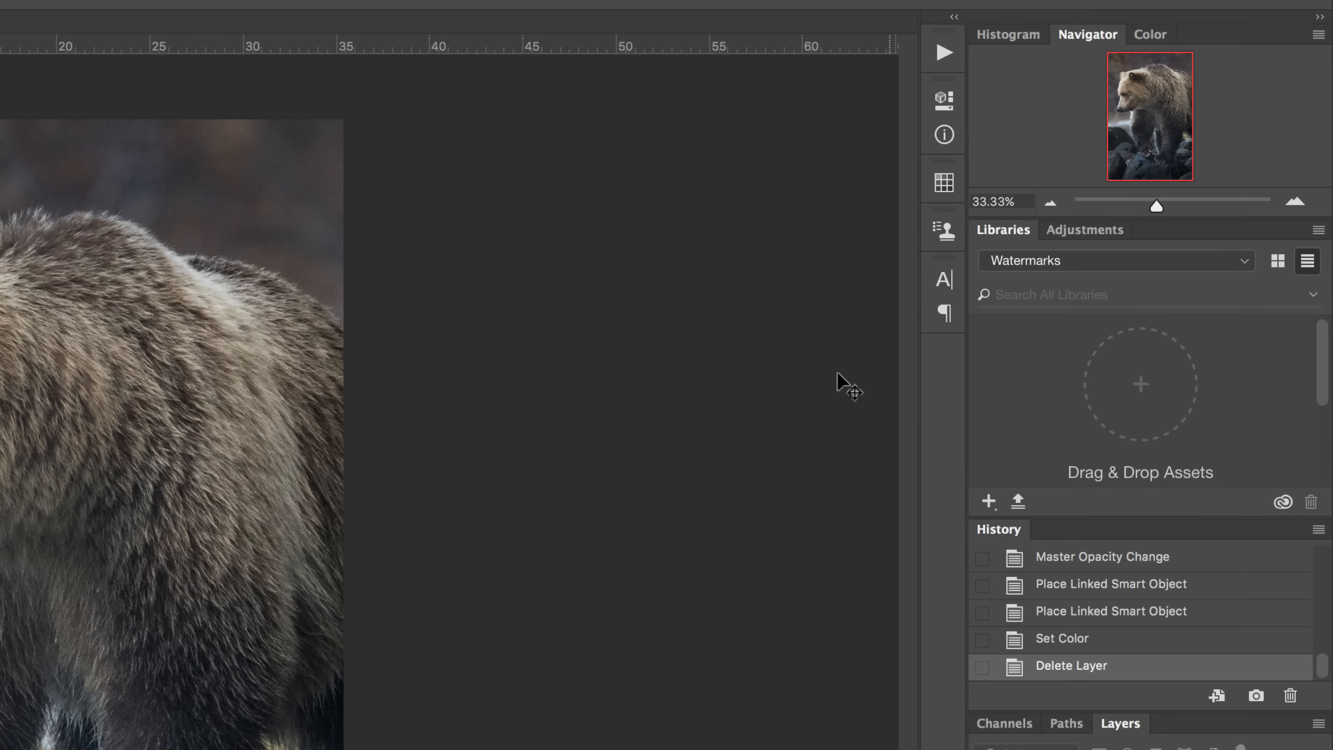
- Reopen the white high-res logo PNG and rename its library graphic to White Logo
click(126, 7)
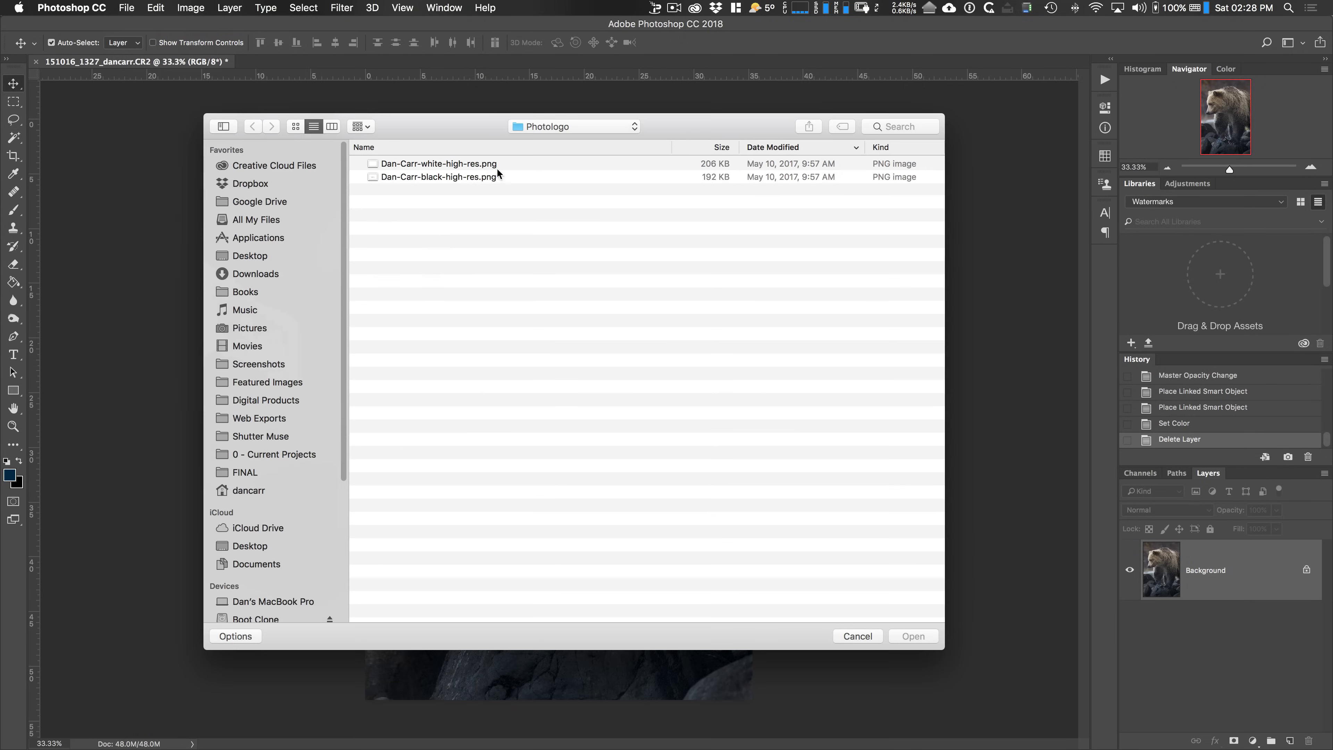
click(438, 163)
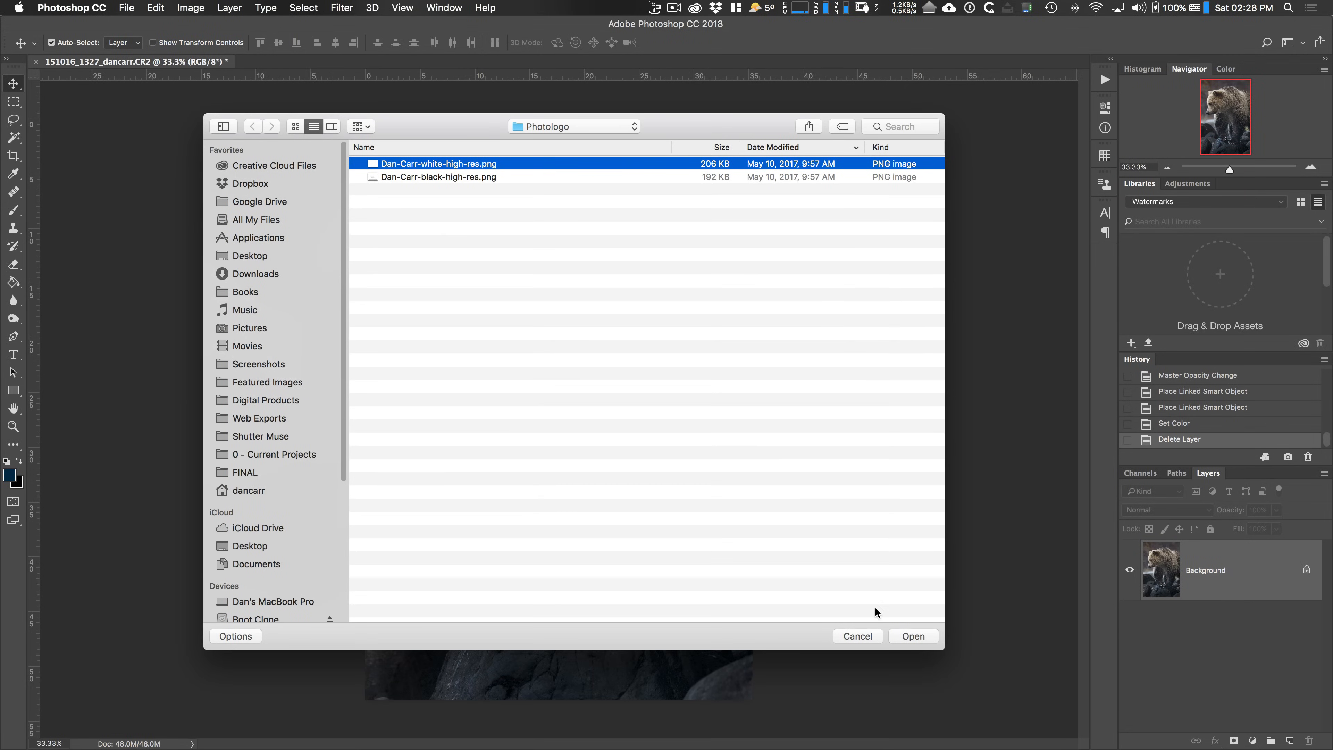
click(913, 636)
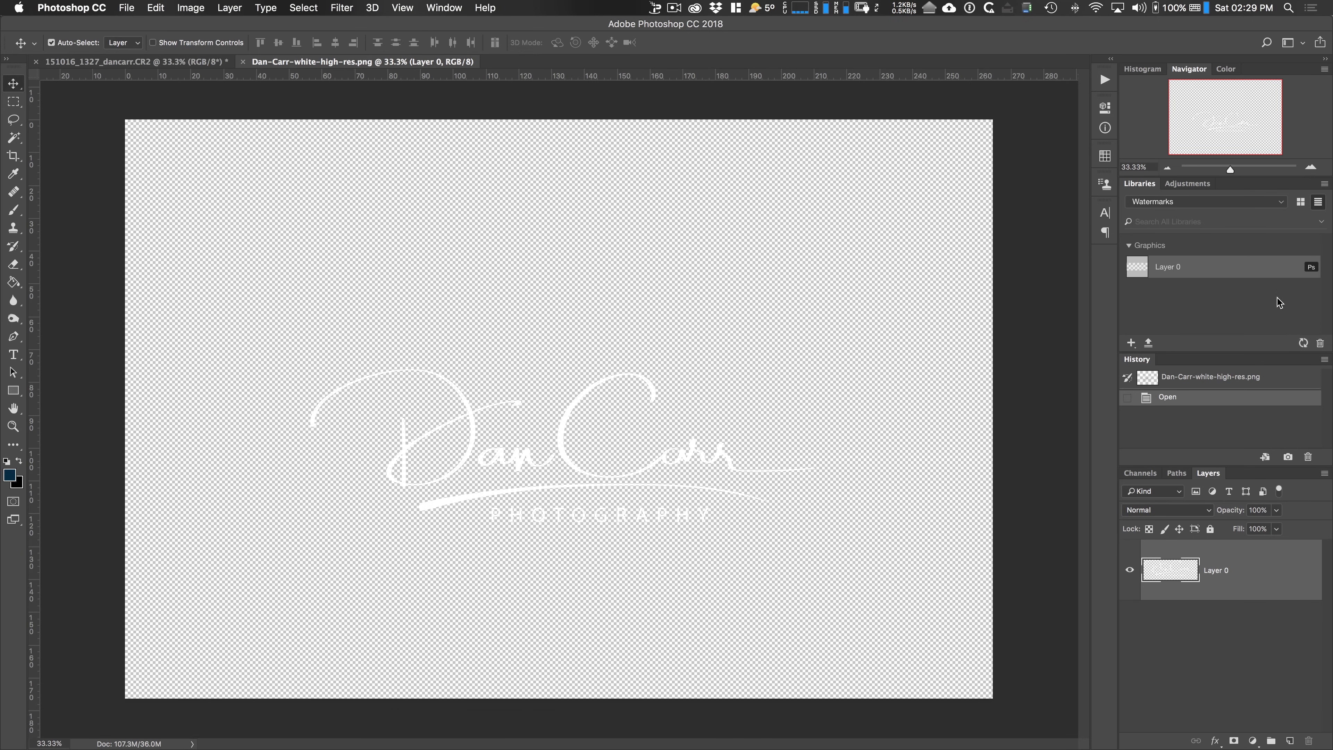
mouse_move(1217, 300)
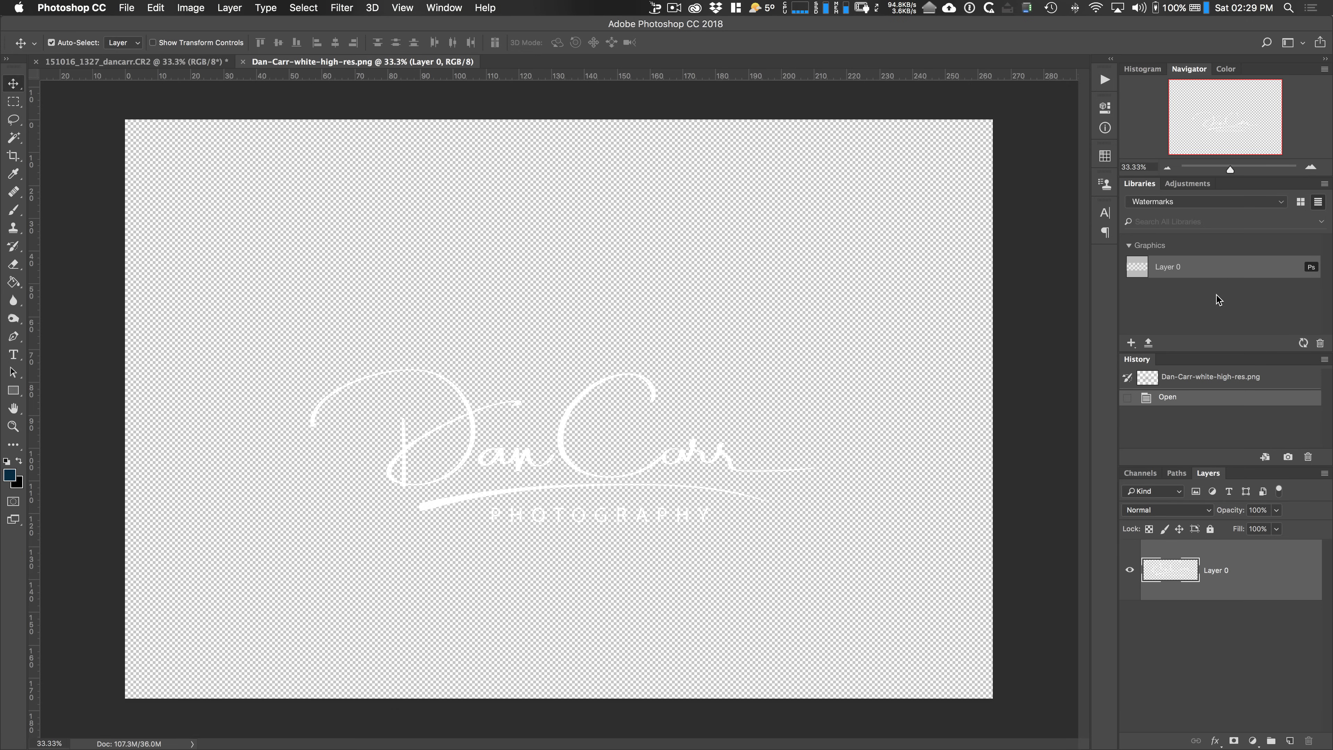
right_click(1167, 266)
text(White Logo)
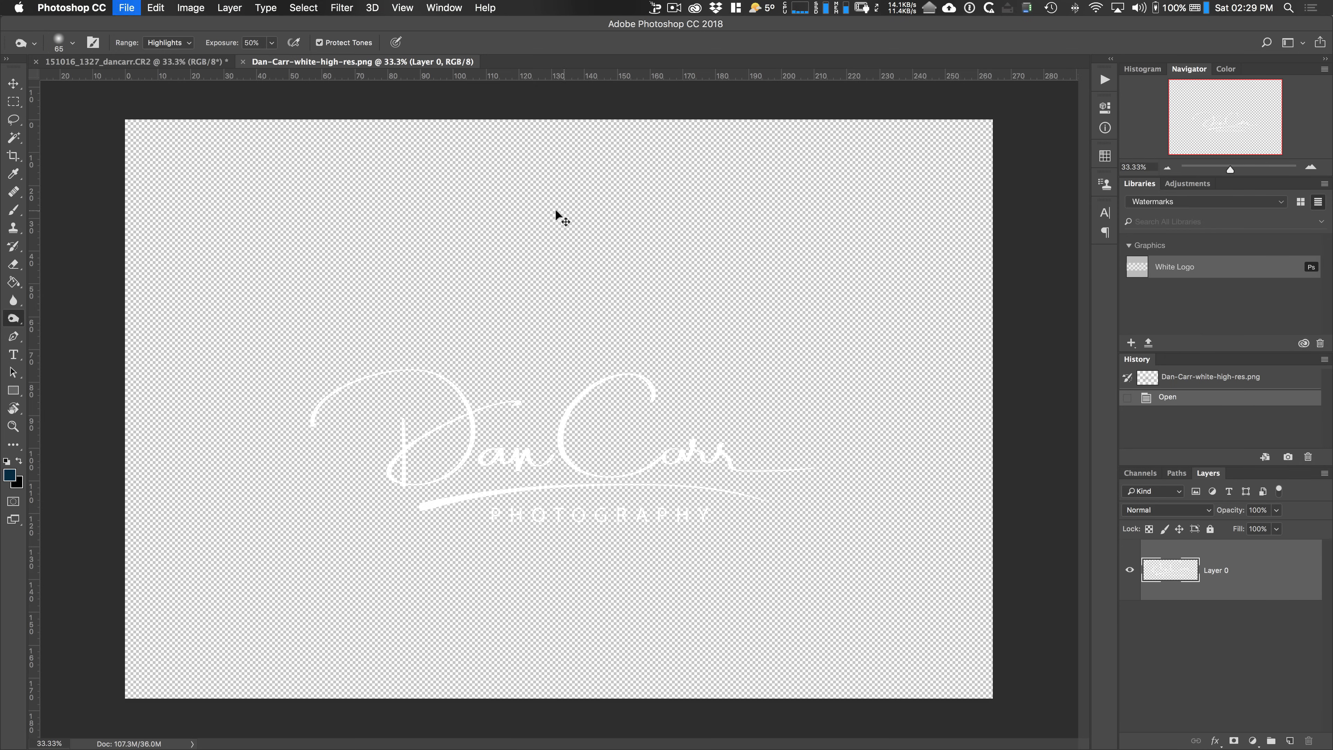
- Open the black logo PNG and add it to the library as a graphic named Black Logo
click(126, 7)
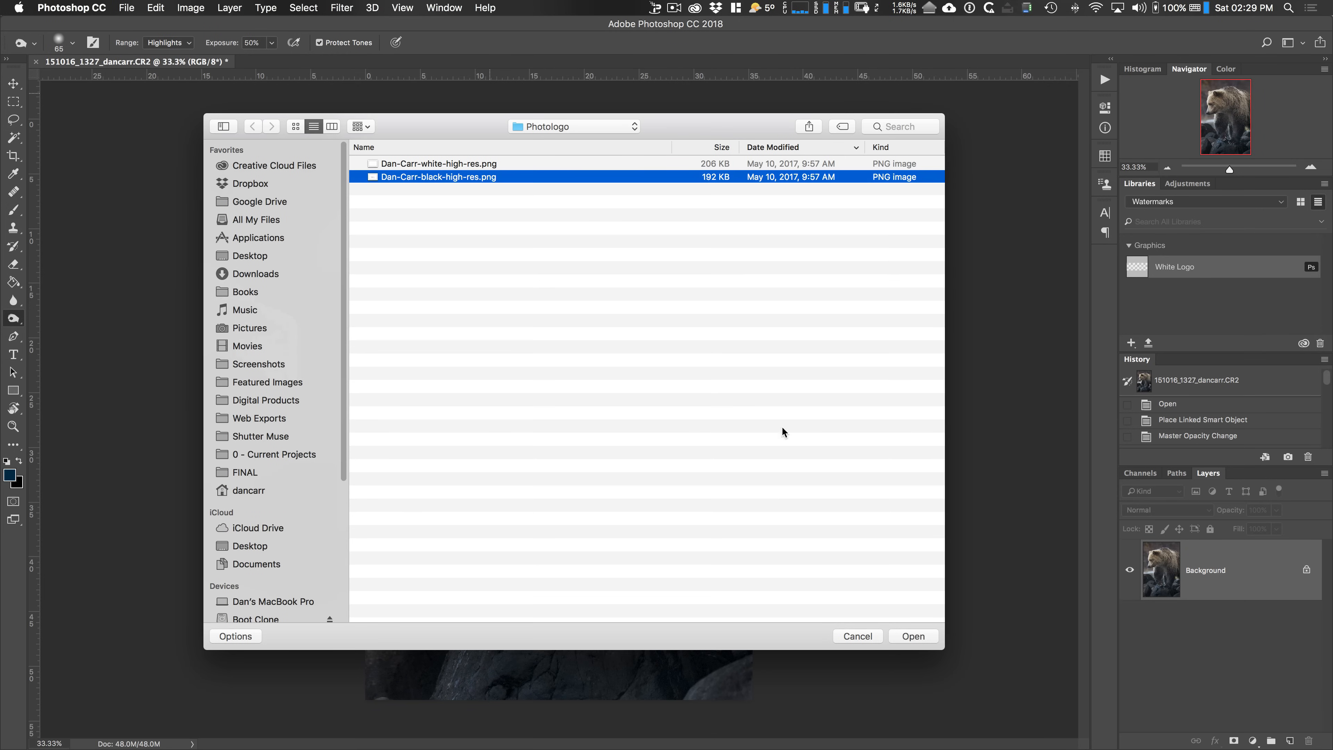
click(912, 636)
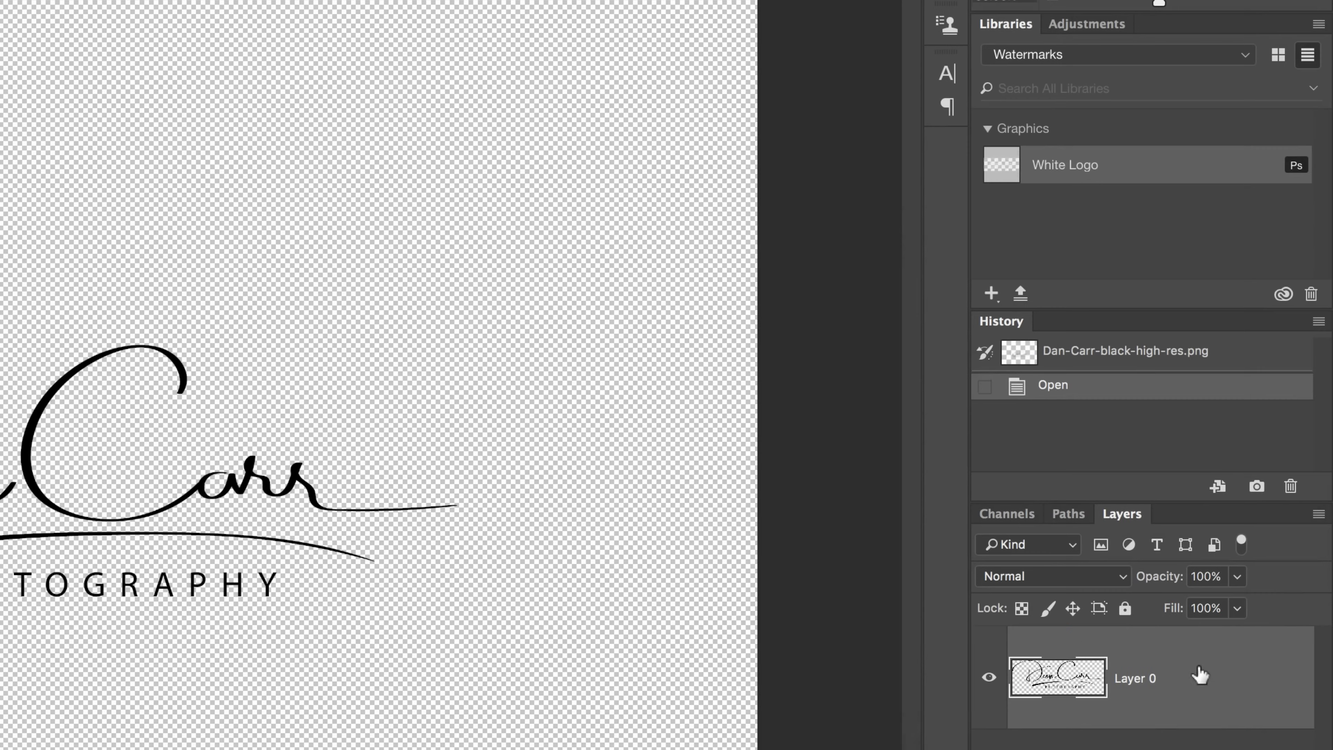
mouse_move(989, 235)
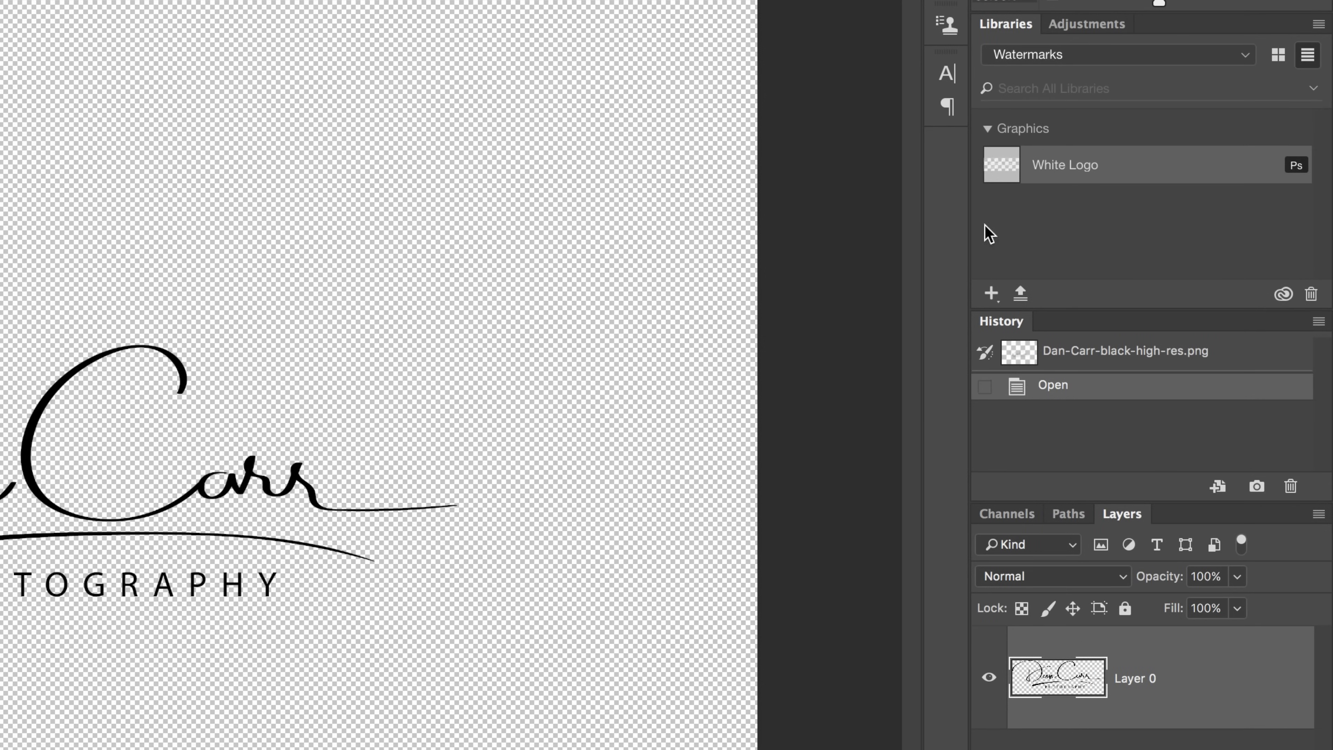
click(991, 293)
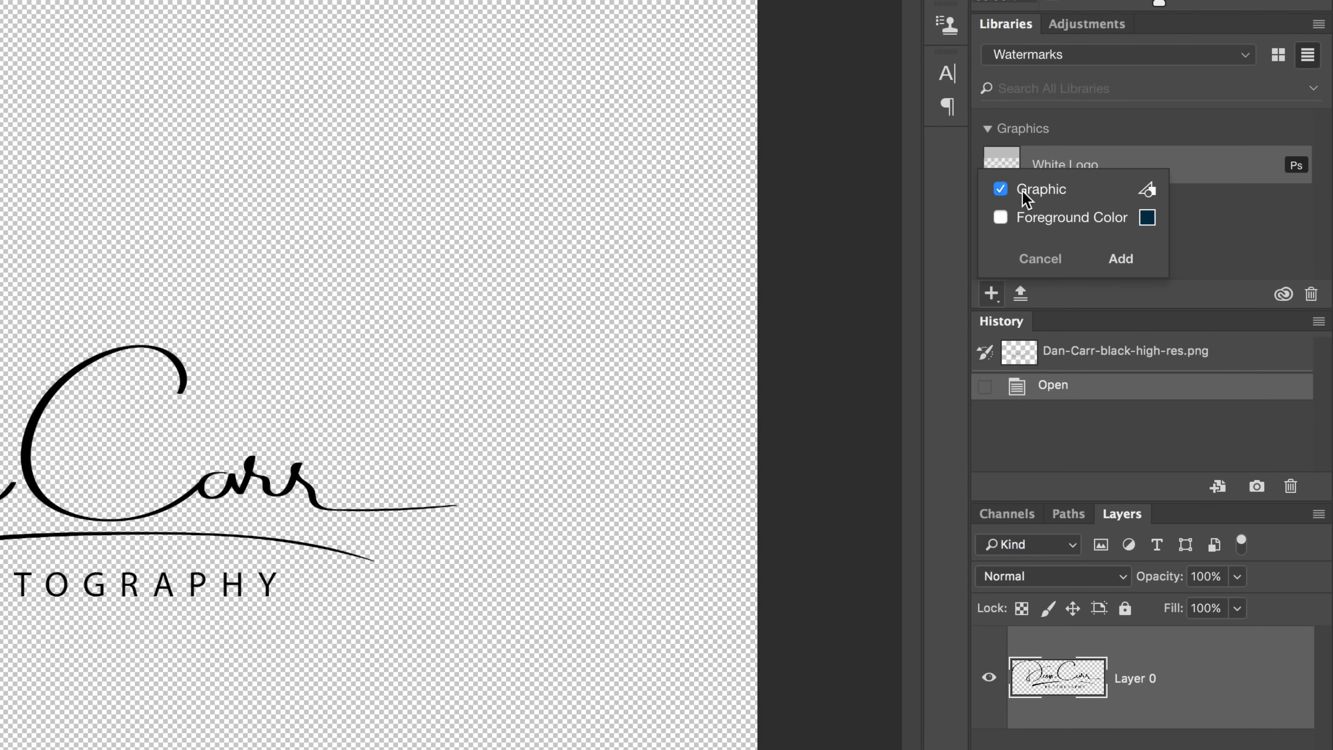
mouse_move(1084, 264)
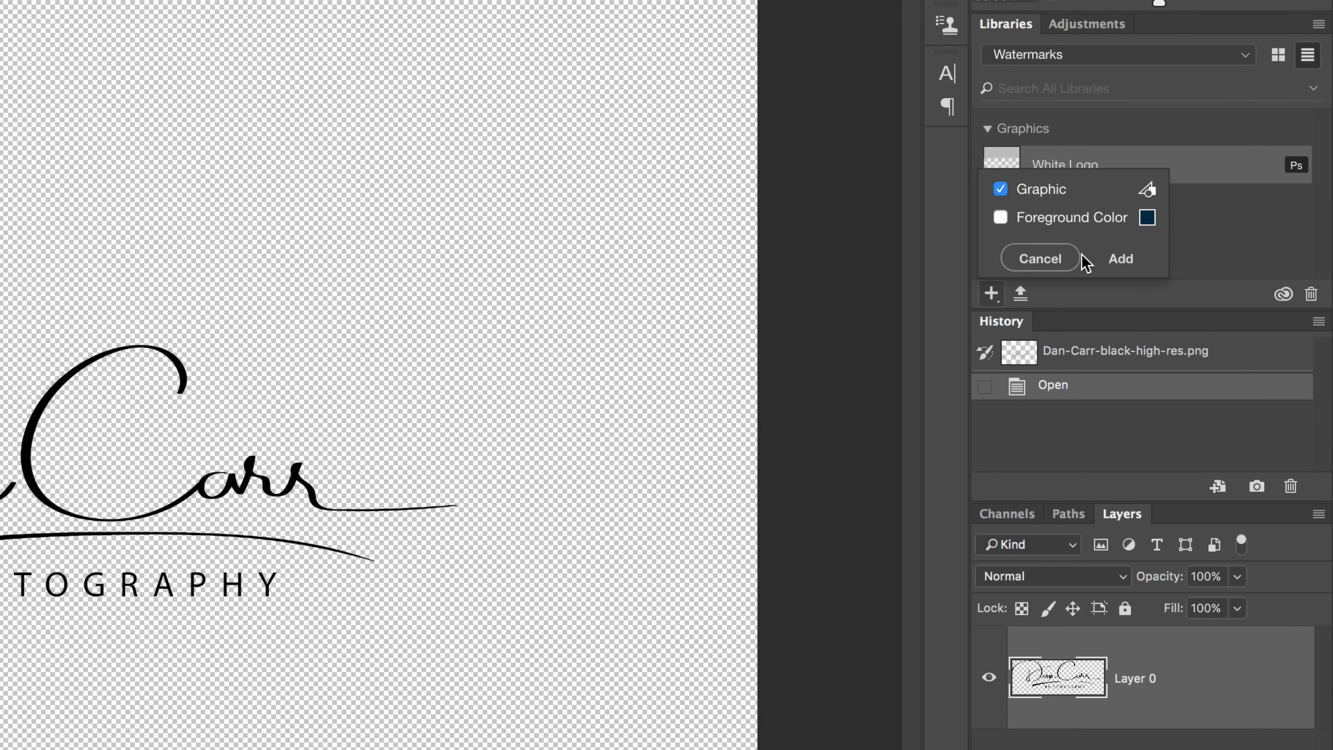
click(1120, 258)
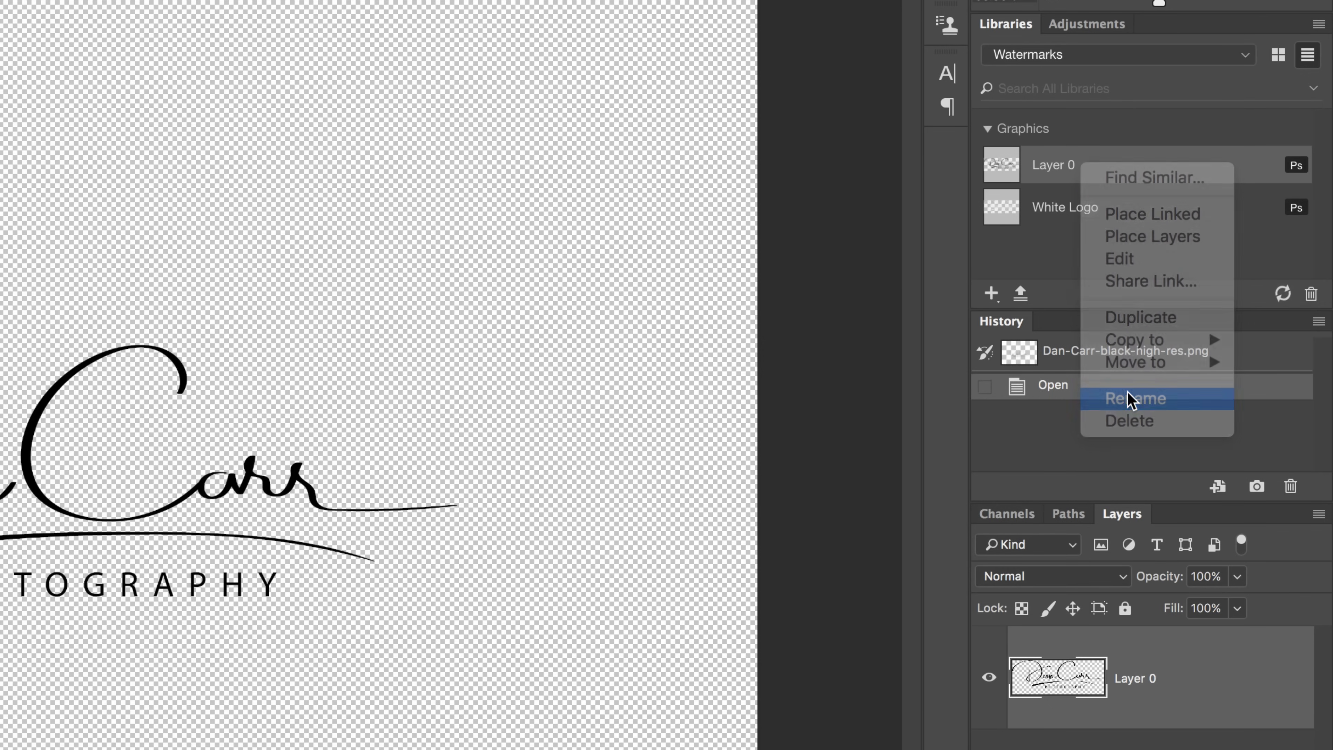
click(1135, 398)
text(Black Logo)
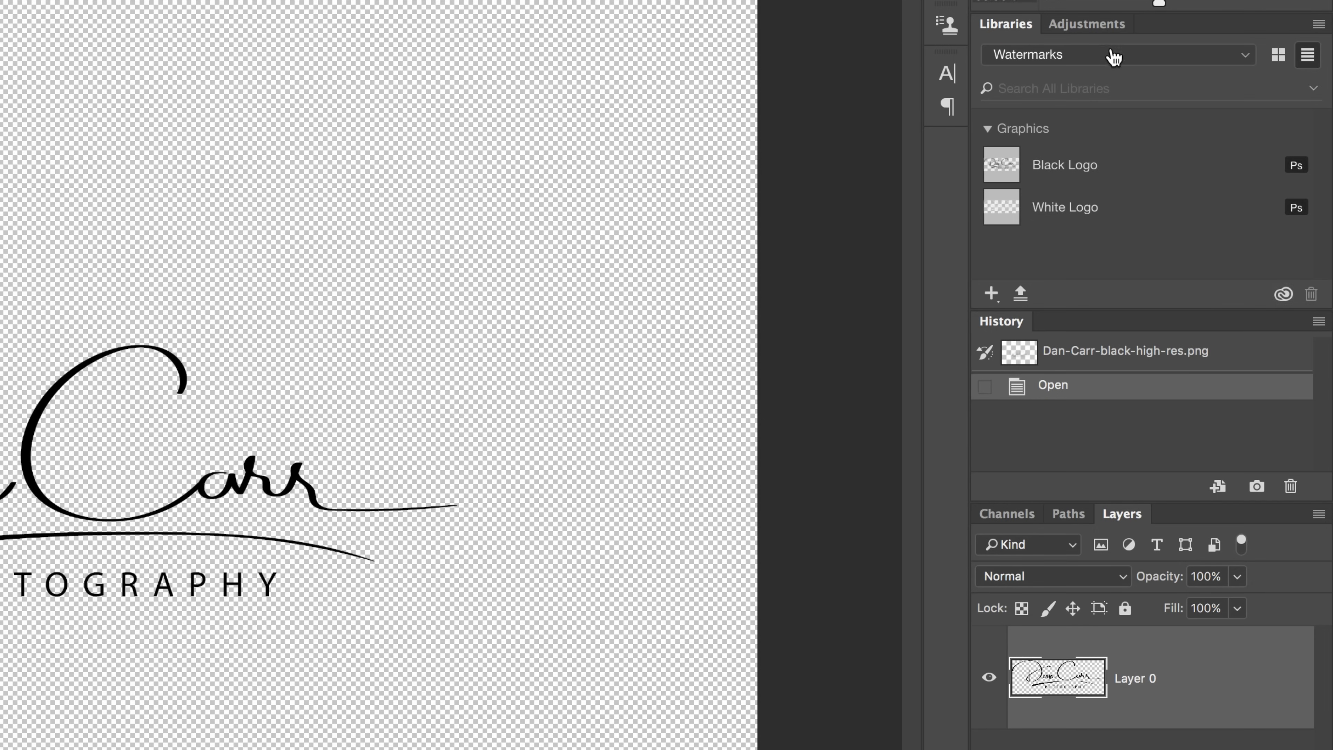
- Keep the Watermarks library selected in the libraries list
click(1118, 54)
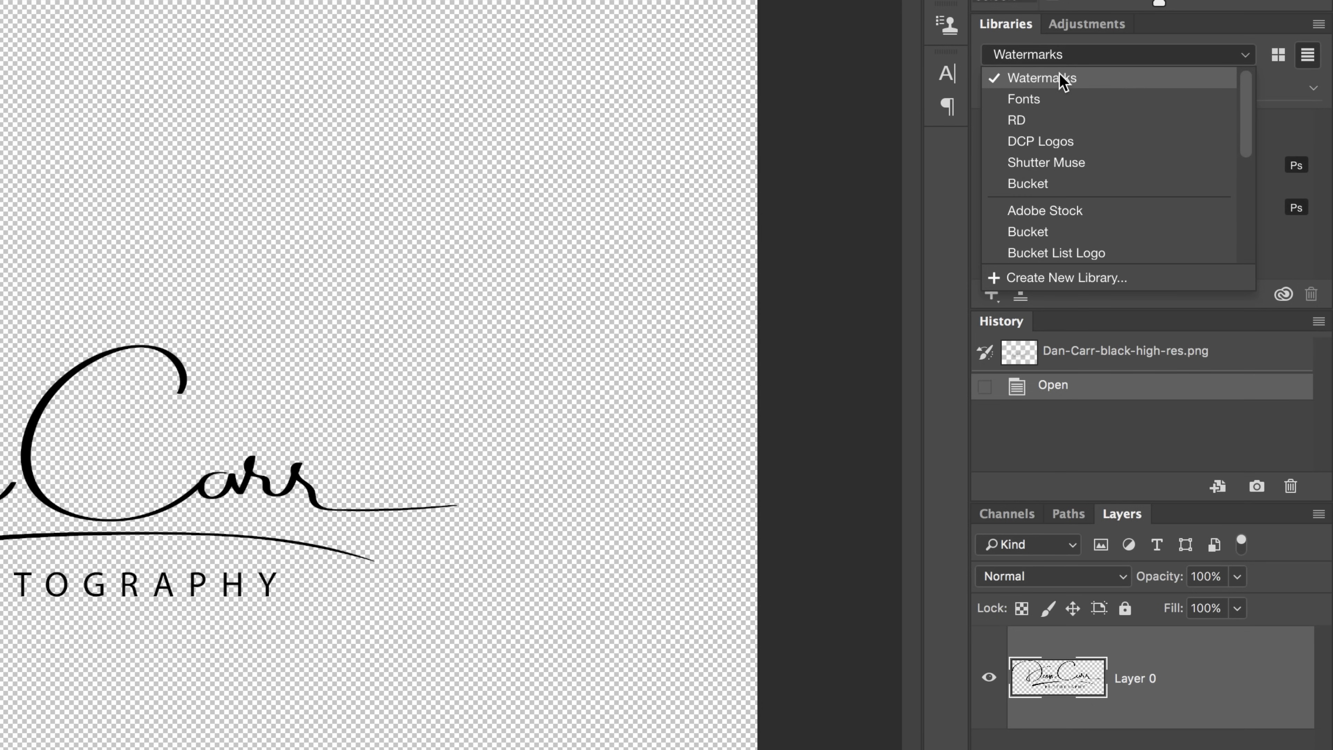
click(1038, 77)
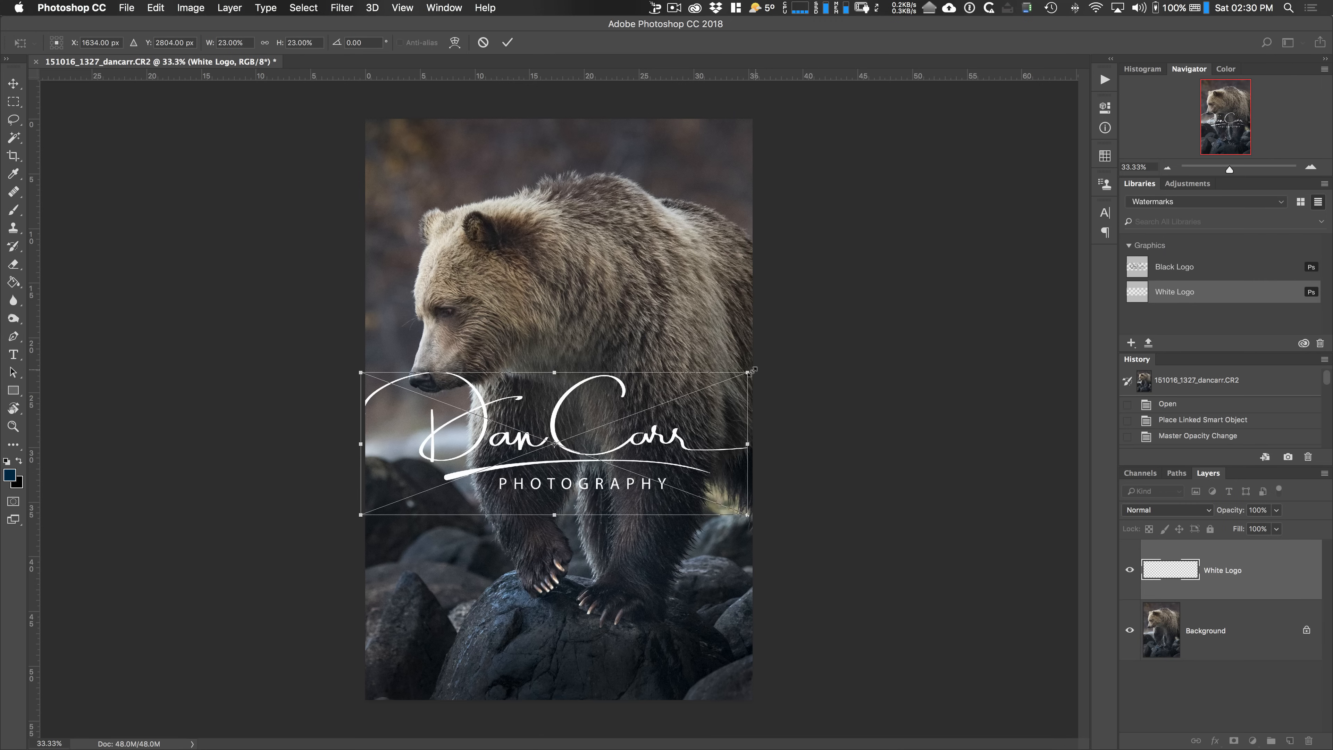
- Scale the placed white logo small at the bear photo's bottom centre and fade it to 59% opacity
drag(749, 372, 587, 446)
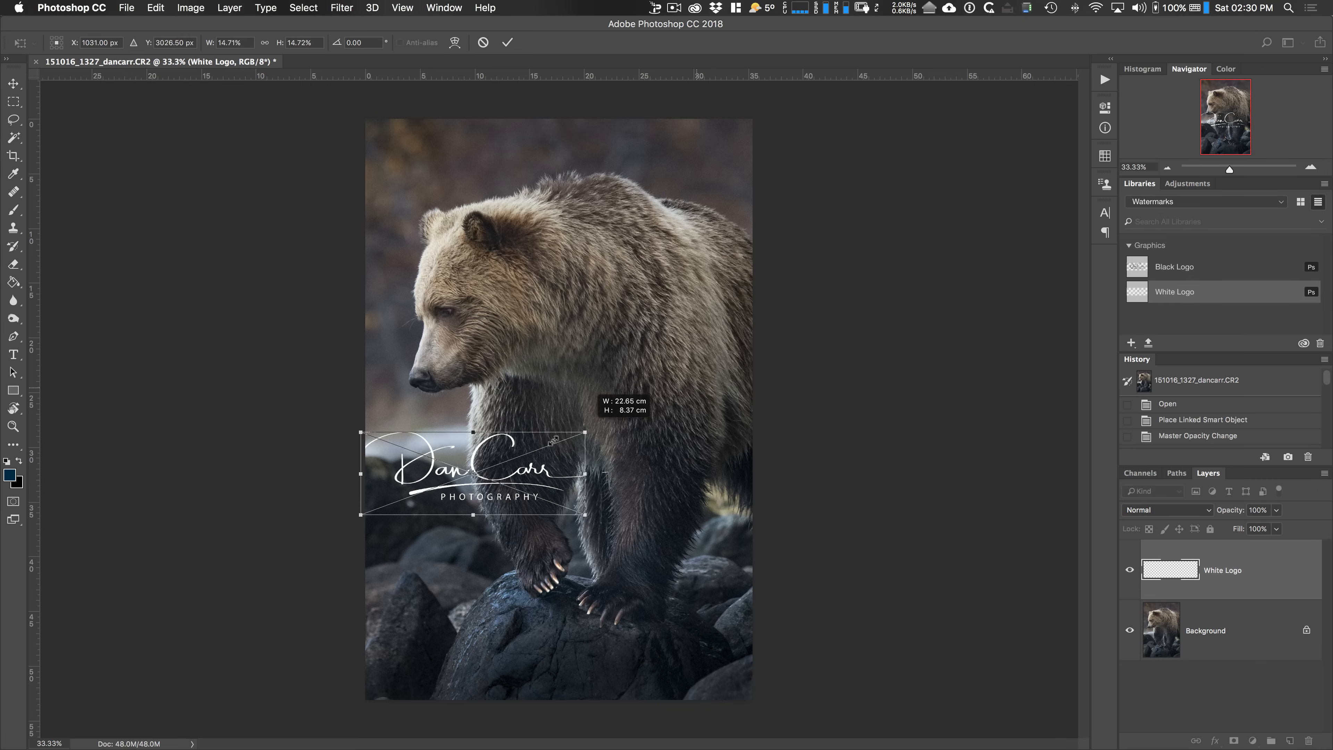
drag(590, 511, 531, 514)
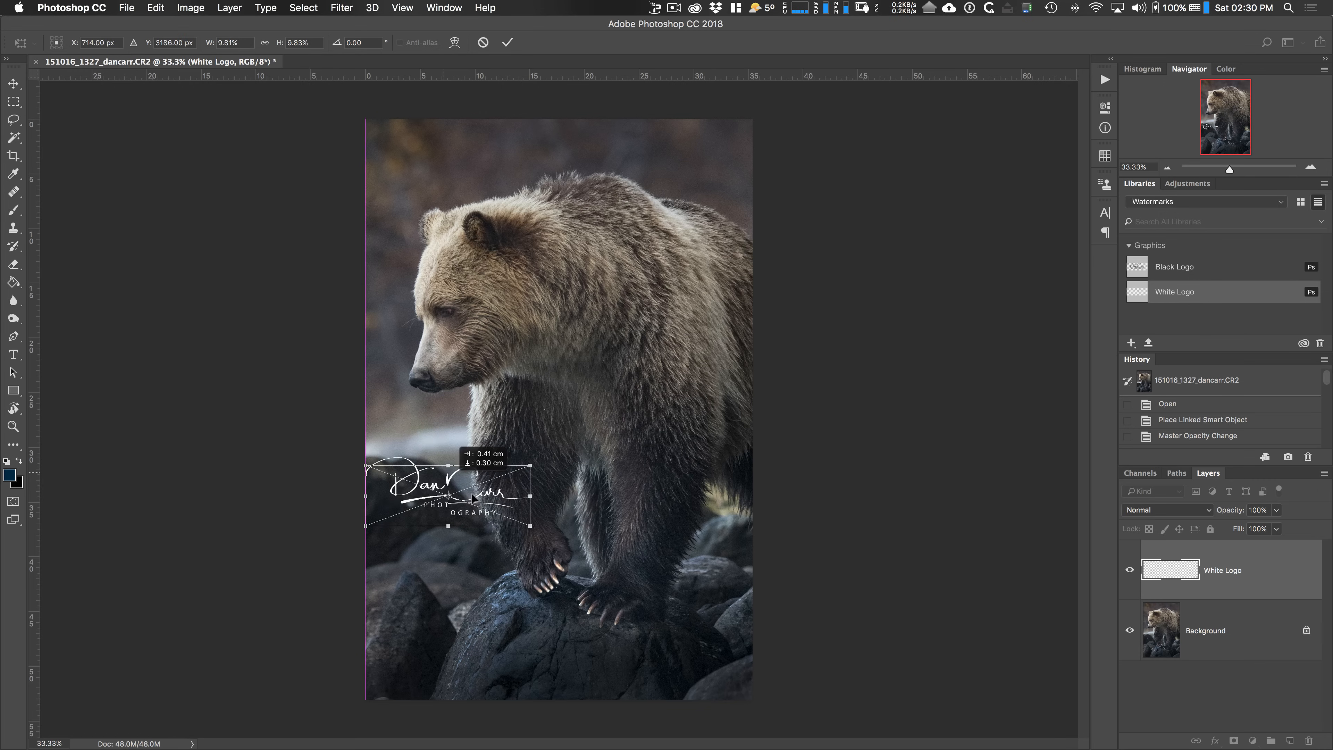
drag(448, 492, 560, 666)
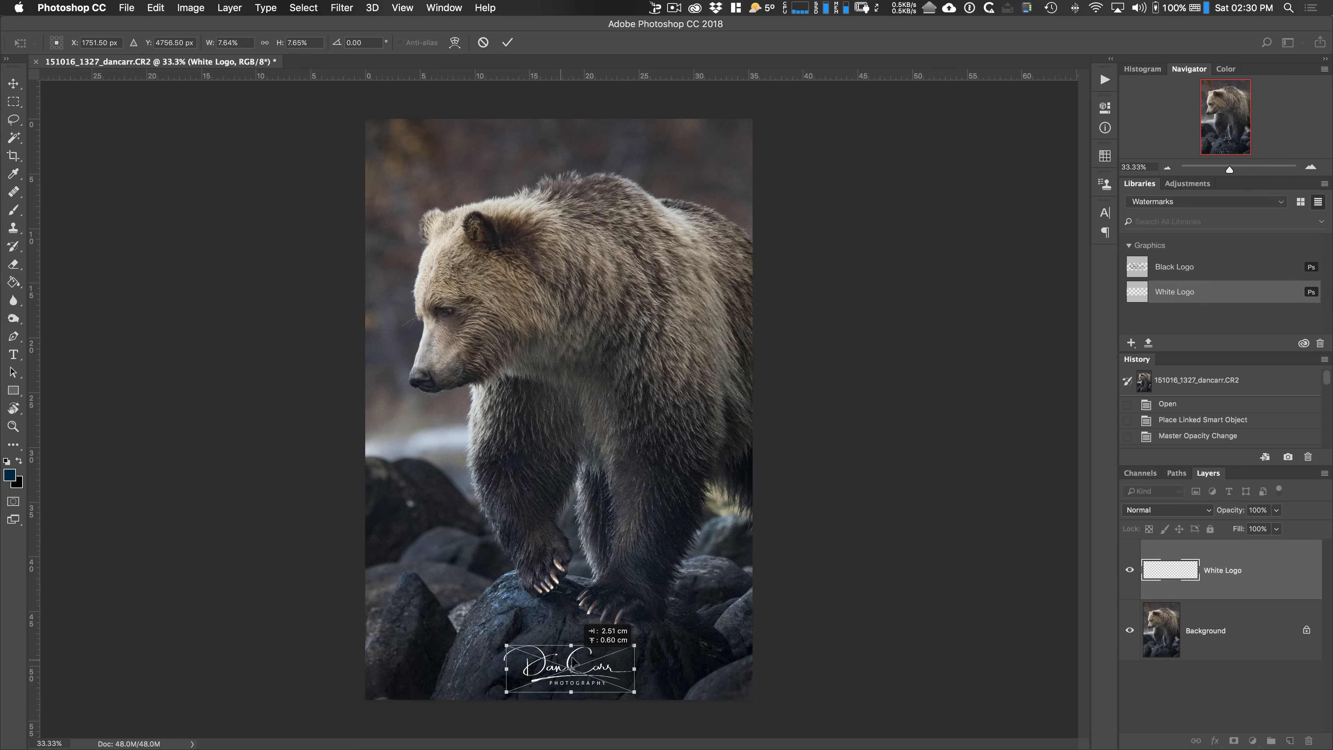
drag(568, 667, 560, 676)
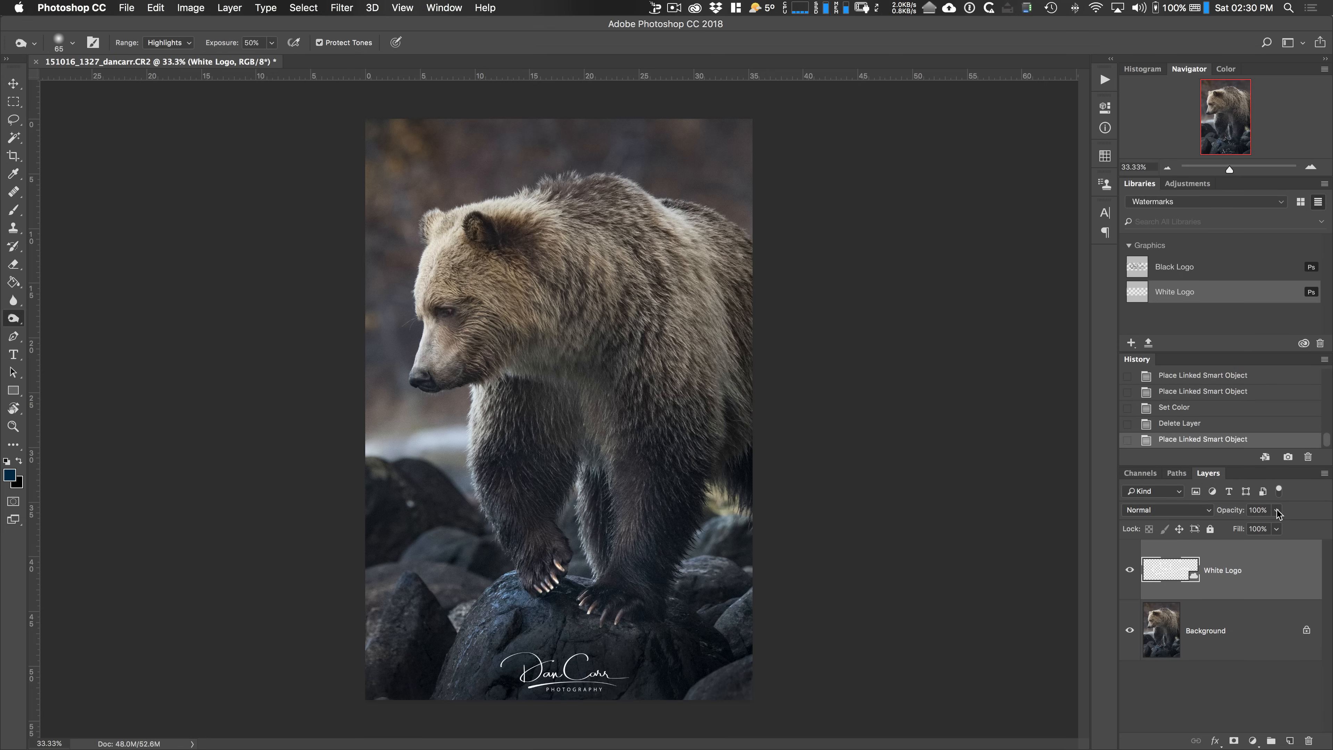
drag(1284, 527, 1250, 527)
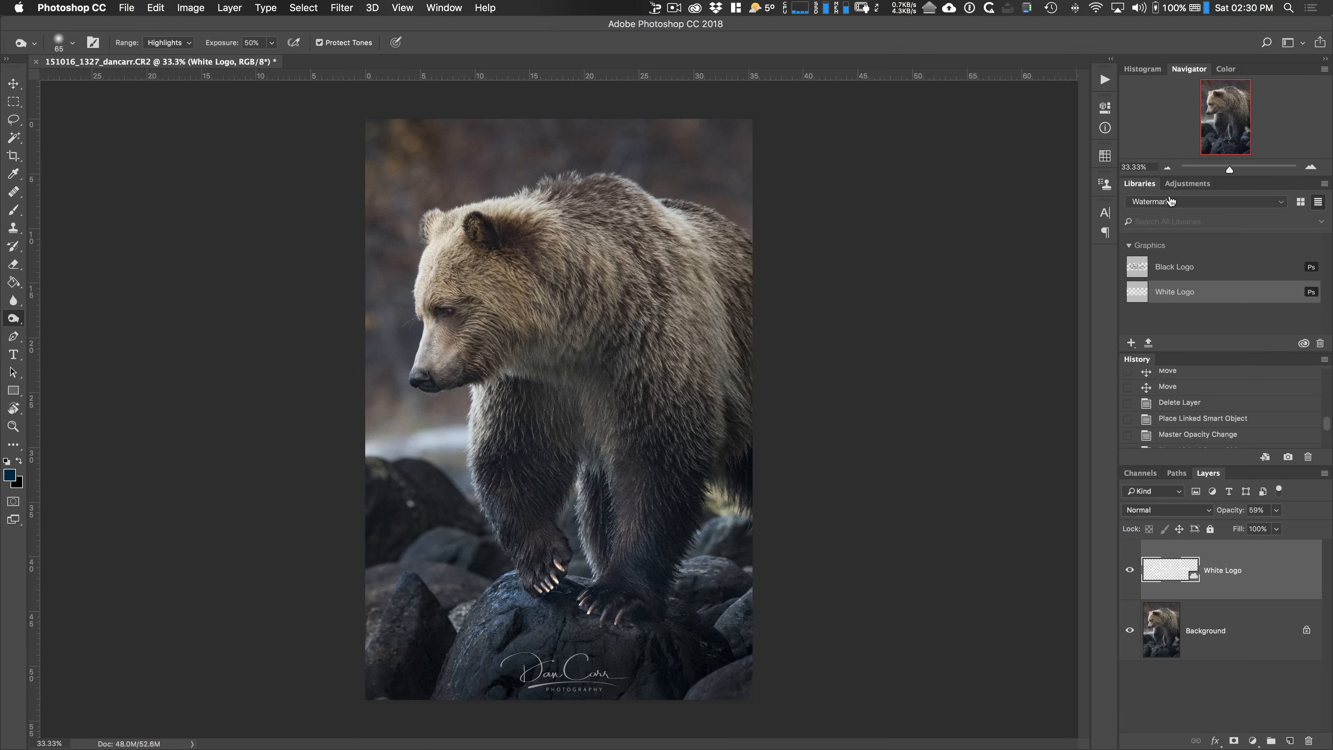
- Place a large logo from the Watermarks library over the bear's head, then hide that White Logo layer
click(1203, 201)
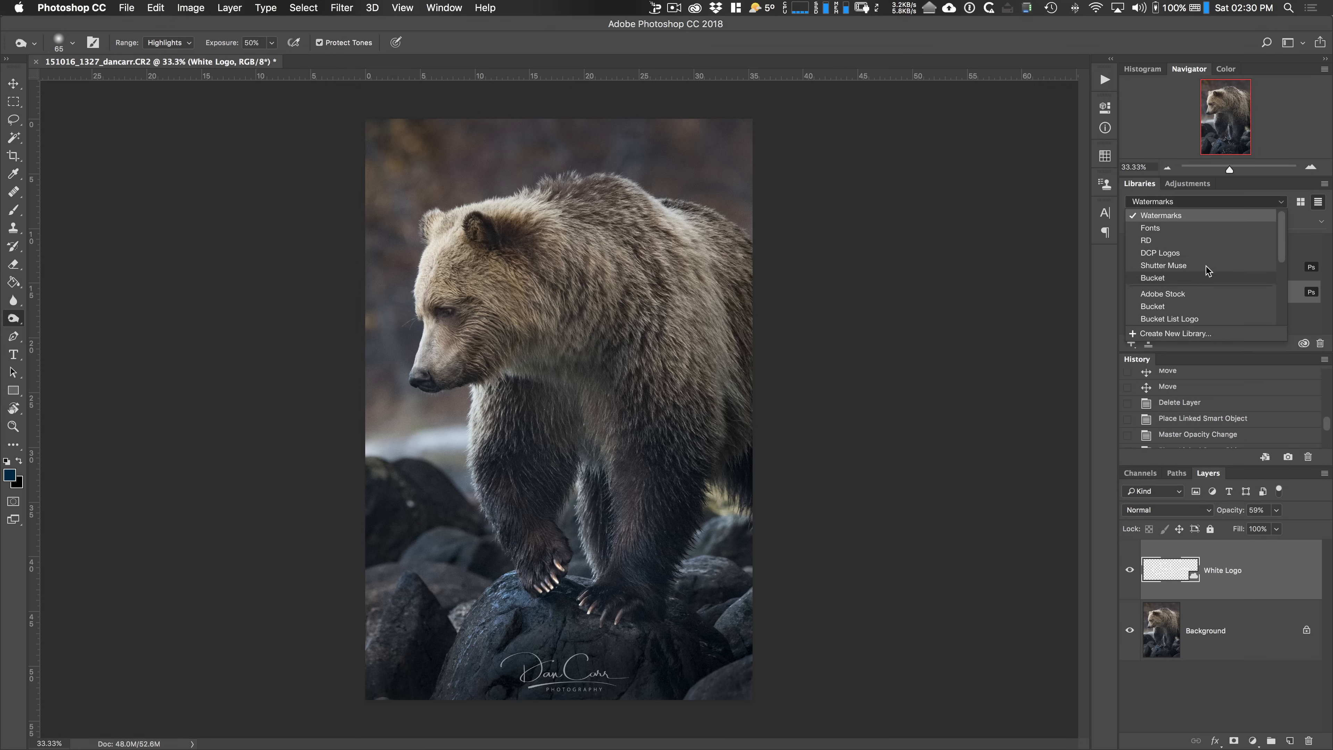
click(1152, 202)
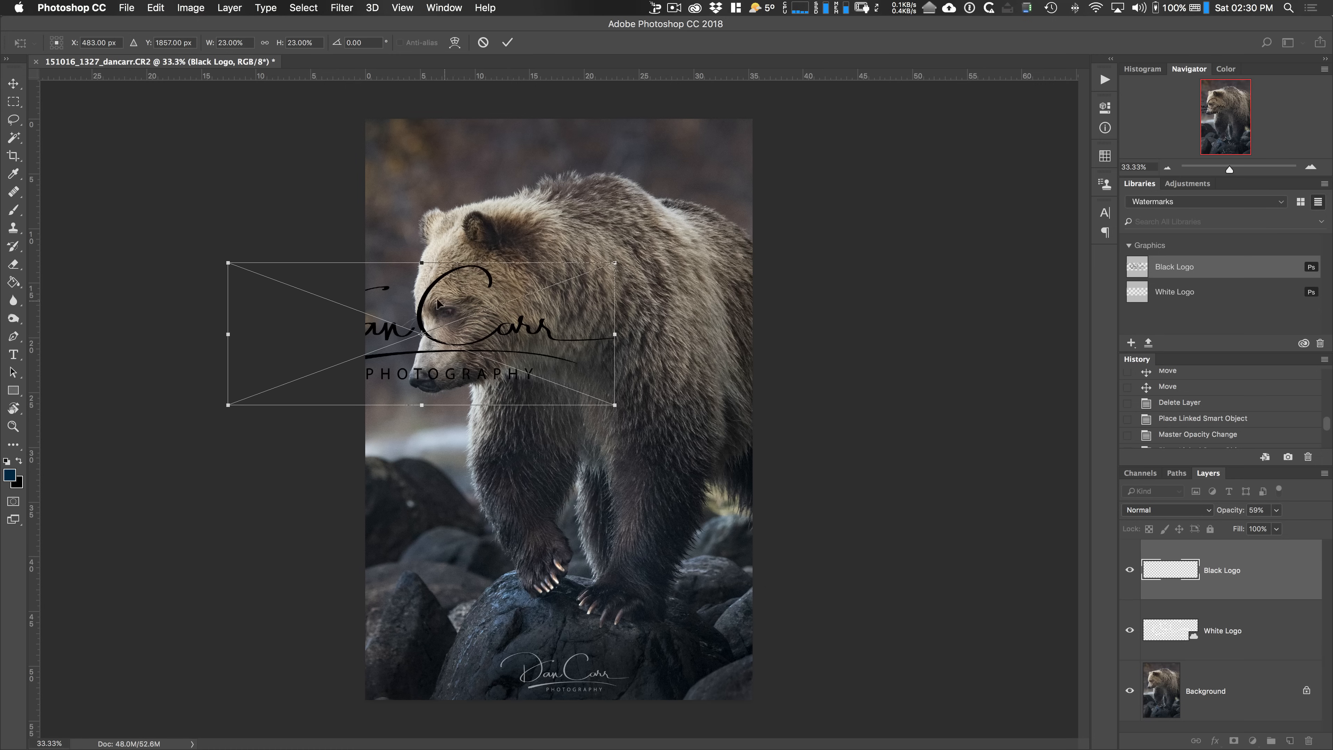
drag(434, 332, 558, 395)
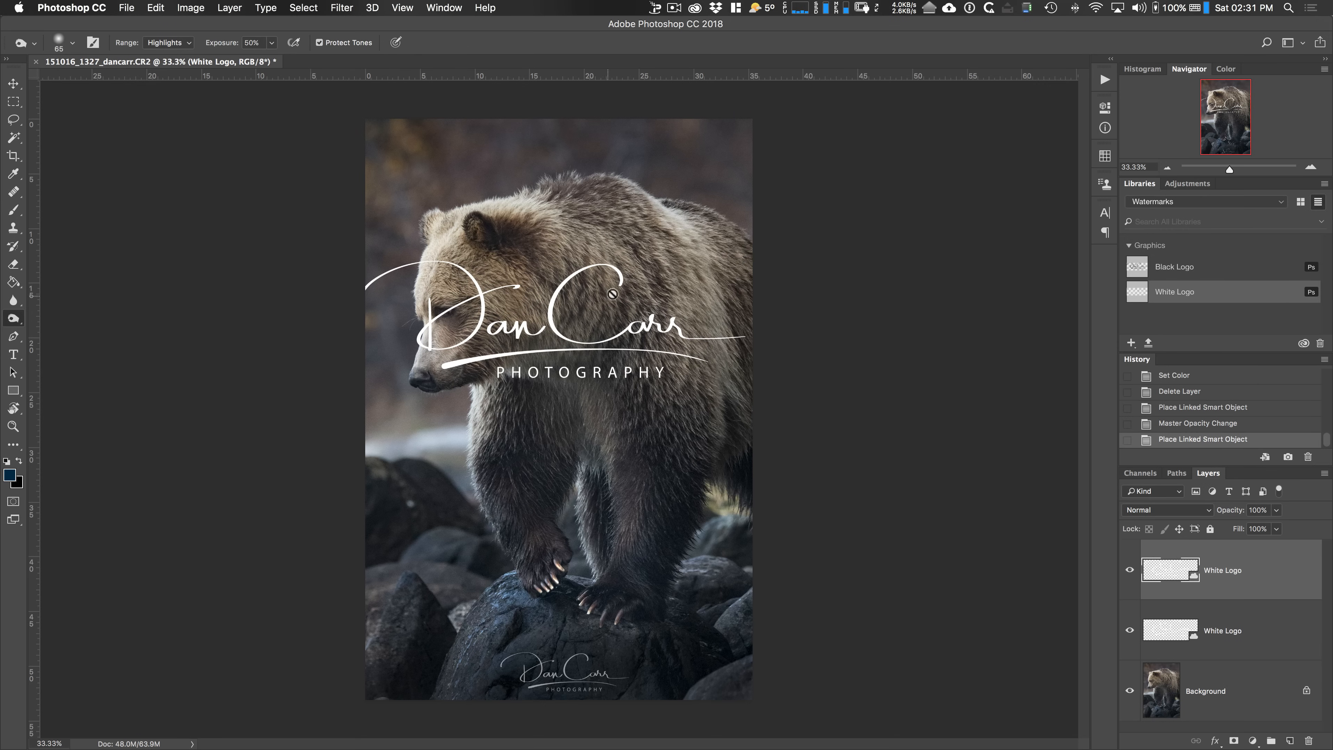
mouse_move(1154, 609)
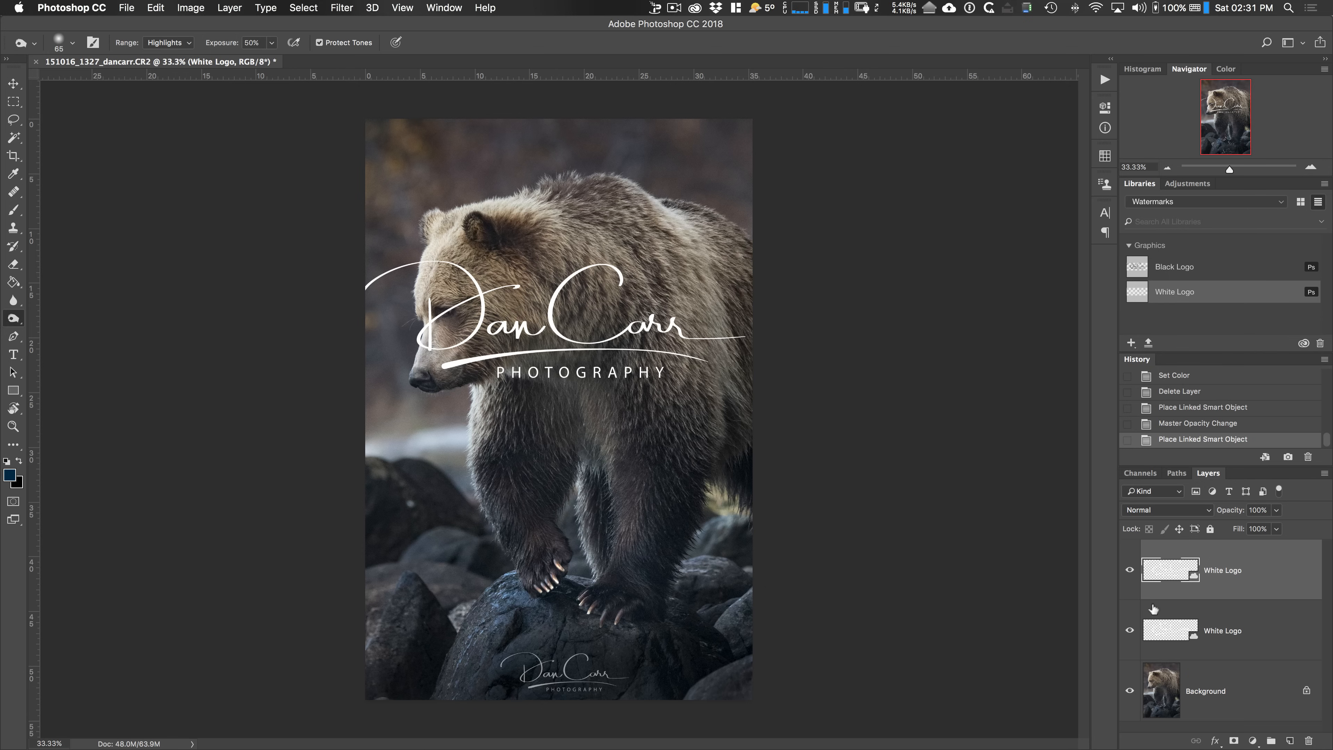
click(1130, 570)
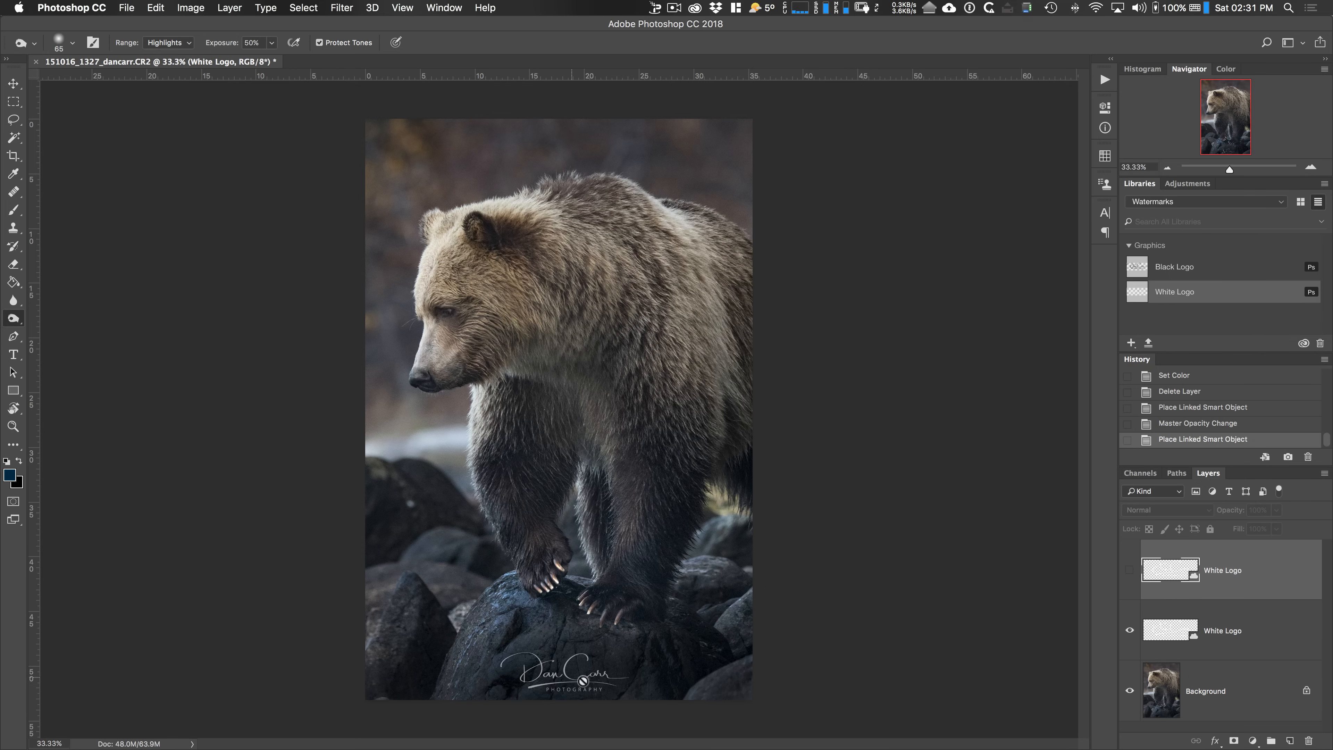
mouse_move(1038, 454)
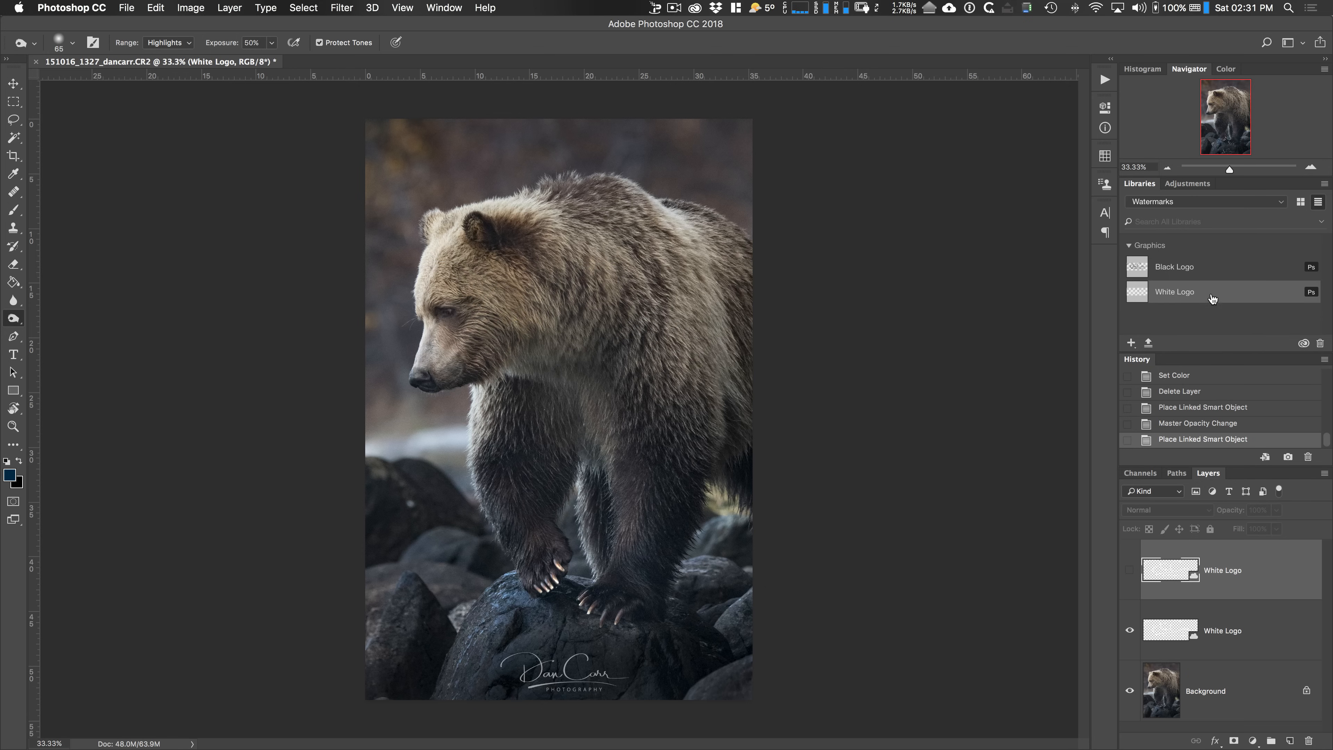
mouse_move(1232, 298)
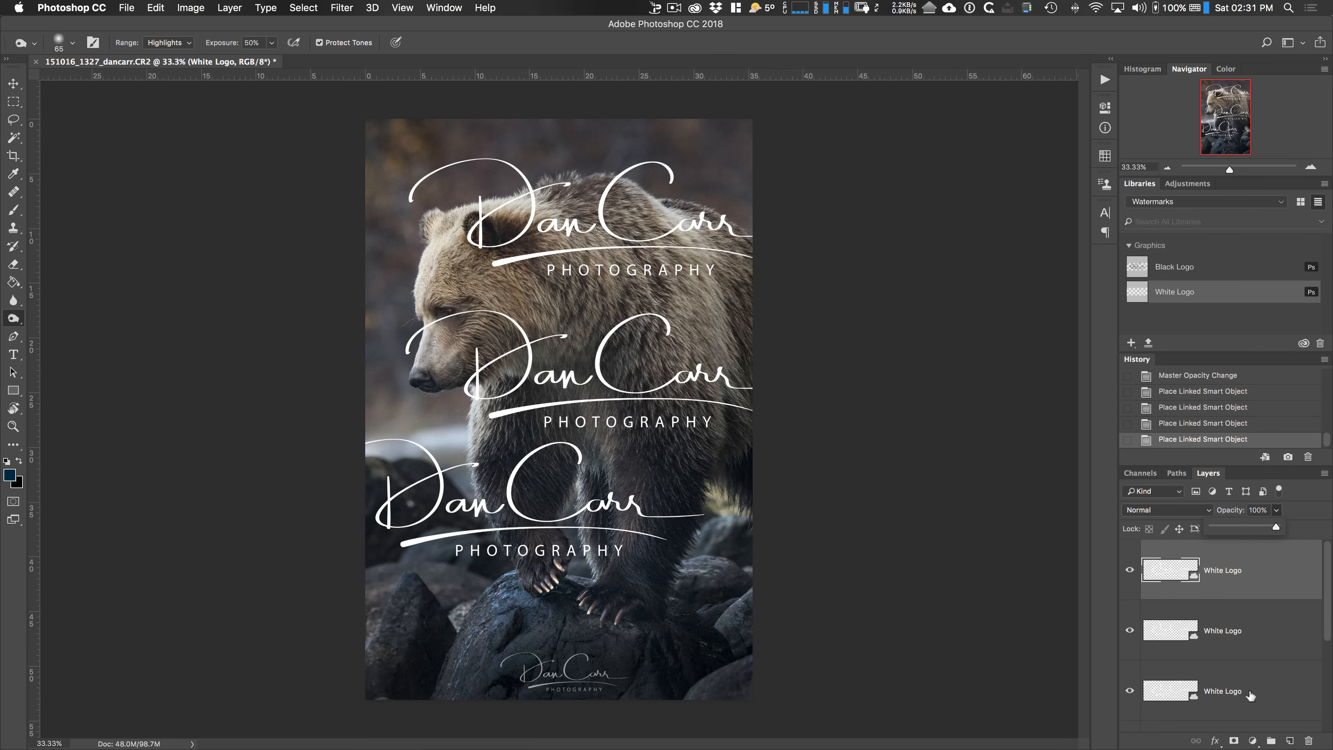
- Fade all selected logo layers down to about 13% opacity
drag(1272, 527, 1239, 528)
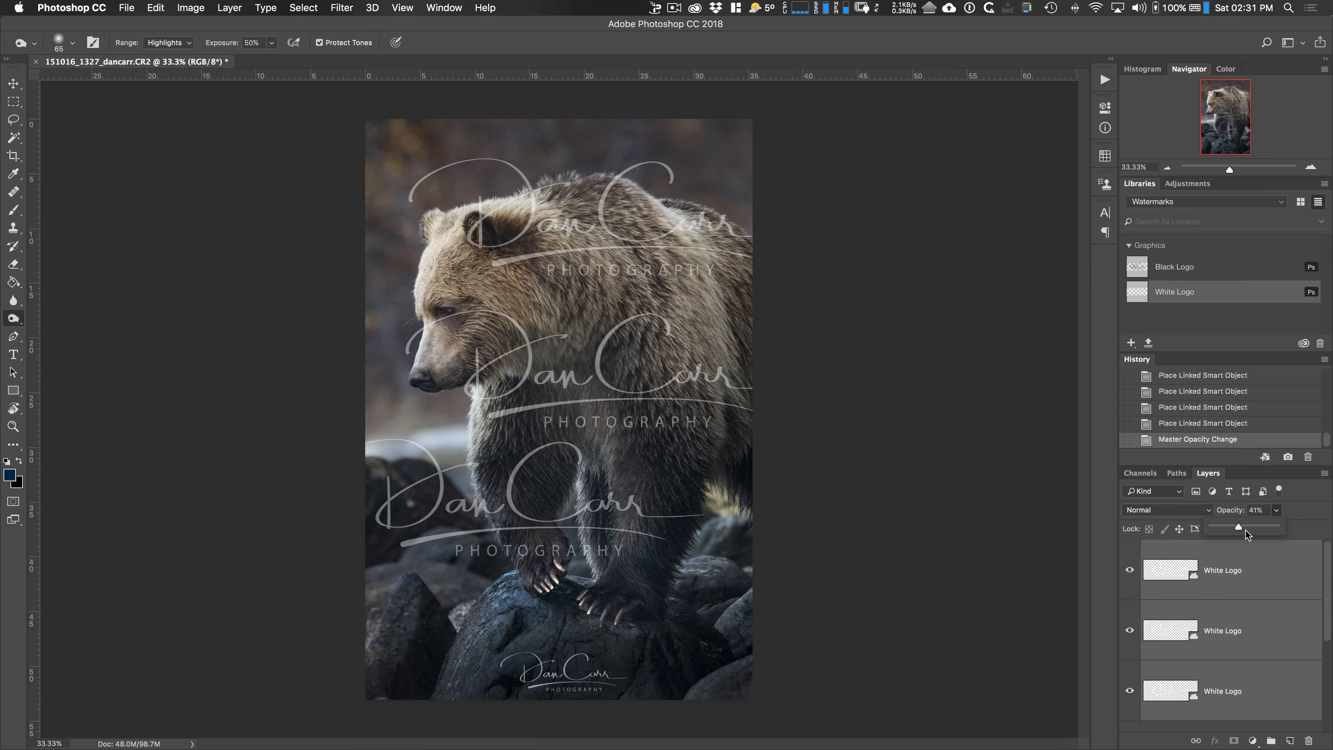
drag(1238, 528, 1220, 528)
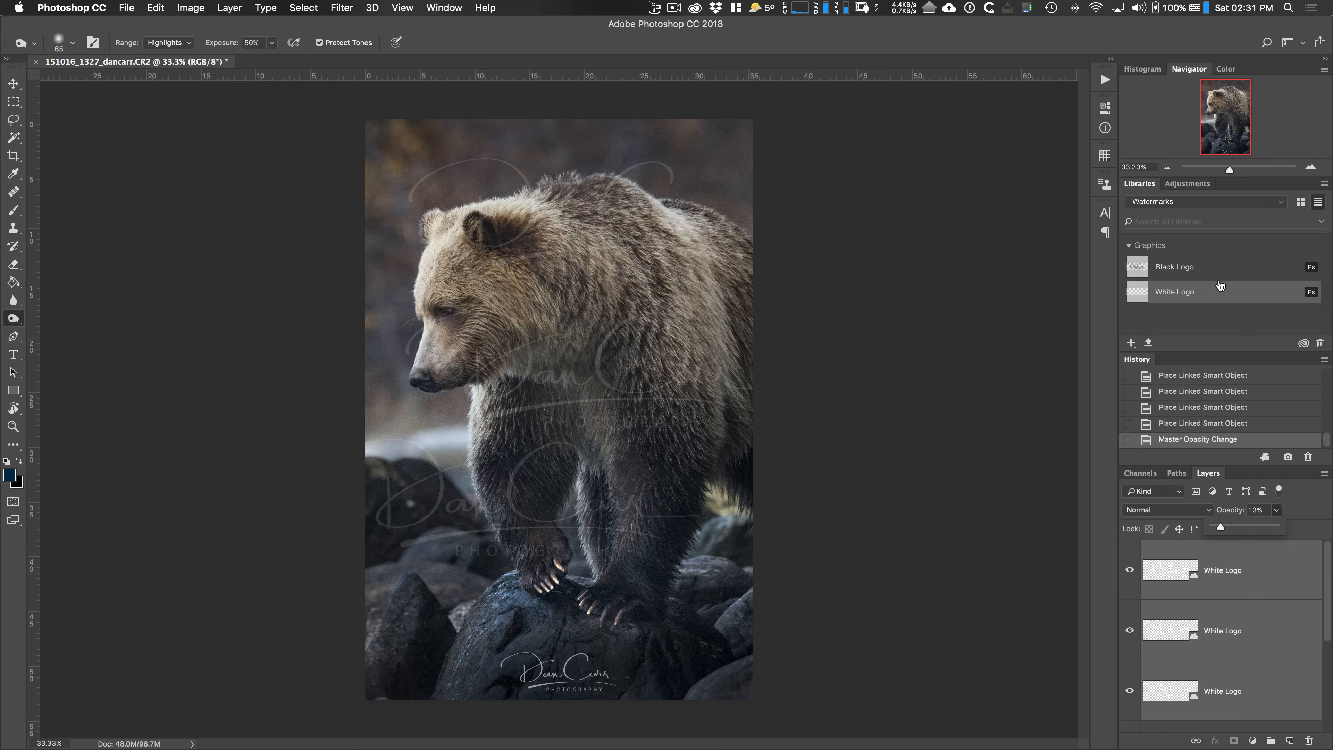
mouse_move(1229, 266)
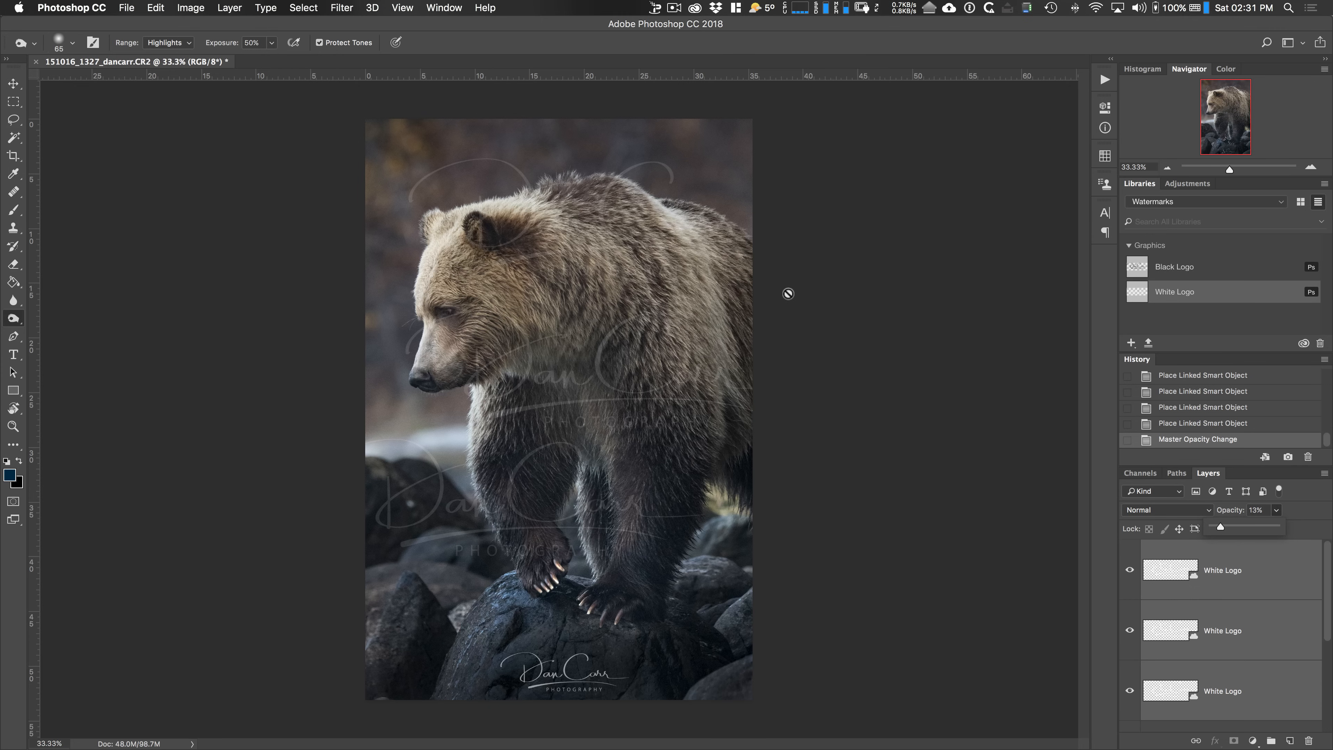
mouse_move(780, 280)
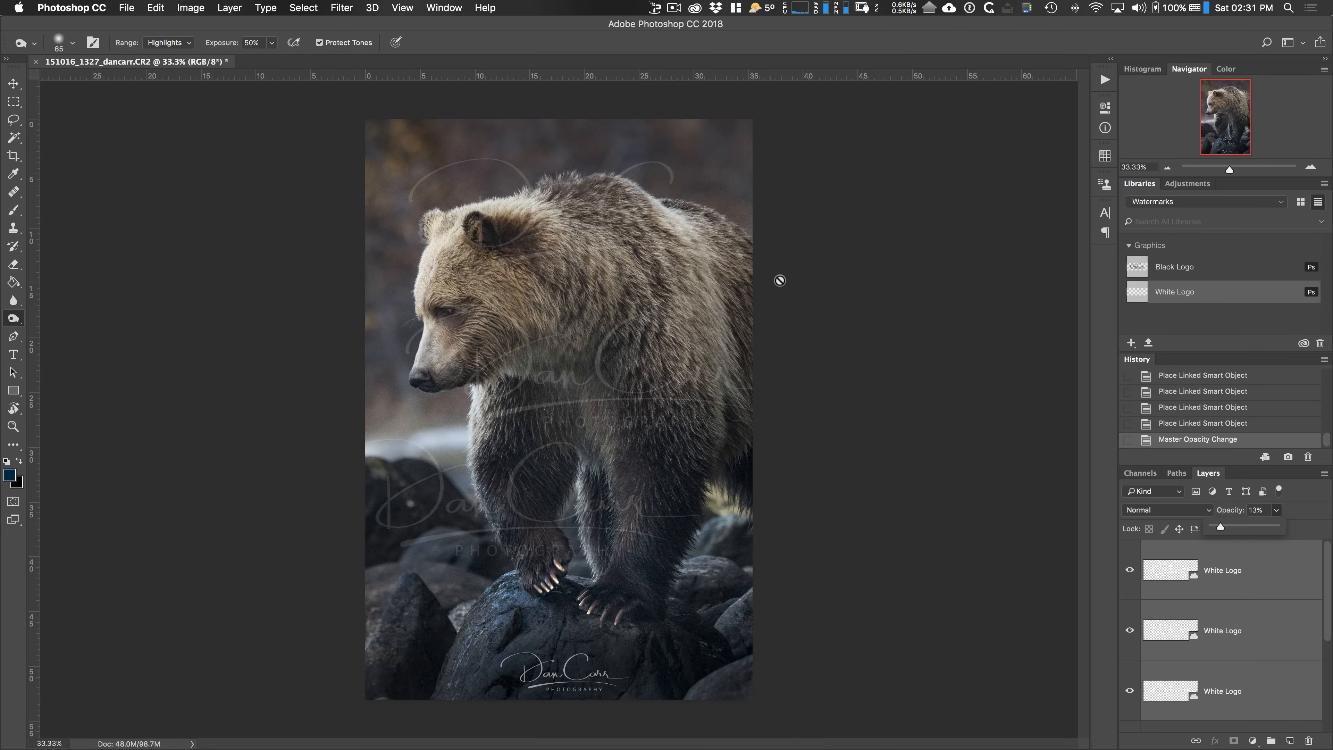
mouse_move(783, 278)
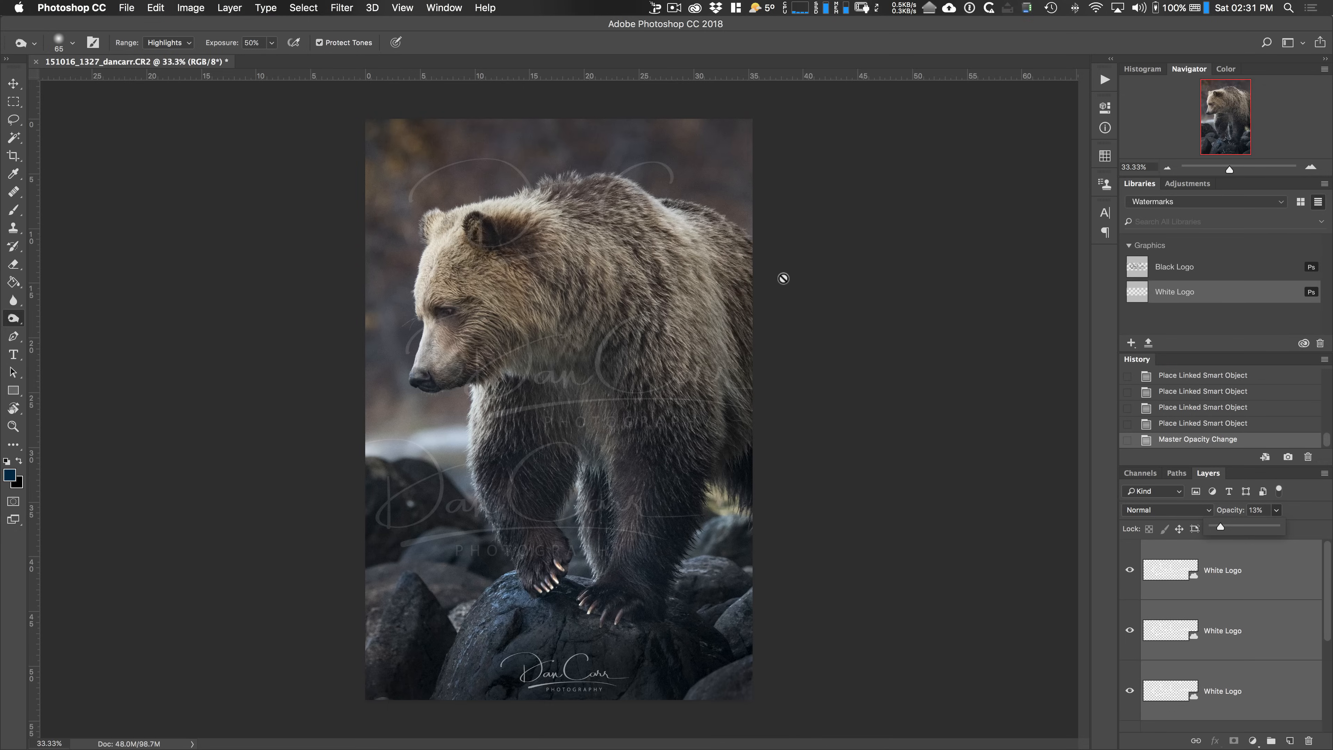